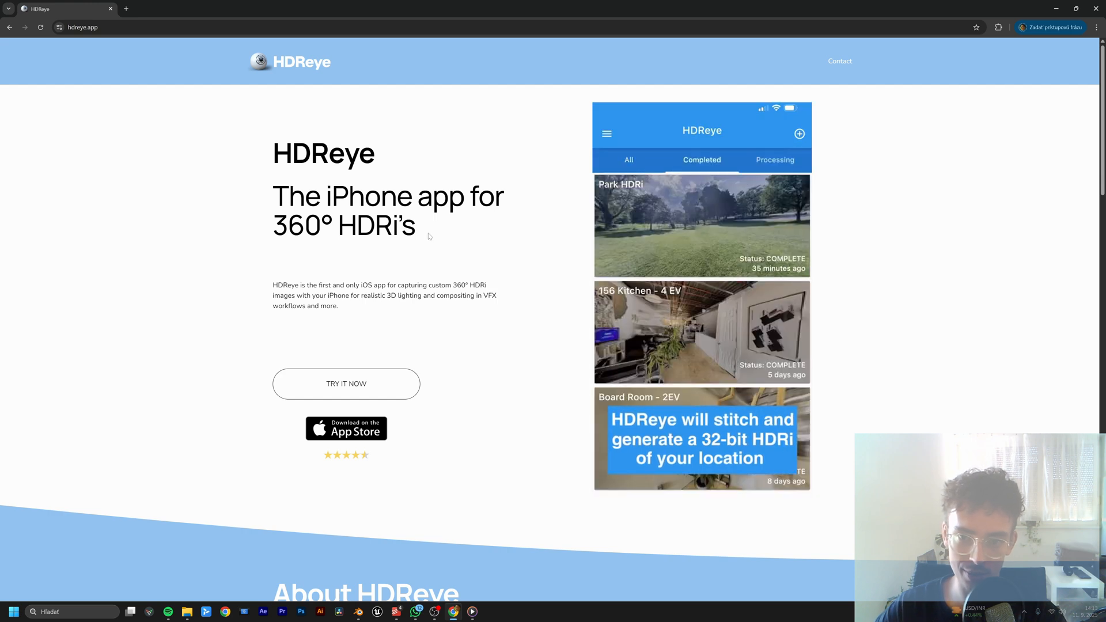
Step: Name the new timeline 'aces car' and review its format and color settings
click(702, 226)
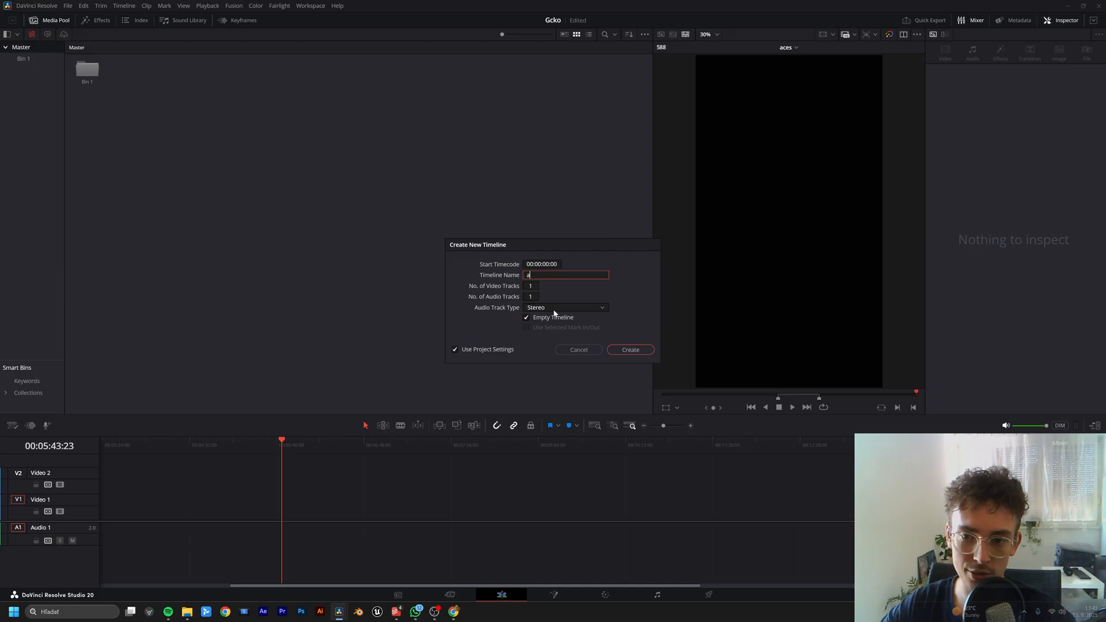
text(aces d)
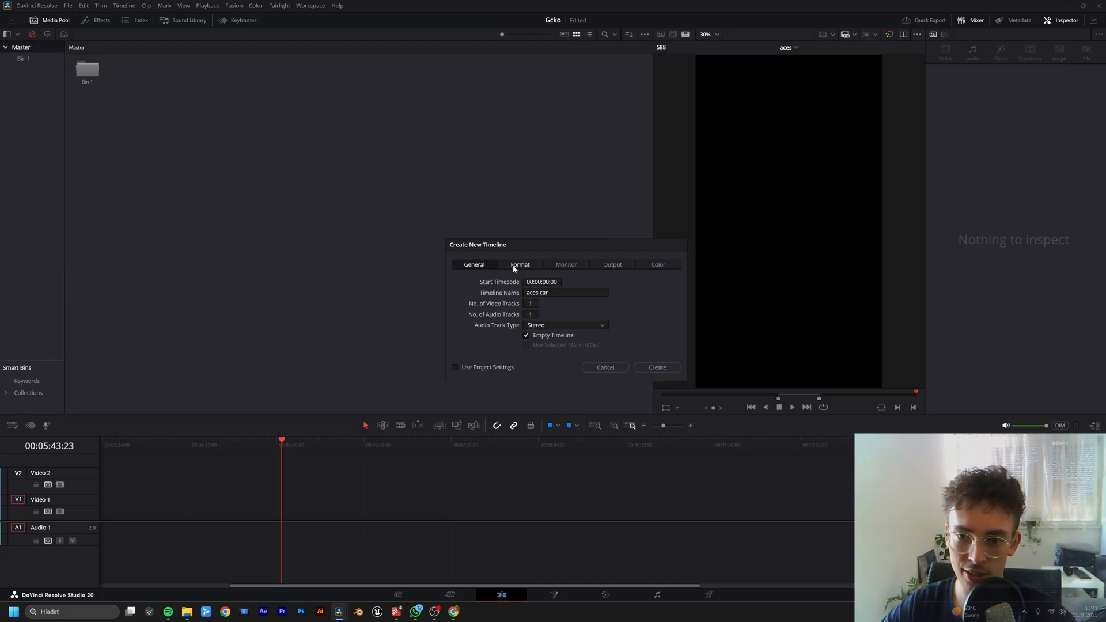
click(519, 265)
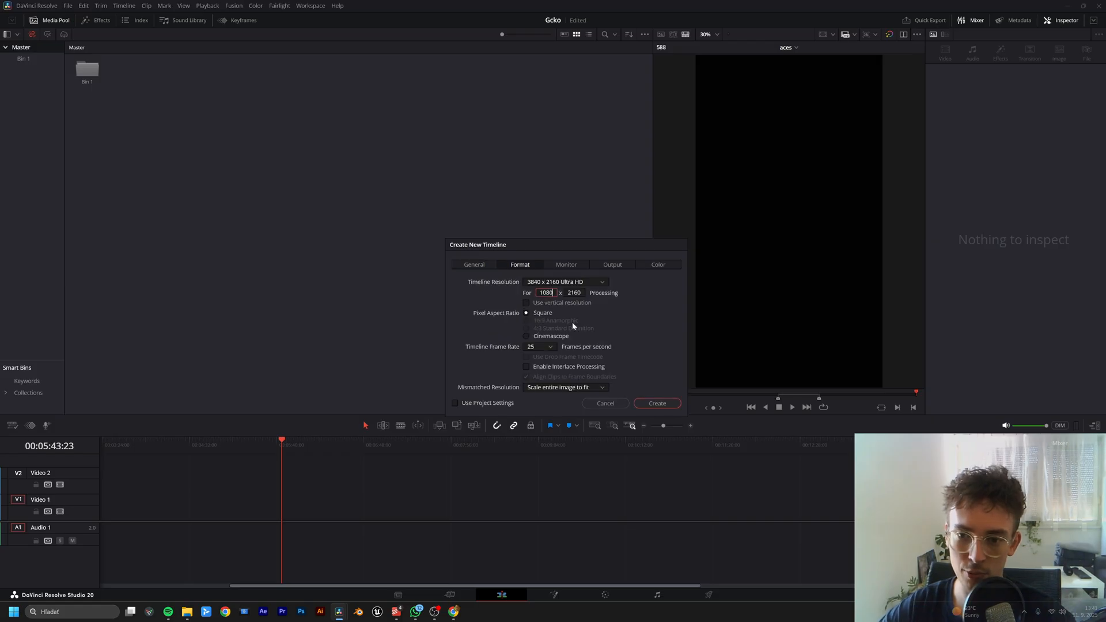
click(656, 265)
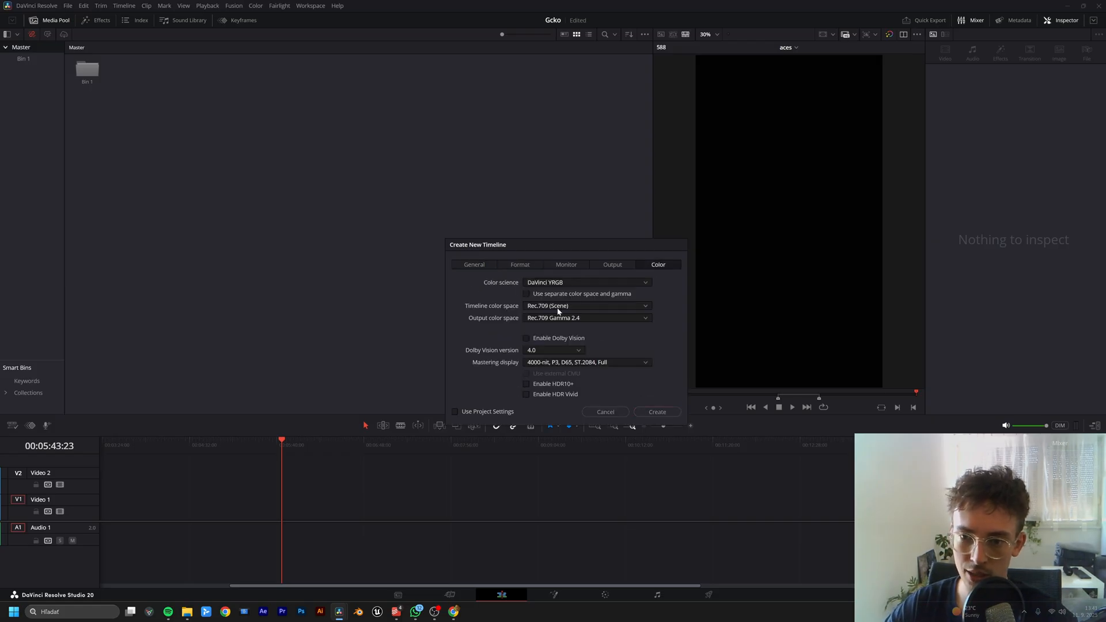
Step: Set ACEScc color science with Rec.709 BT.1886 output and create the timeline
click(586, 319)
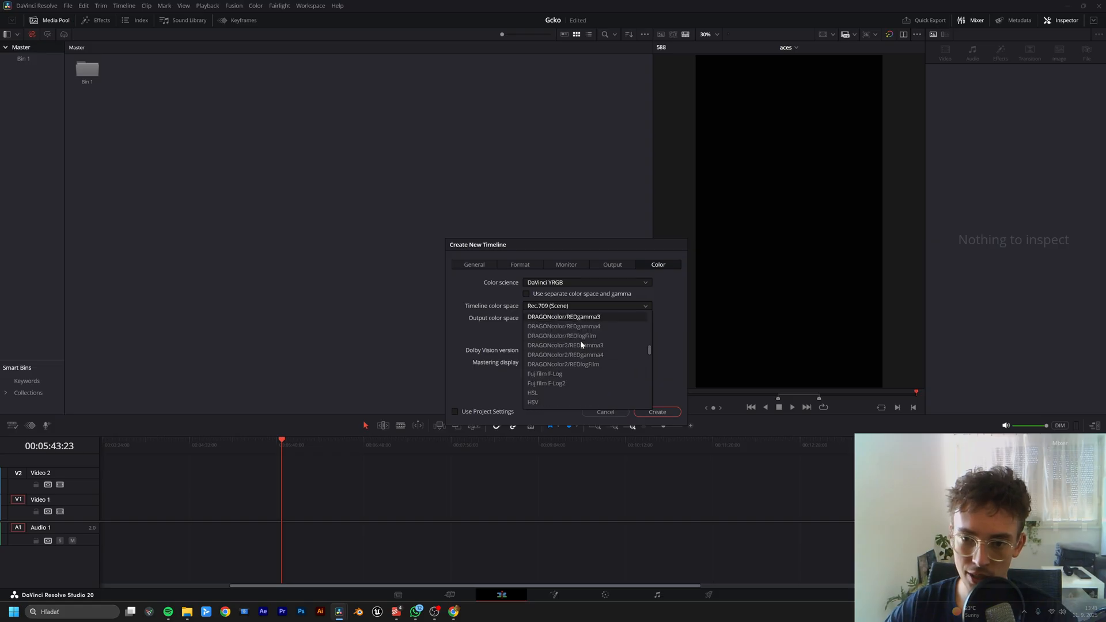
click(588, 282)
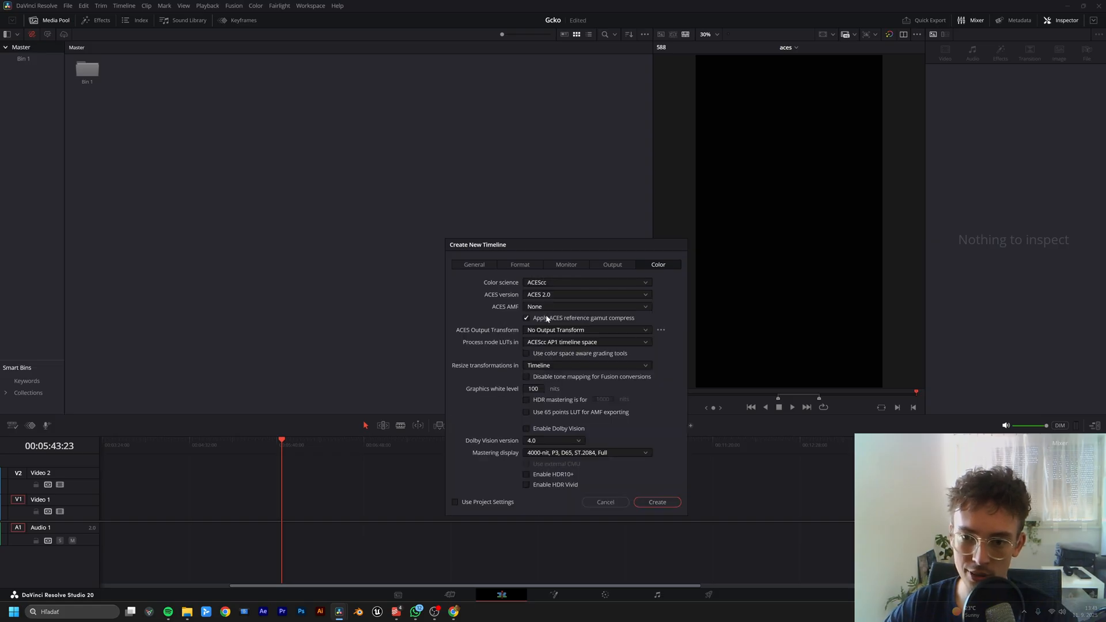
click(585, 341)
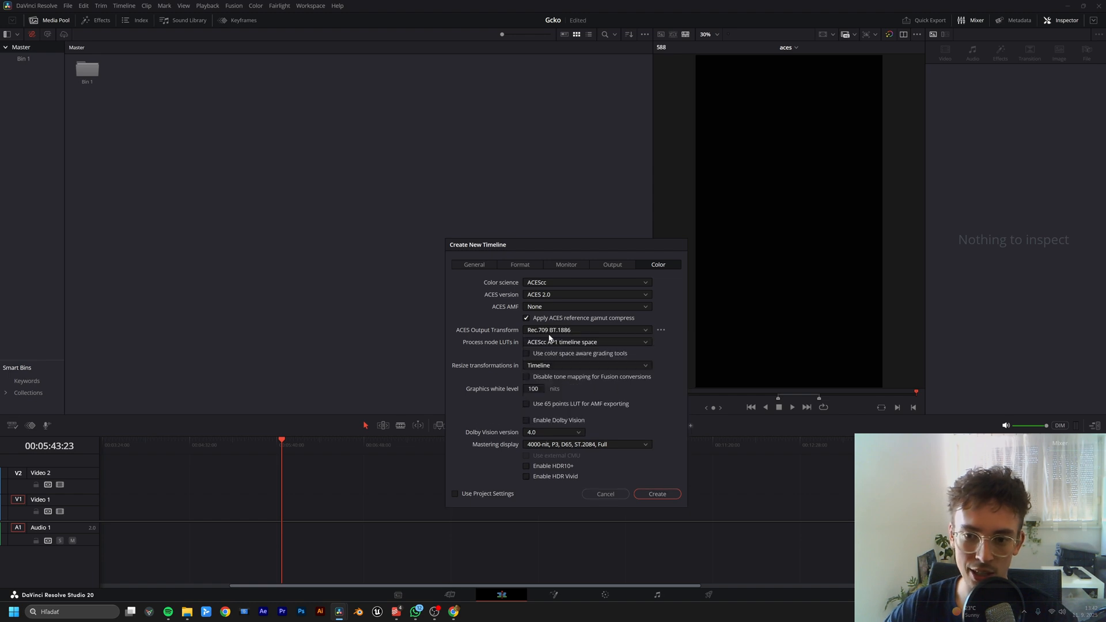
click(656, 494)
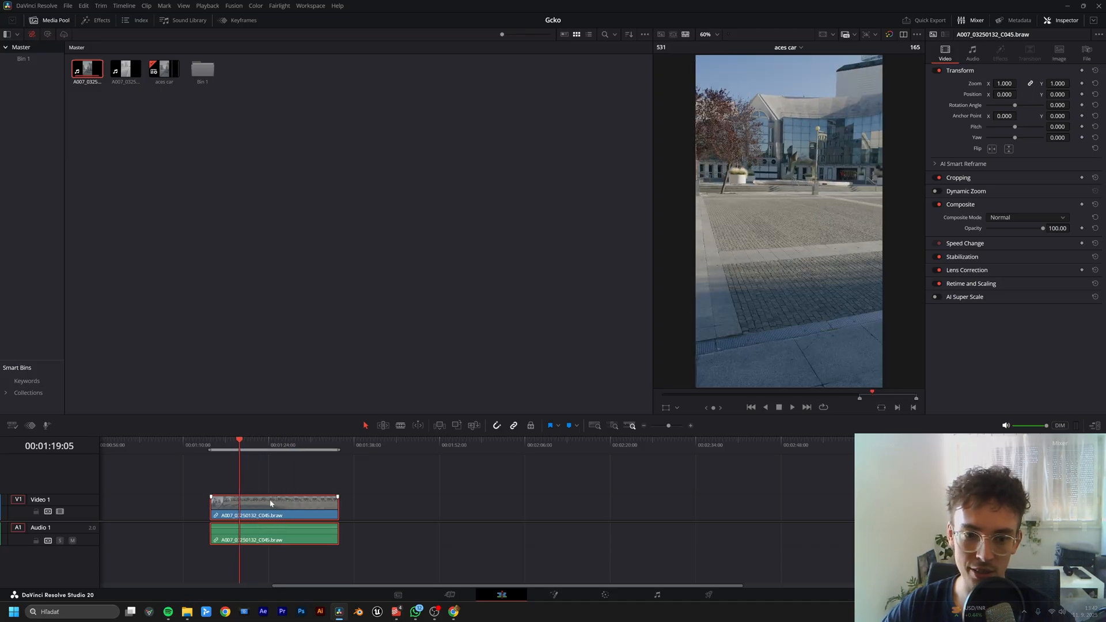
Step: Set the aces car timeline's ACES output transform to No Output Transform
right_click(163, 68)
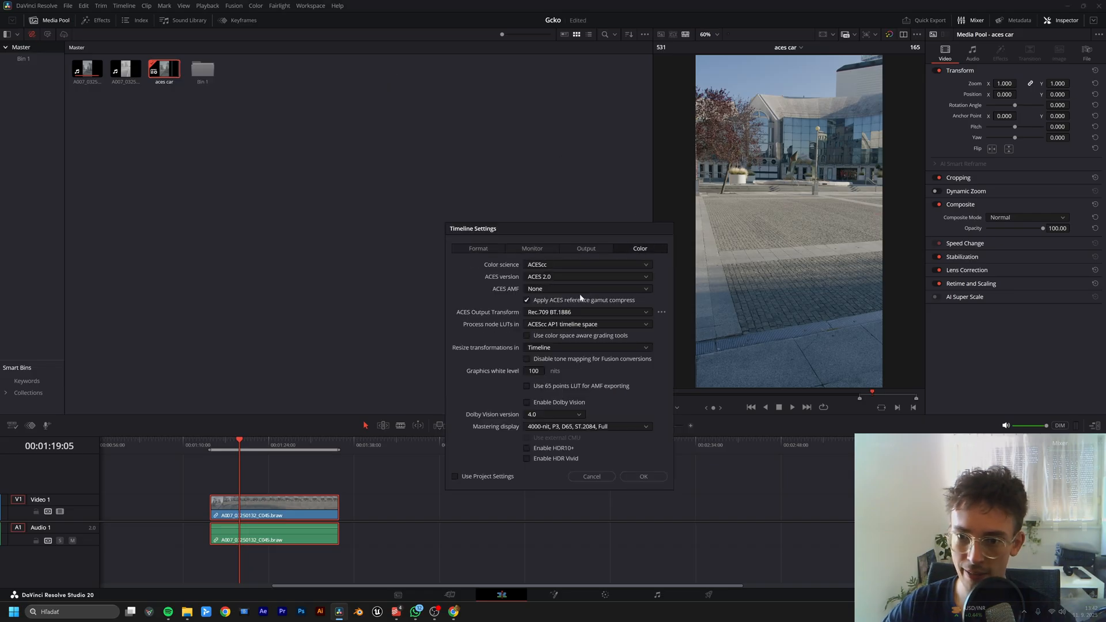
click(585, 312)
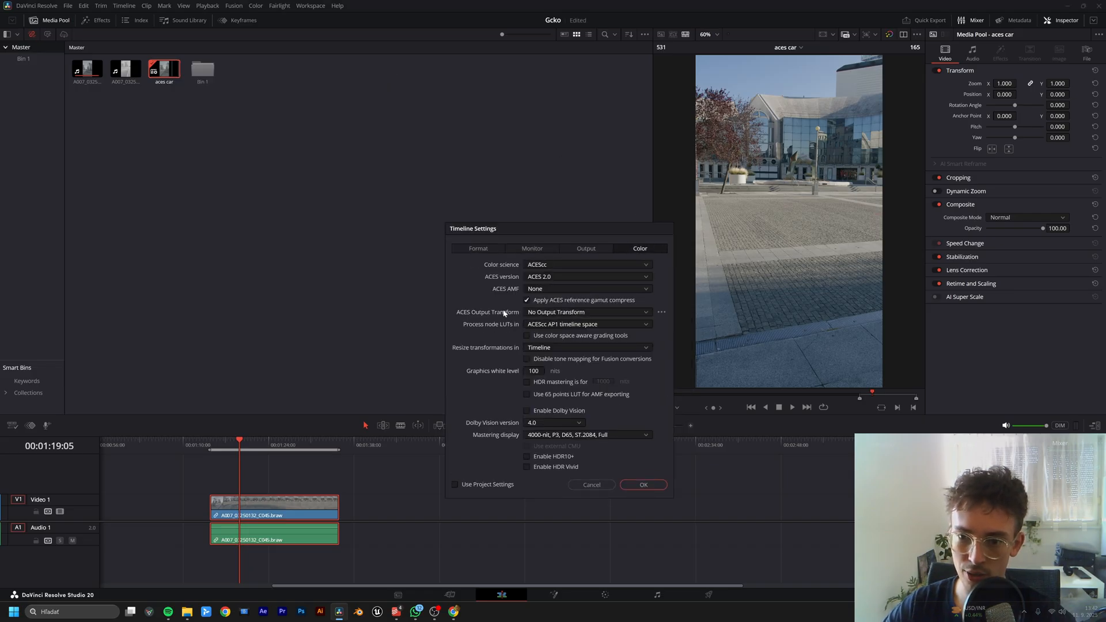
click(642, 485)
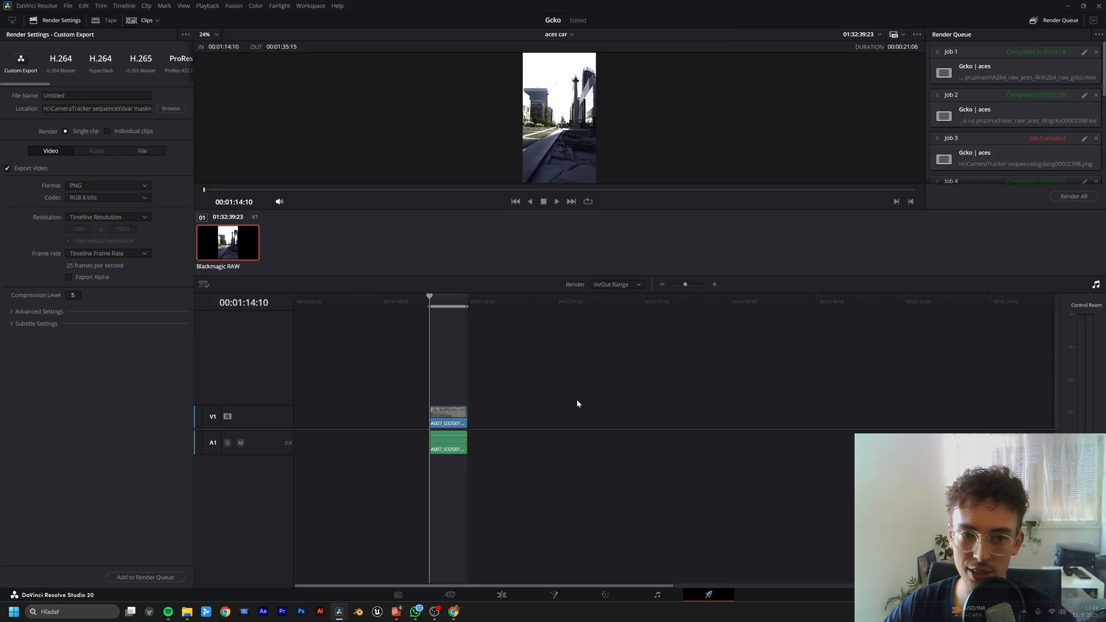
Step: Choose a 16-bit RGB codec for the render export
click(107, 185)
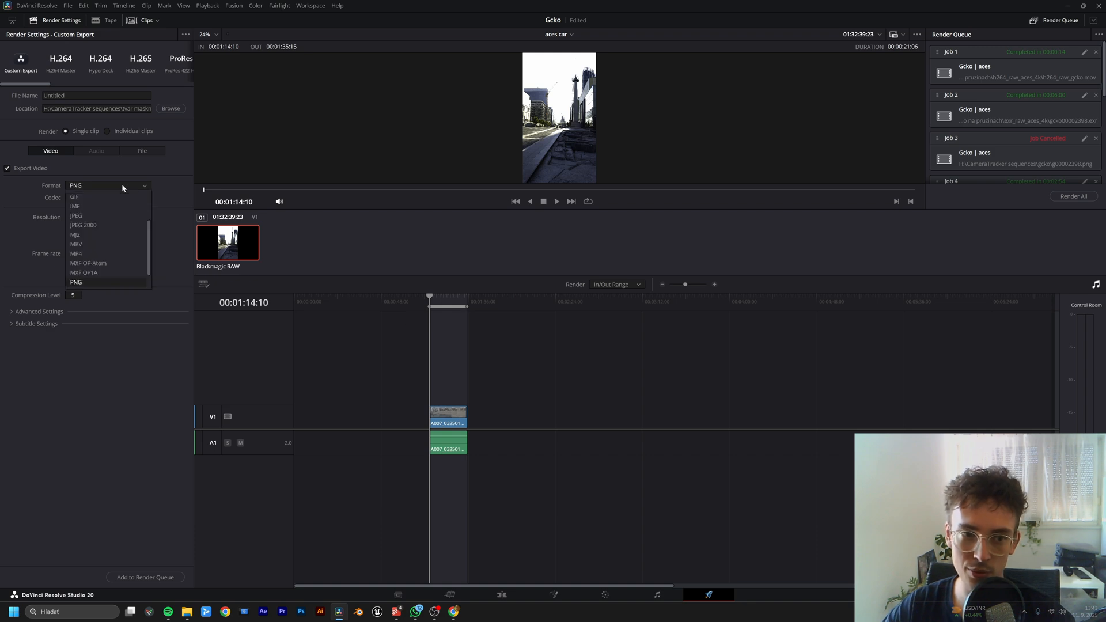
click(76, 281)
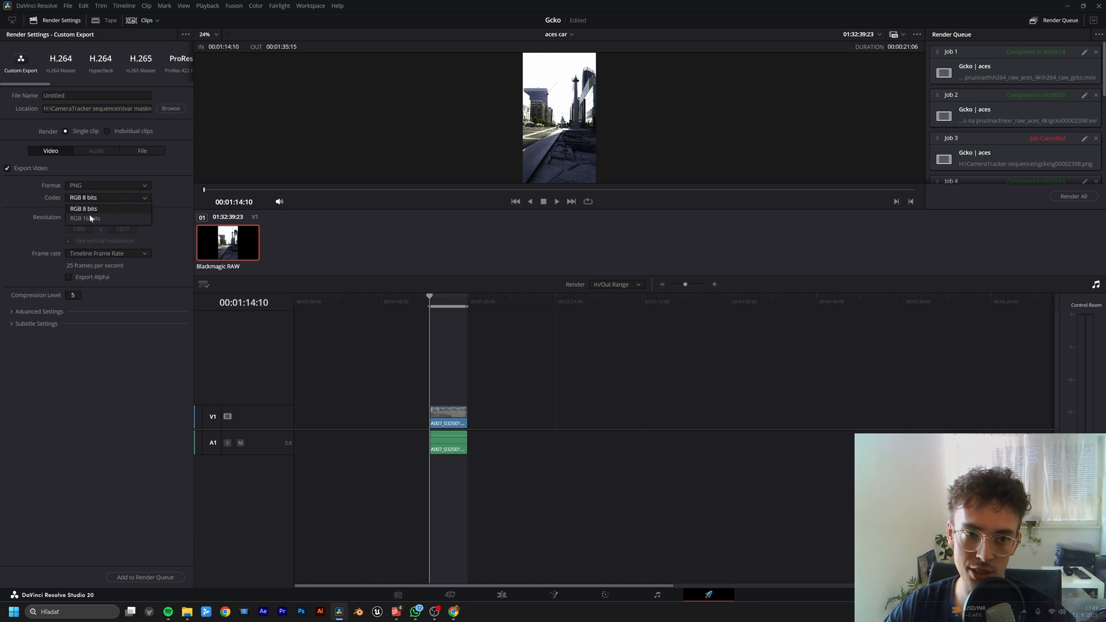
click(84, 218)
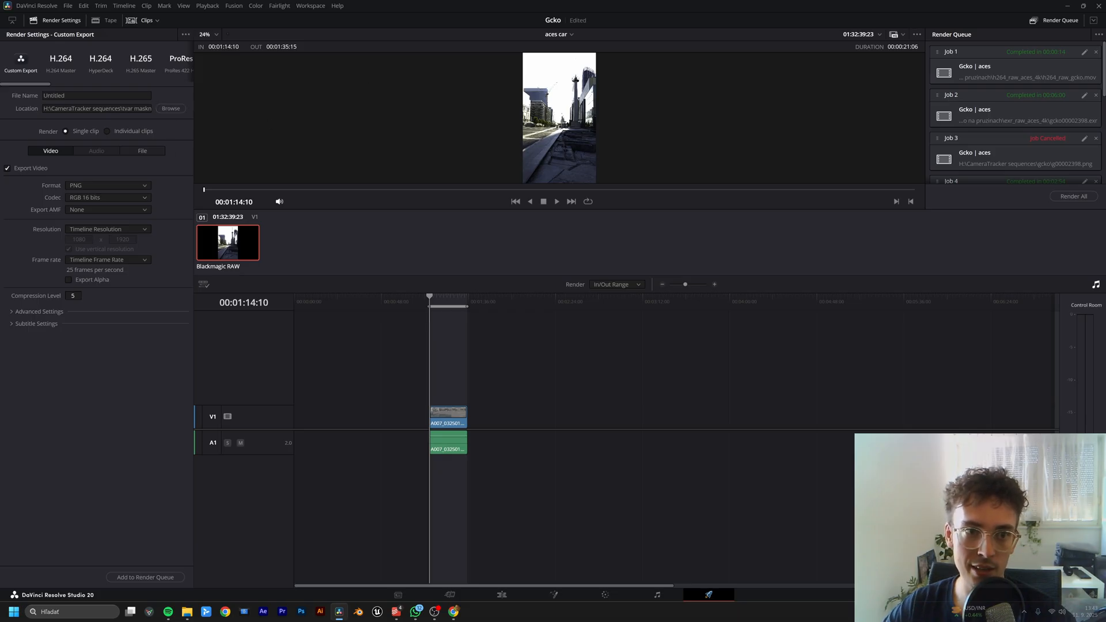
Step: Save renders to the CameraTracker sequences folder as EXR with RGB half codec
click(96, 108)
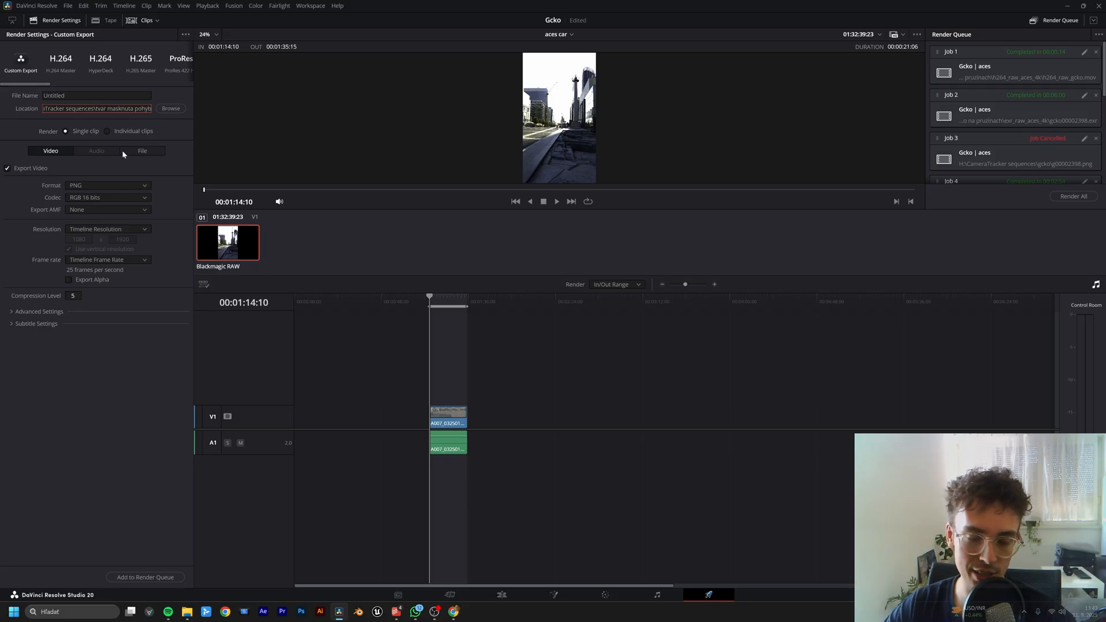
click(108, 184)
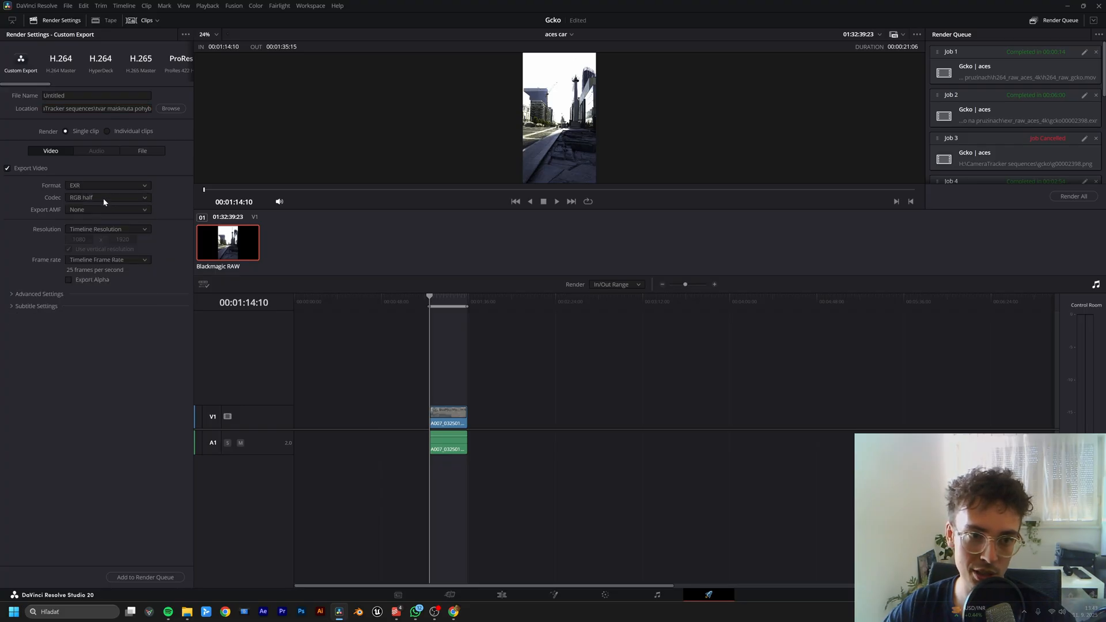
click(107, 197)
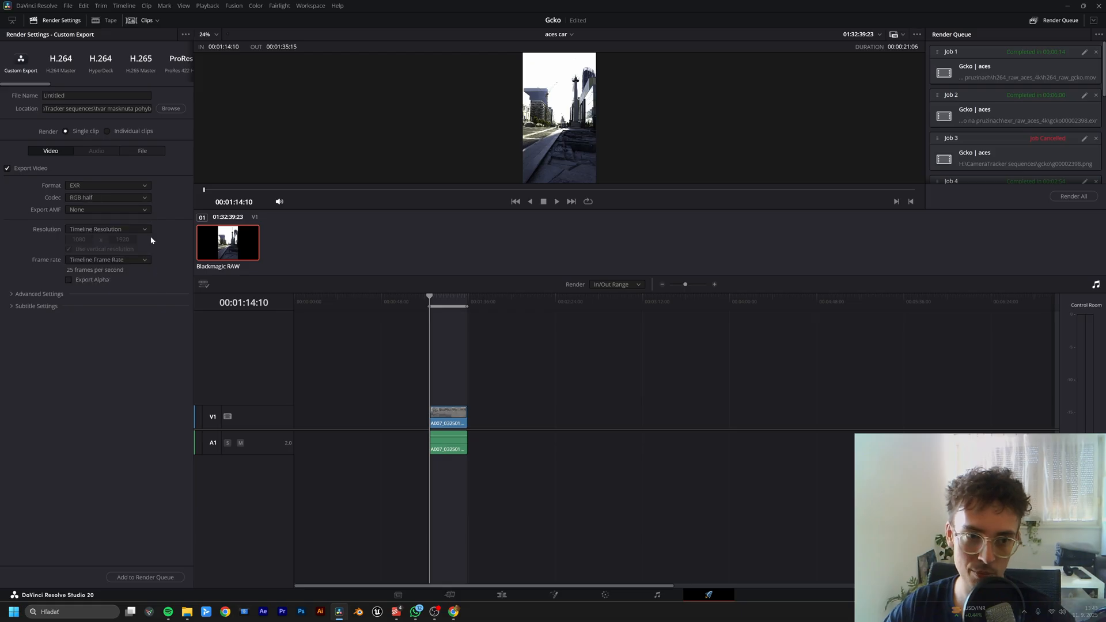
mouse_move(120, 179)
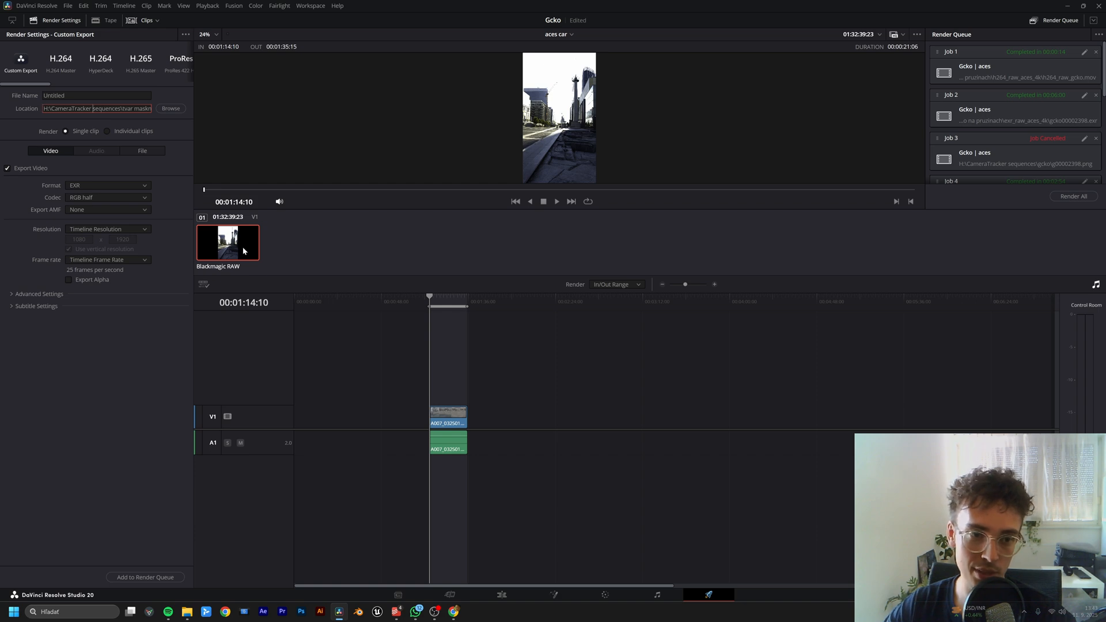
mouse_move(591, 502)
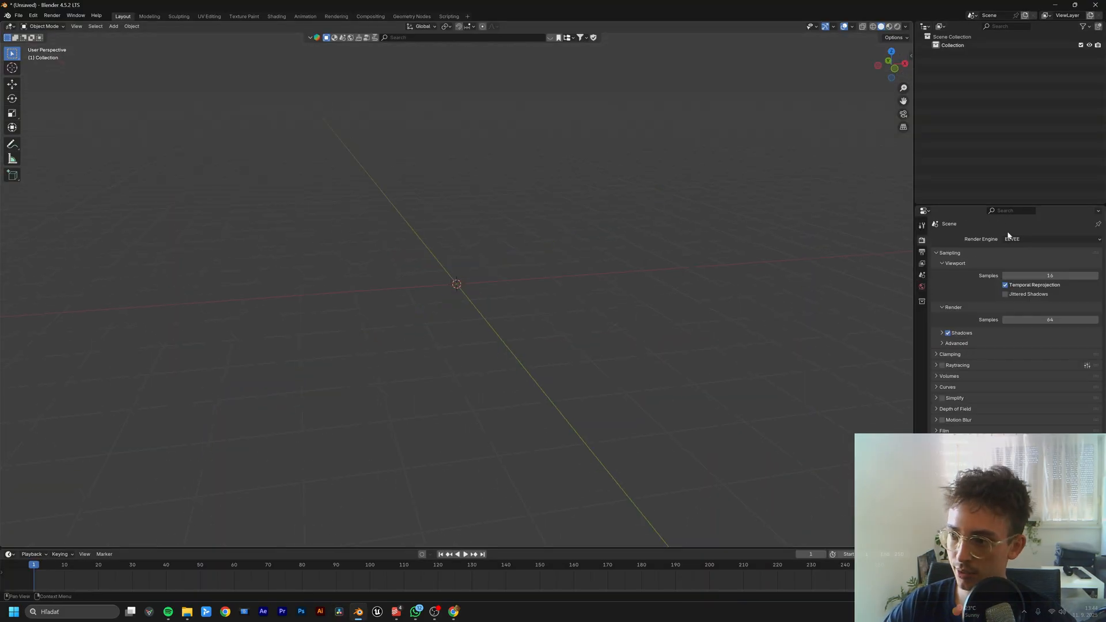
Step: Render with Cycles on GPU at 512 samples, 1080×1920 output at 25 fps
click(1051, 238)
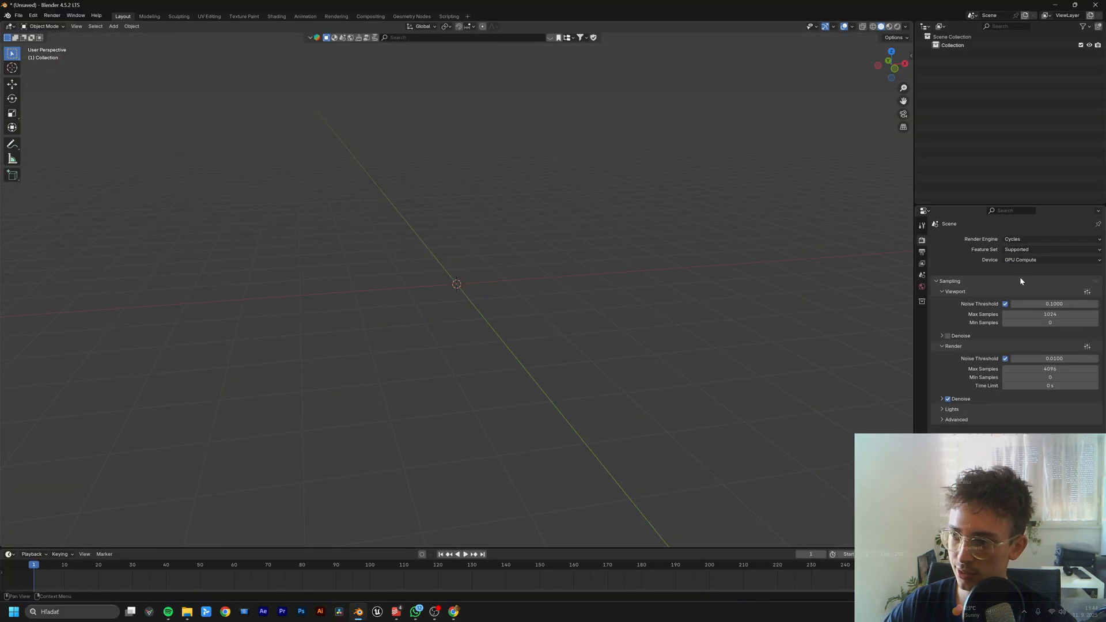
click(1051, 303)
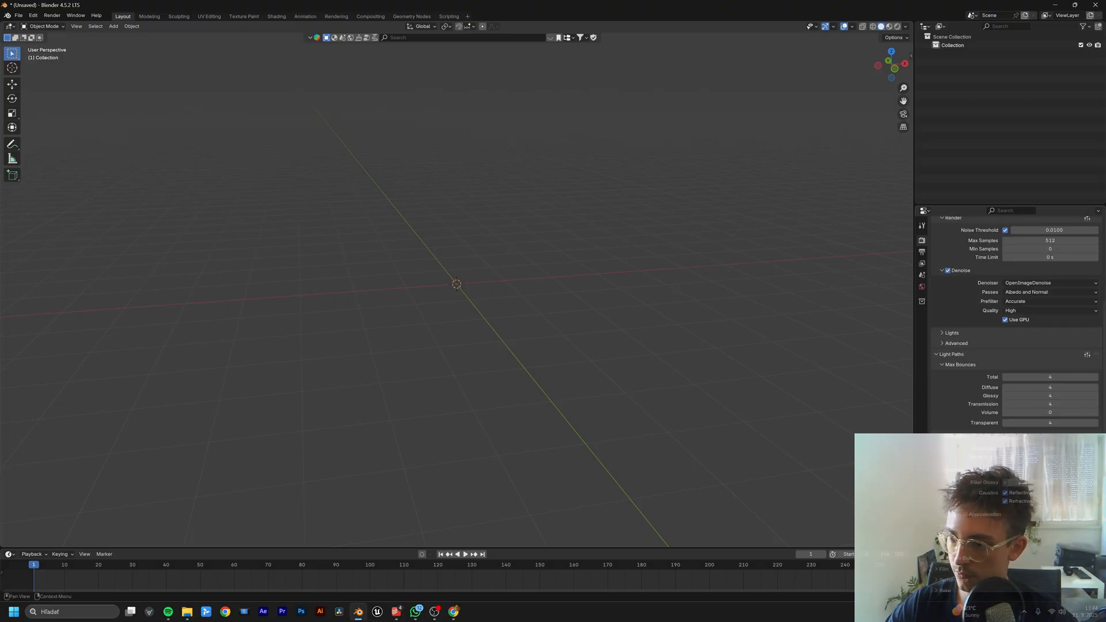
scroll(down, 3)
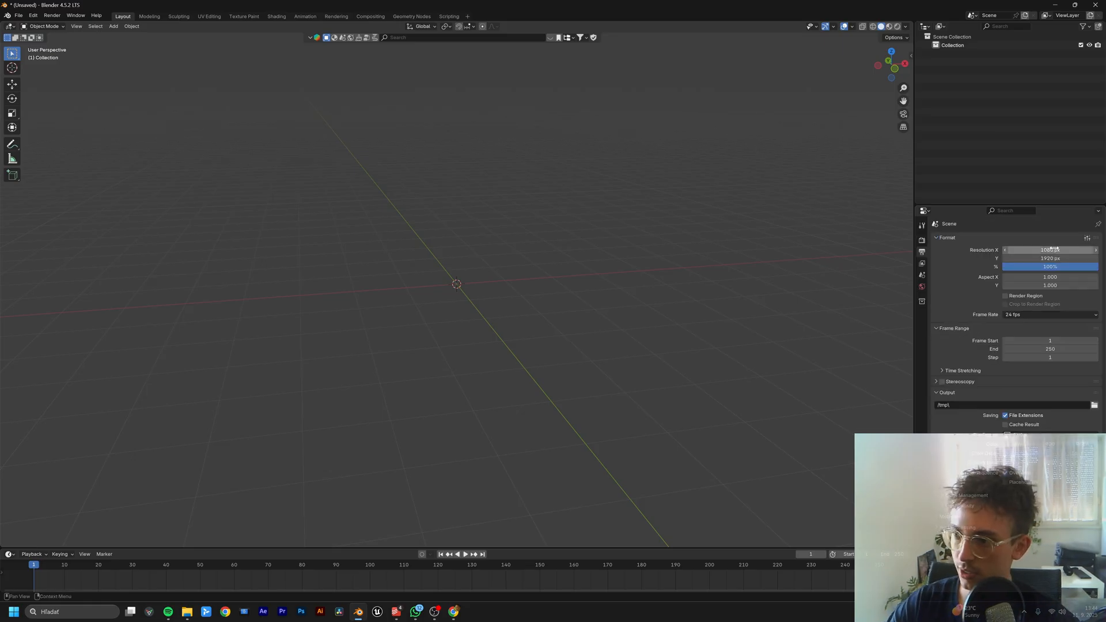
click(1050, 315)
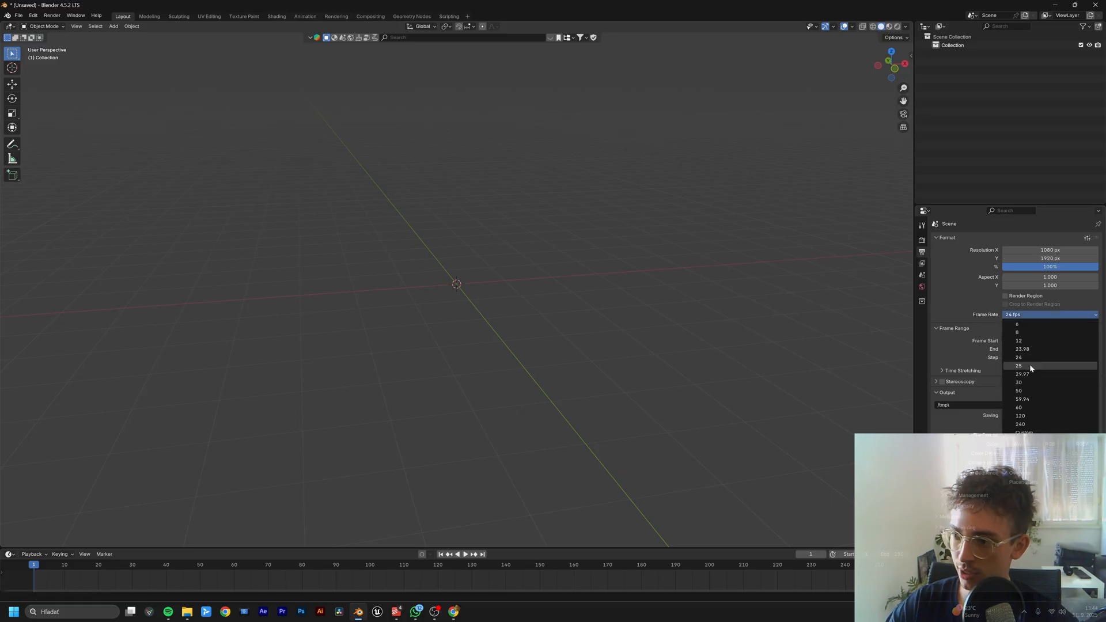
click(1018, 366)
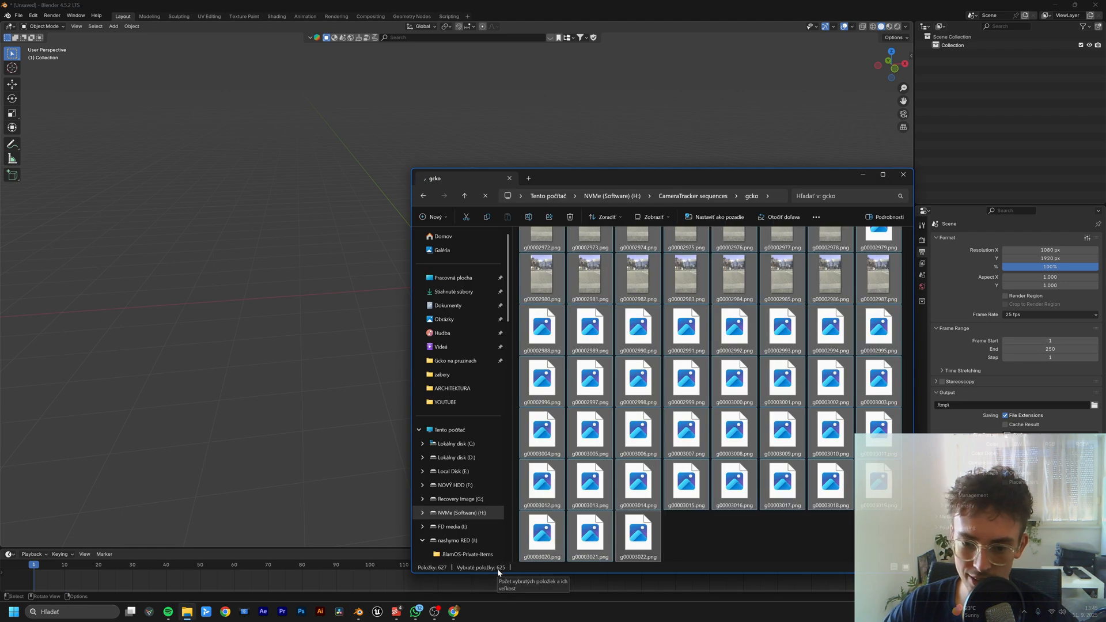
Step: Count the gcko sequence frames, then set viewport max samples to 128
click(902, 174)
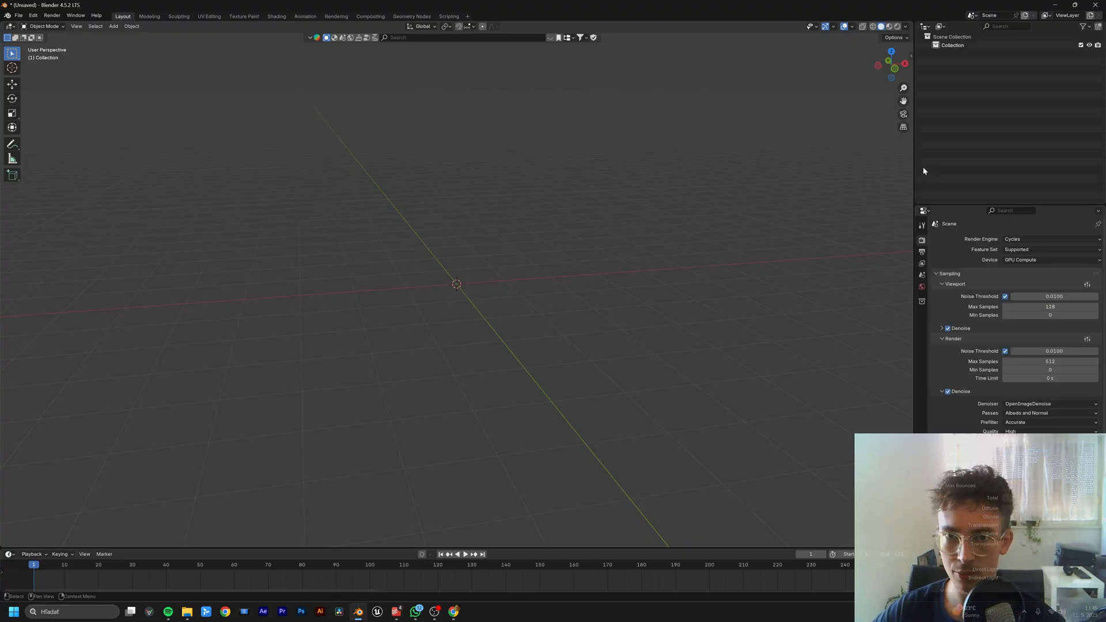
click(921, 253)
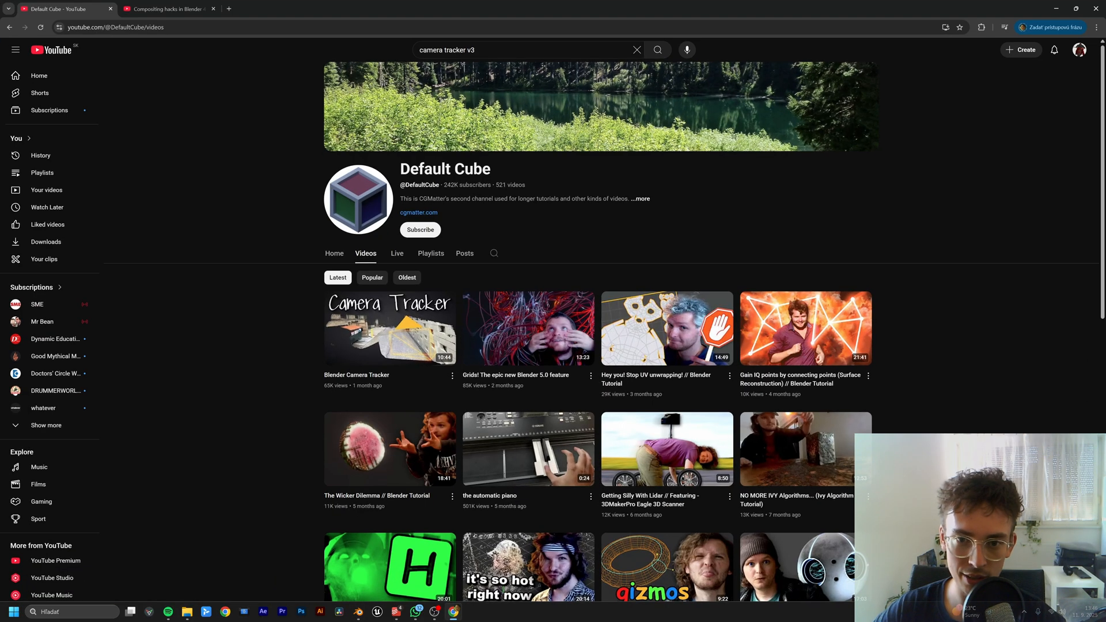
mouse_move(389, 328)
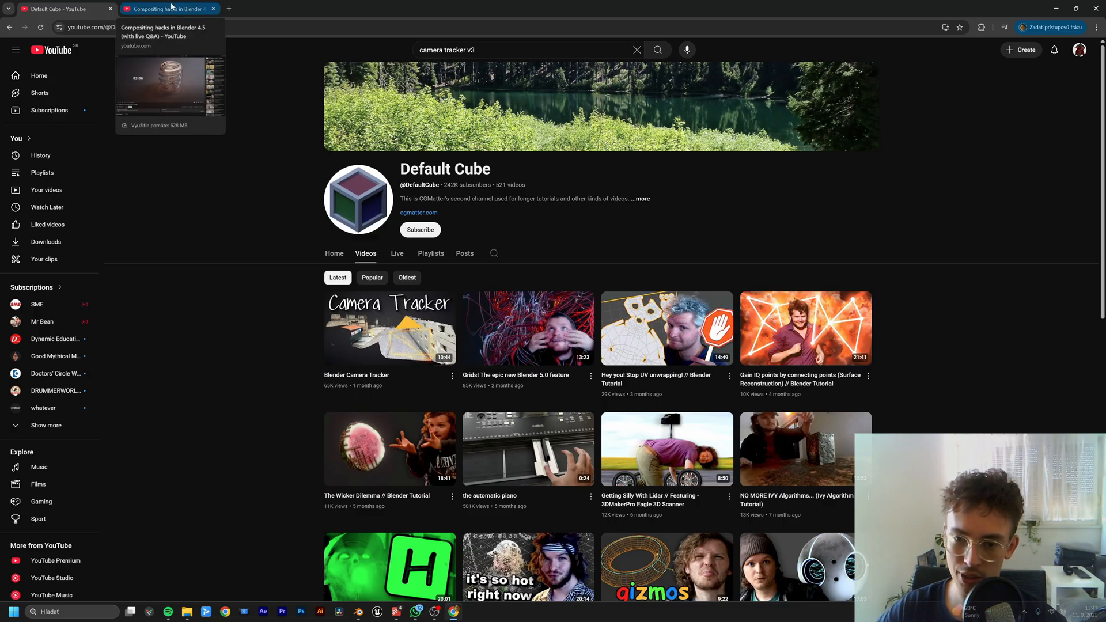
Step: Switch to the 'Compositing hacks in Blender 4.5' video tab
click(168, 8)
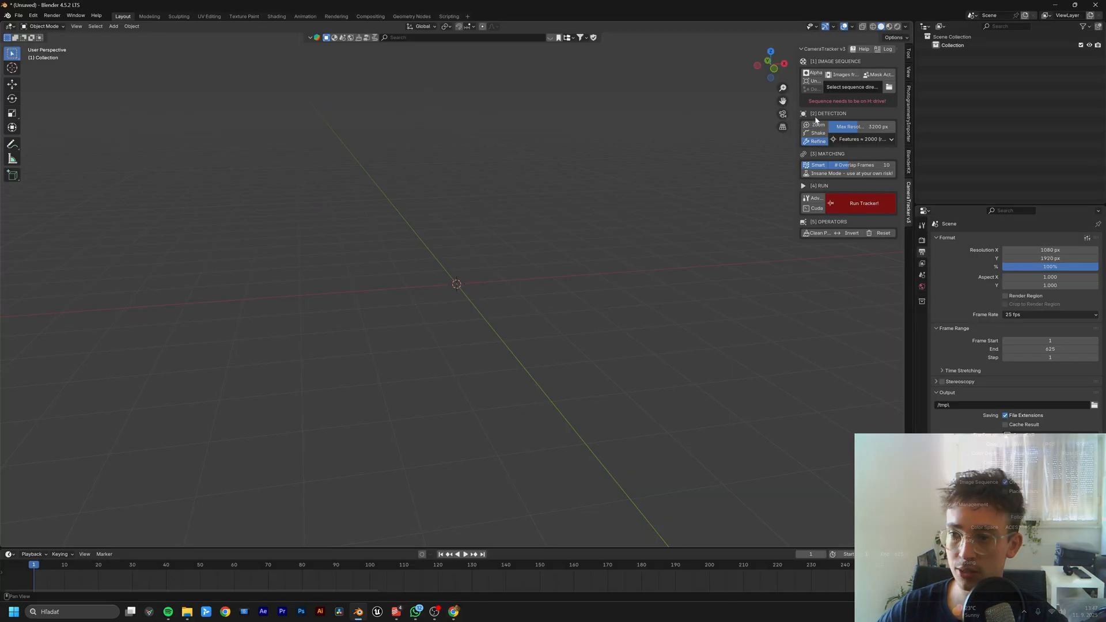
Step: Load the PNG sequence folder into CameraTracker and run the tracker
click(889, 86)
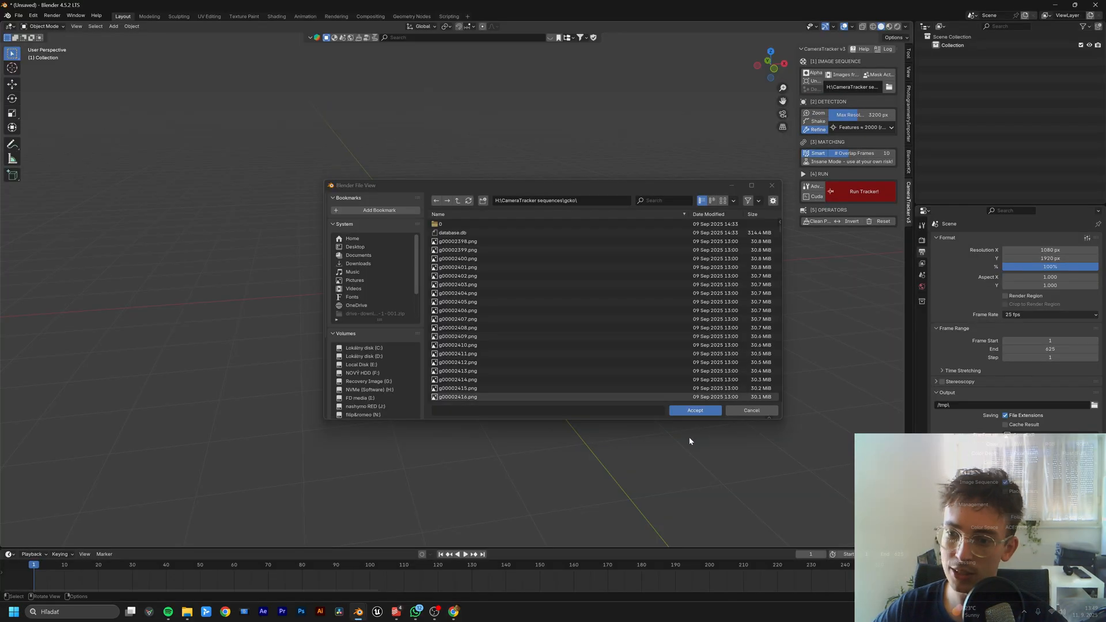
click(694, 410)
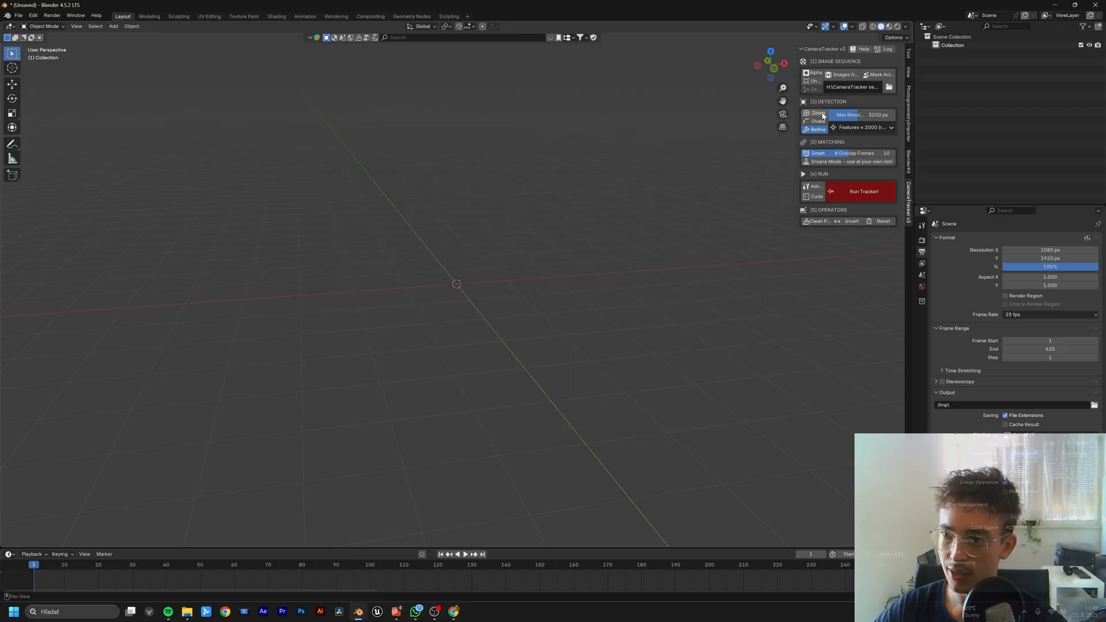
mouse_move(814, 196)
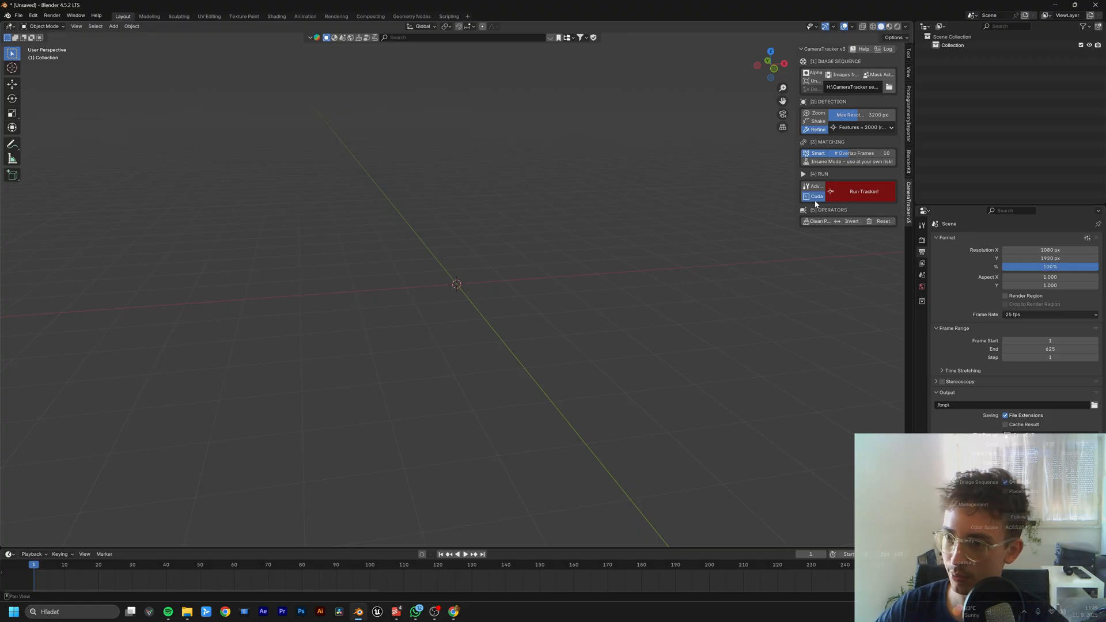
mouse_move(829, 114)
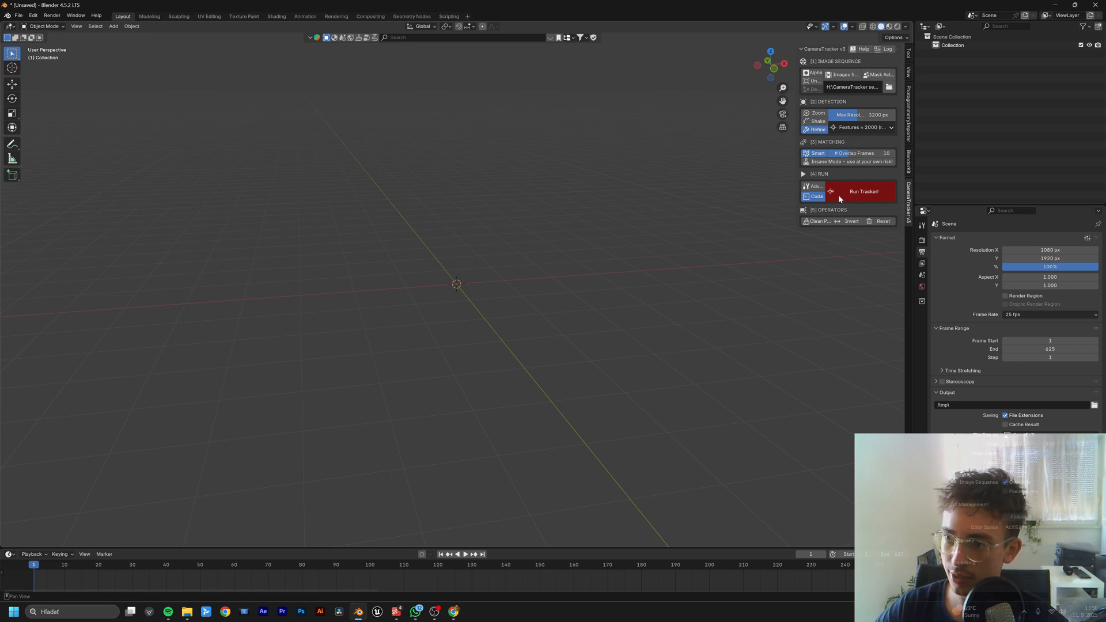
click(863, 191)
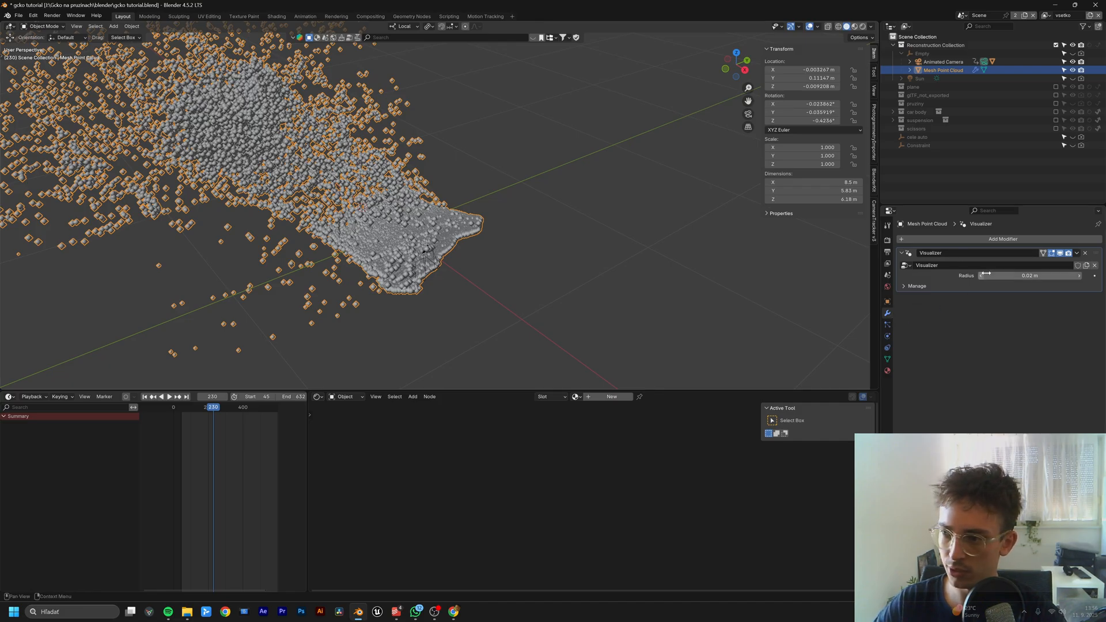
Step: Set the point cloud's Visualizer radius to 0.002 m and add a test empty
click(1031, 275)
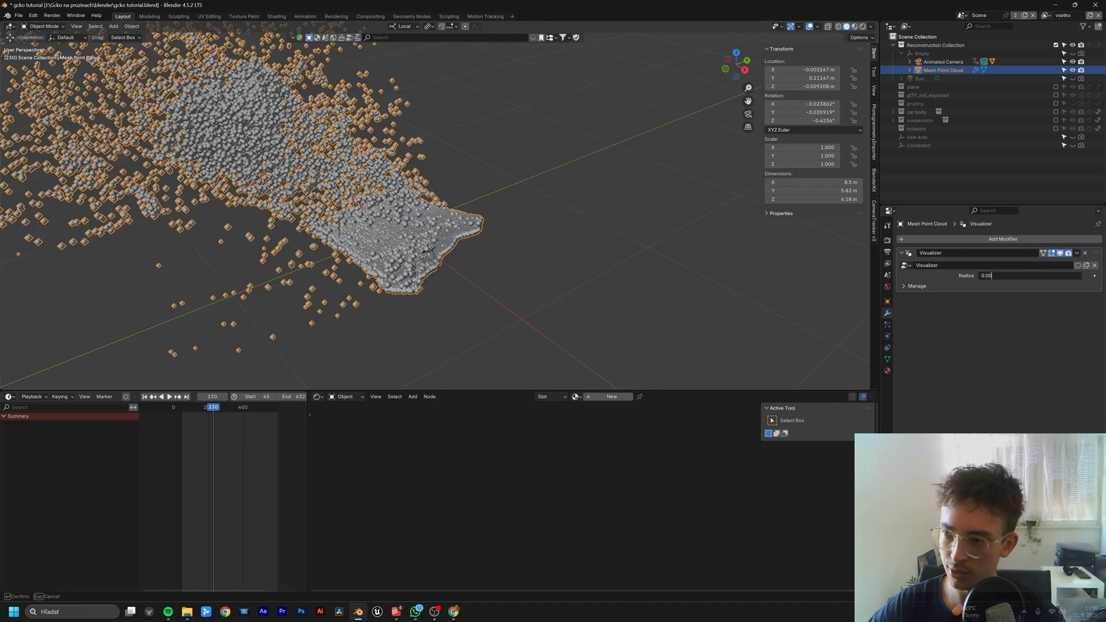
text(0.002 m)
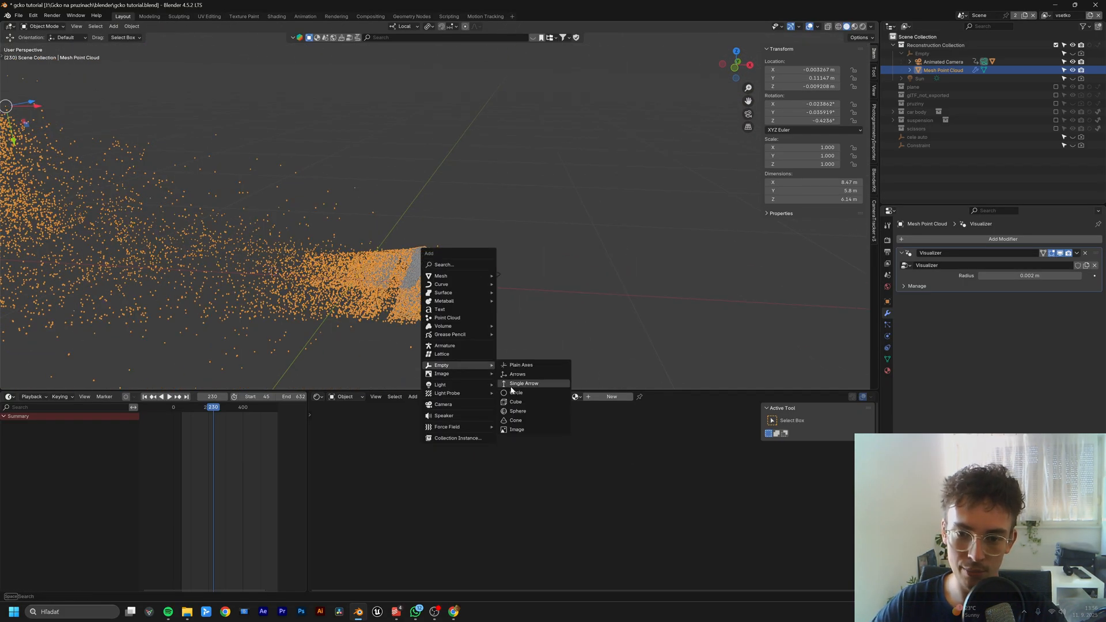
click(524, 383)
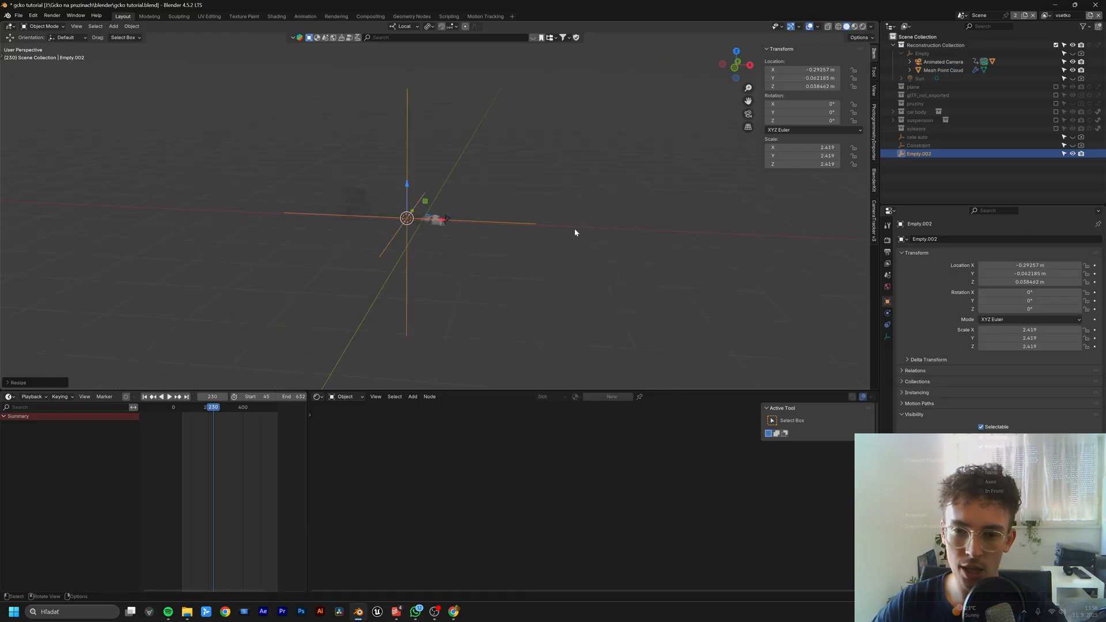
Step: Select the animated camera and parent empty, then inspect the point cloud from the side
click(942, 62)
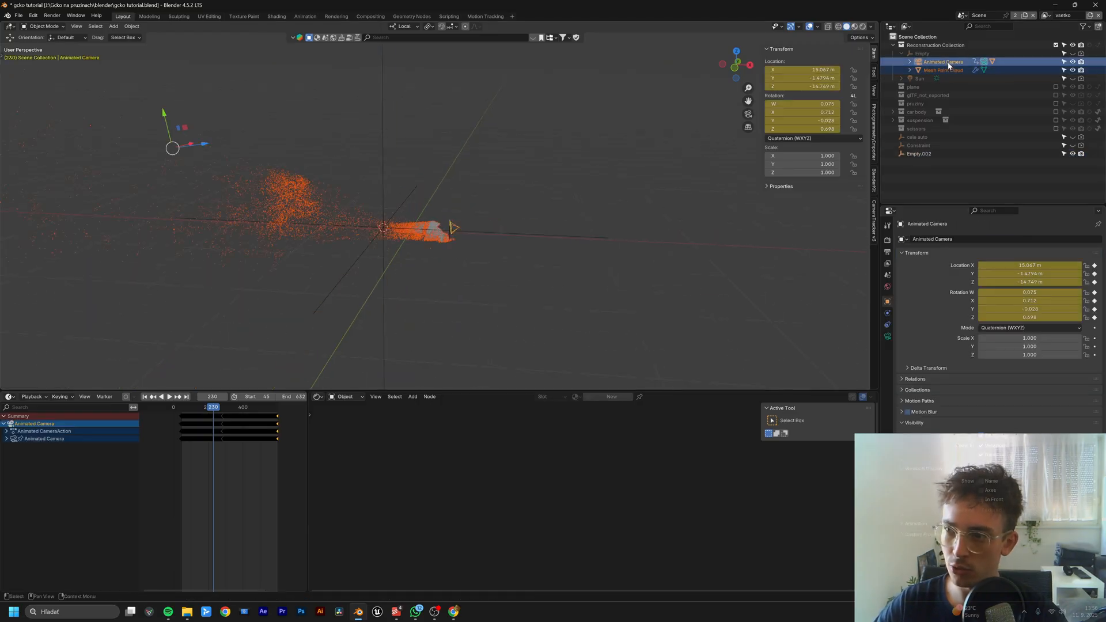
click(920, 53)
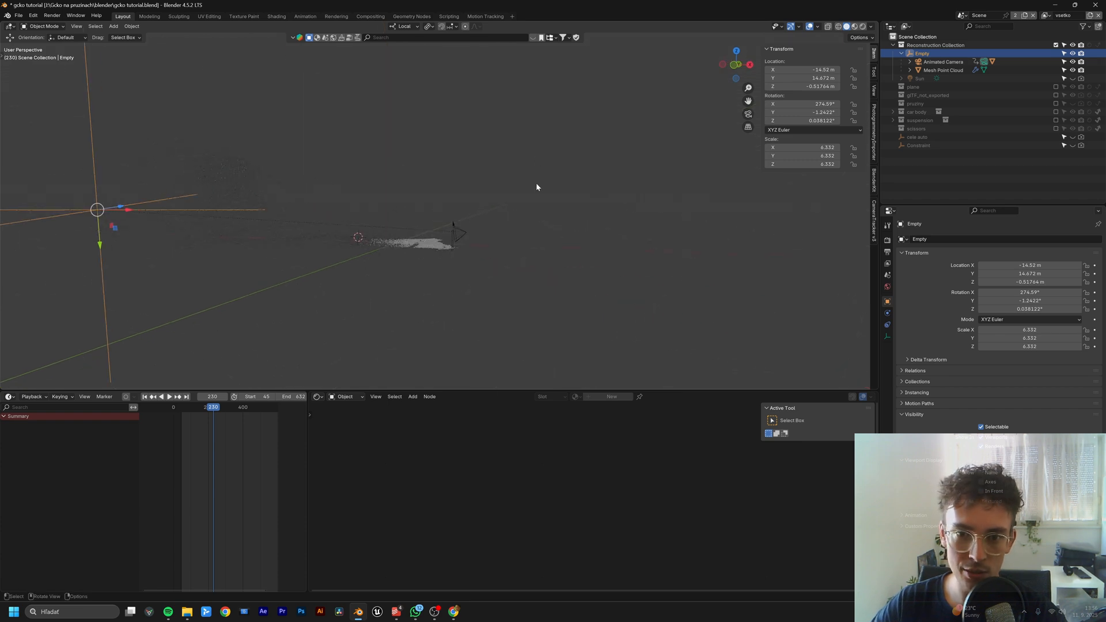
key(r)
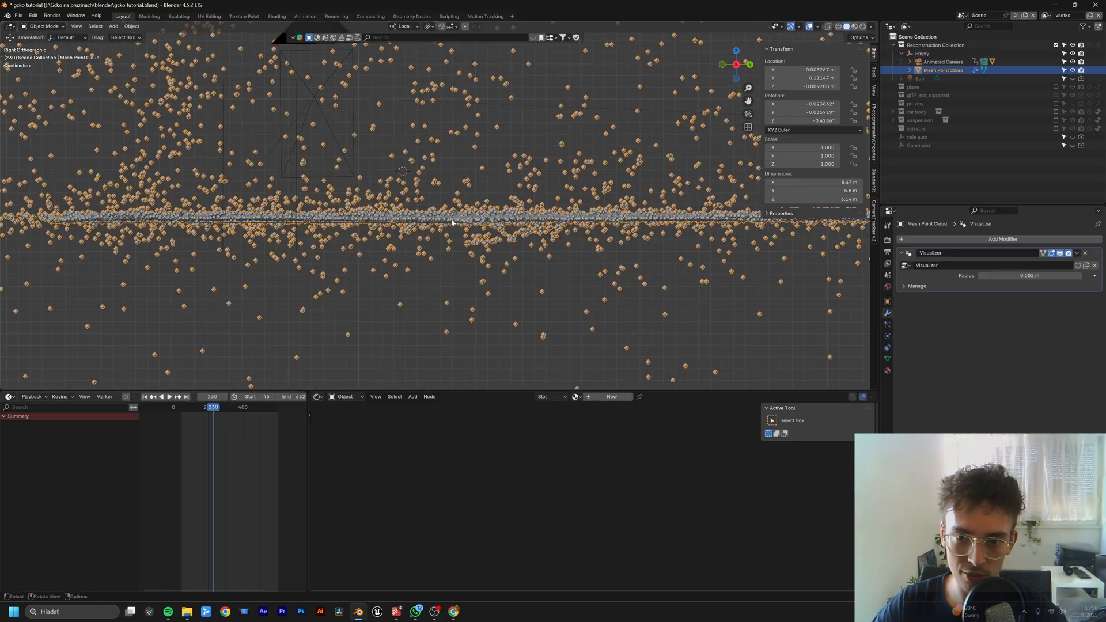
drag(423, 212, 472, 226)
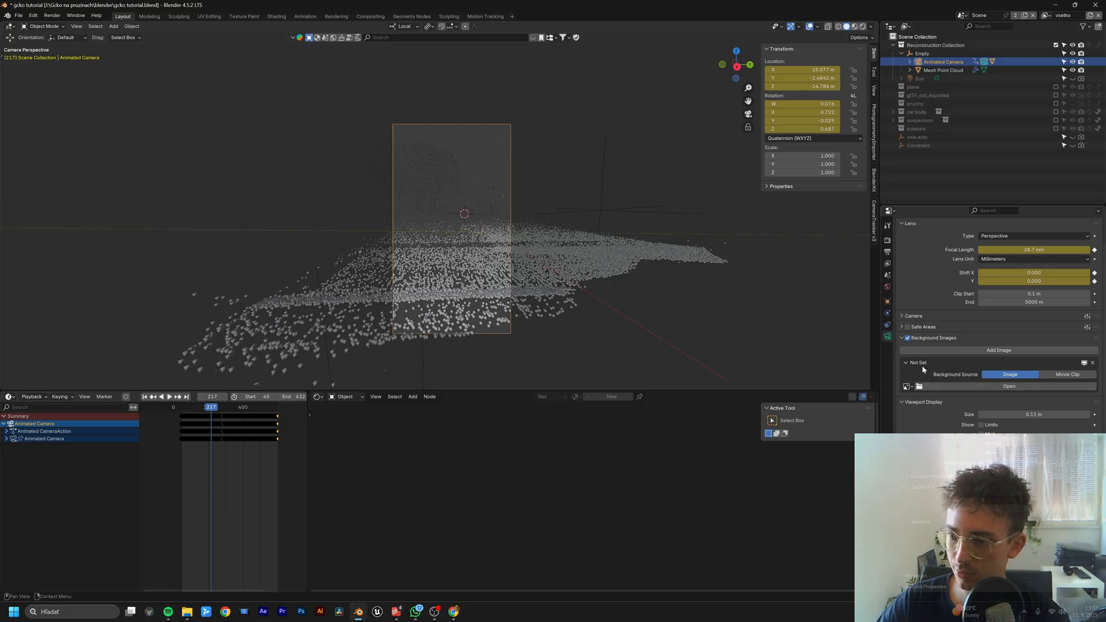
Step: Load the first gcko EXR frame as the animated camera's background footage
click(1009, 386)
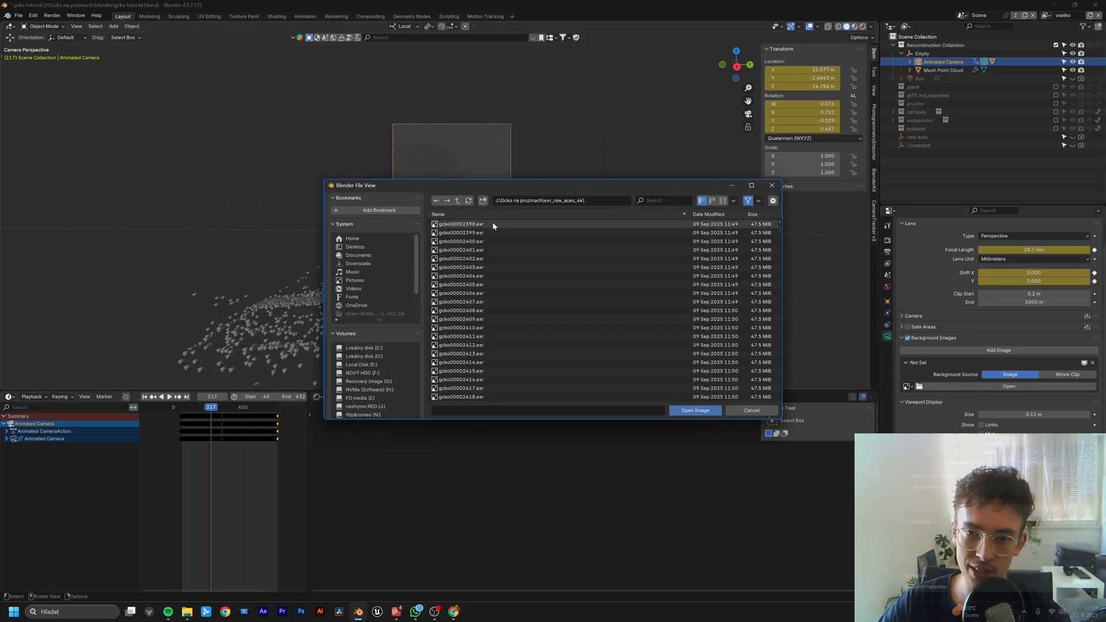
click(460, 223)
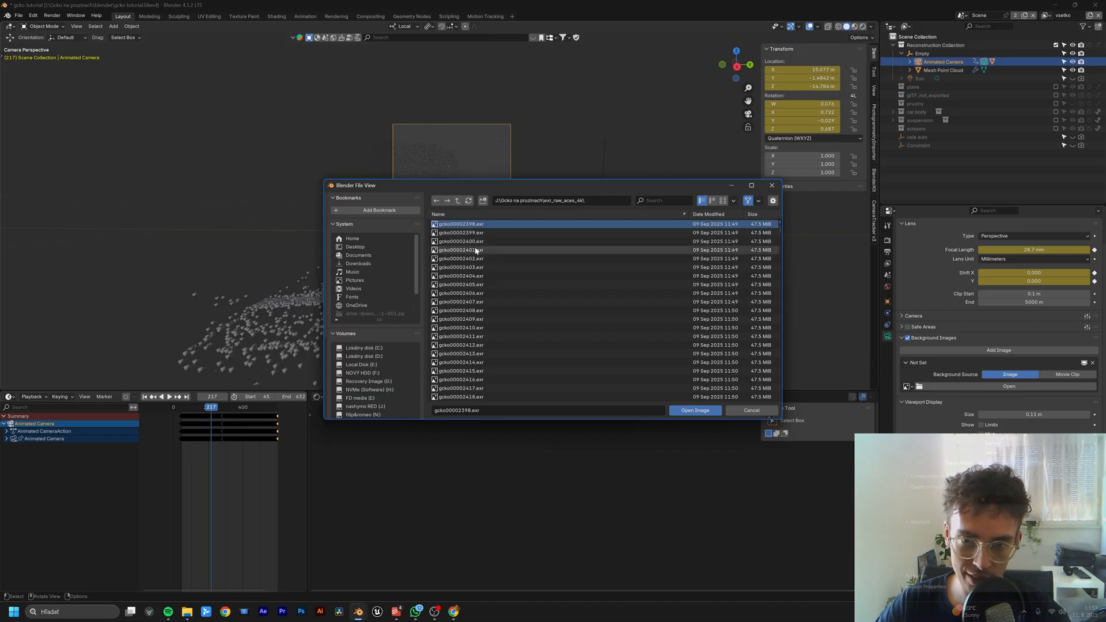
click(693, 411)
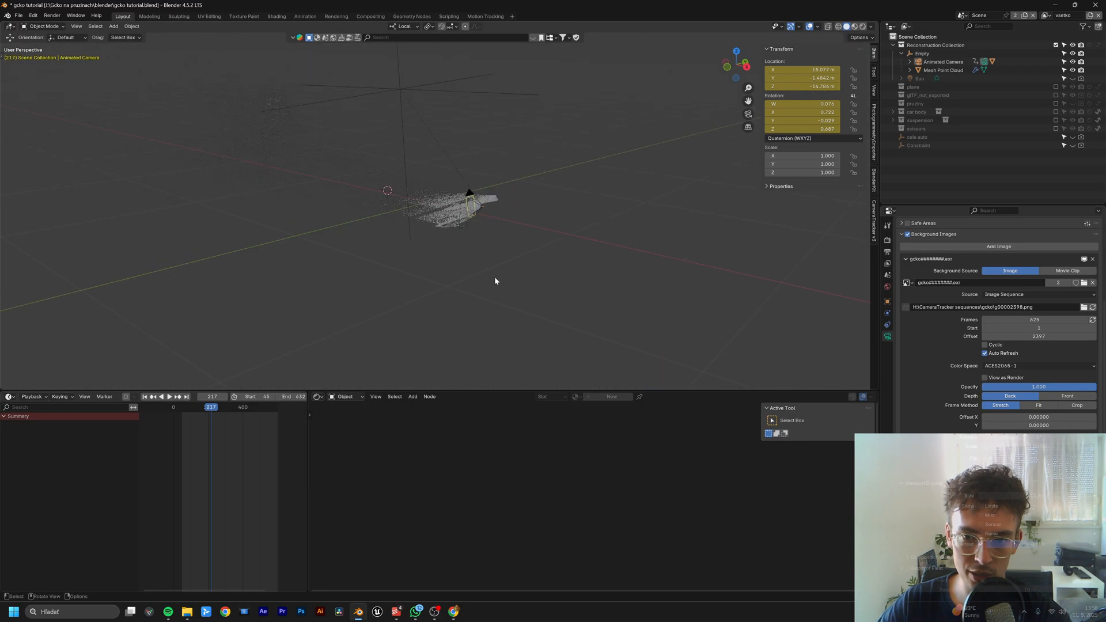
drag(210, 406, 240, 407)
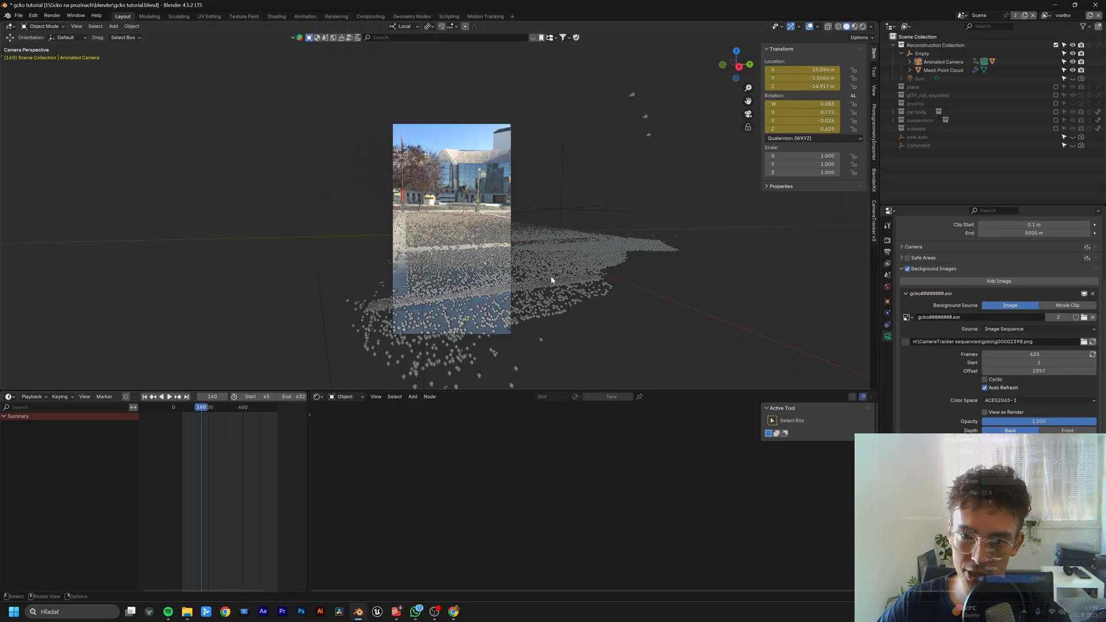
click(1067, 304)
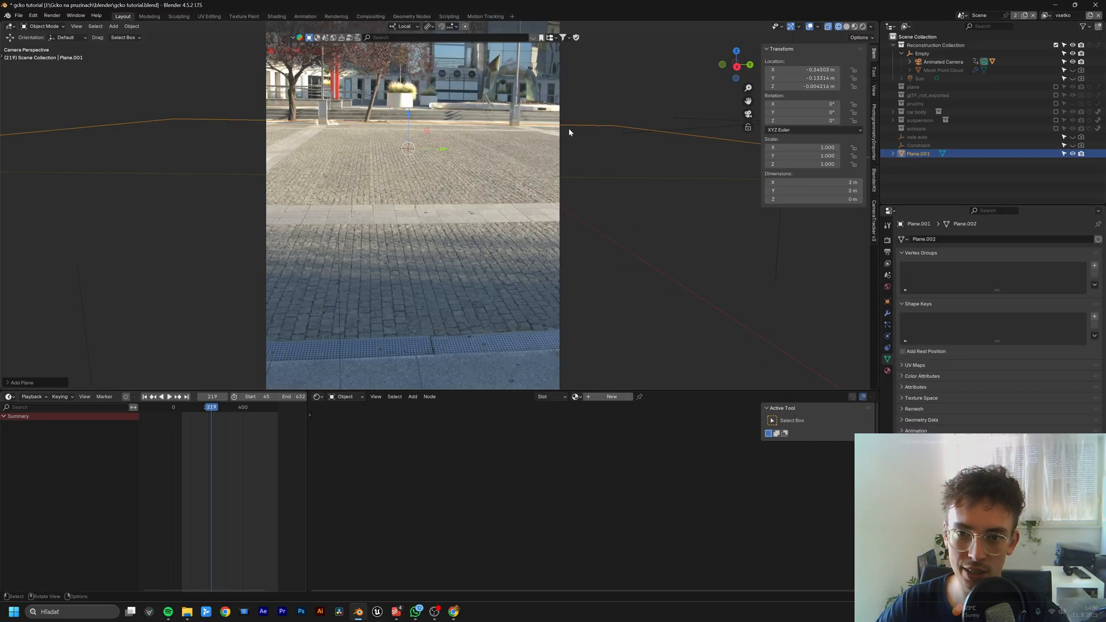
Step: Scale and position the new plane onto the tracked pavement area
key(s)
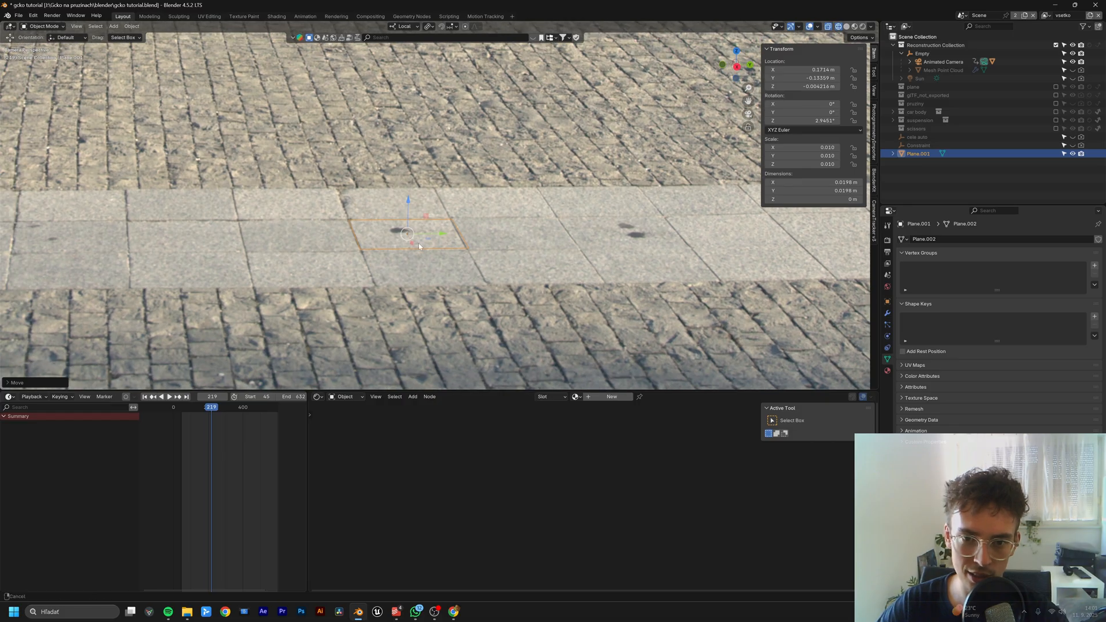
drag(209, 408, 228, 408)
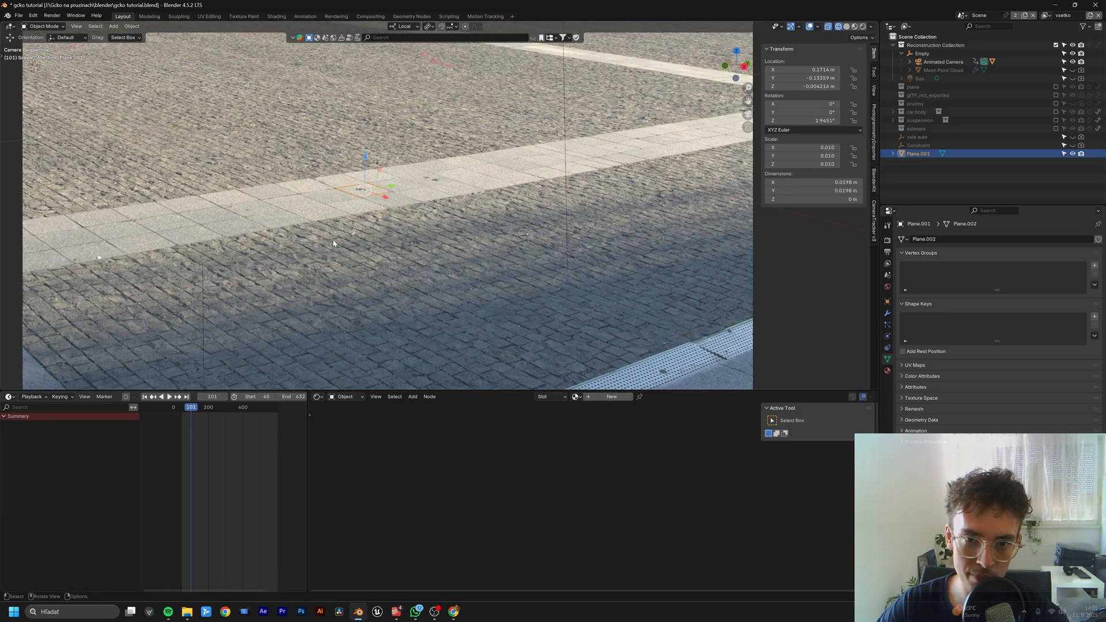
drag(190, 407, 187, 407)
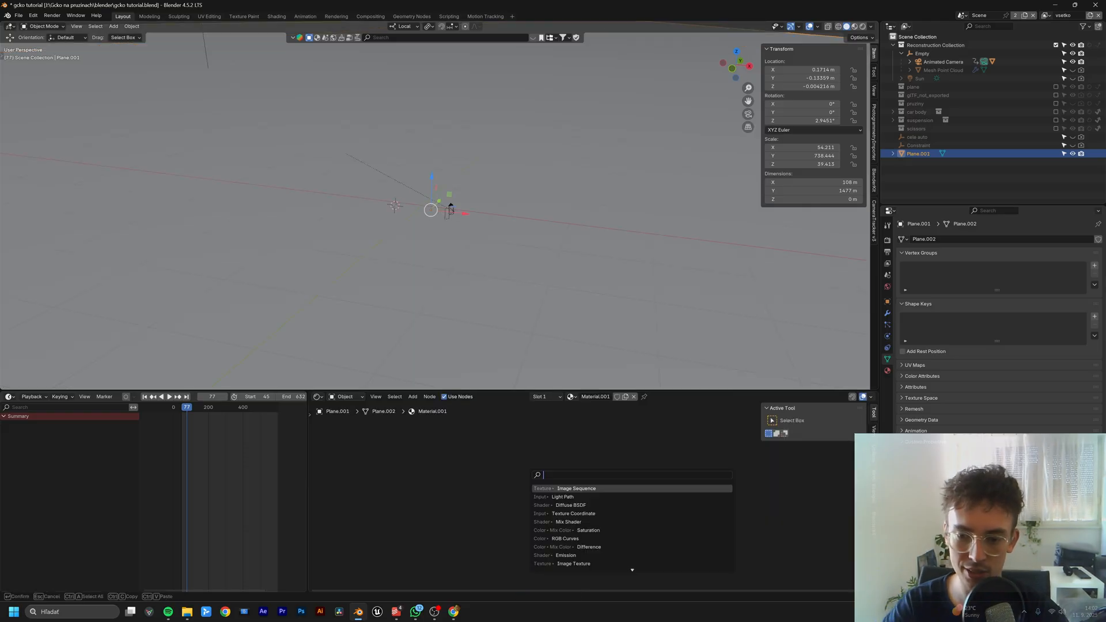
Step: Wire an Image Texture with the gcko EXR sequence through Window texture coordinates into a Diffuse BSDF
click(576, 489)
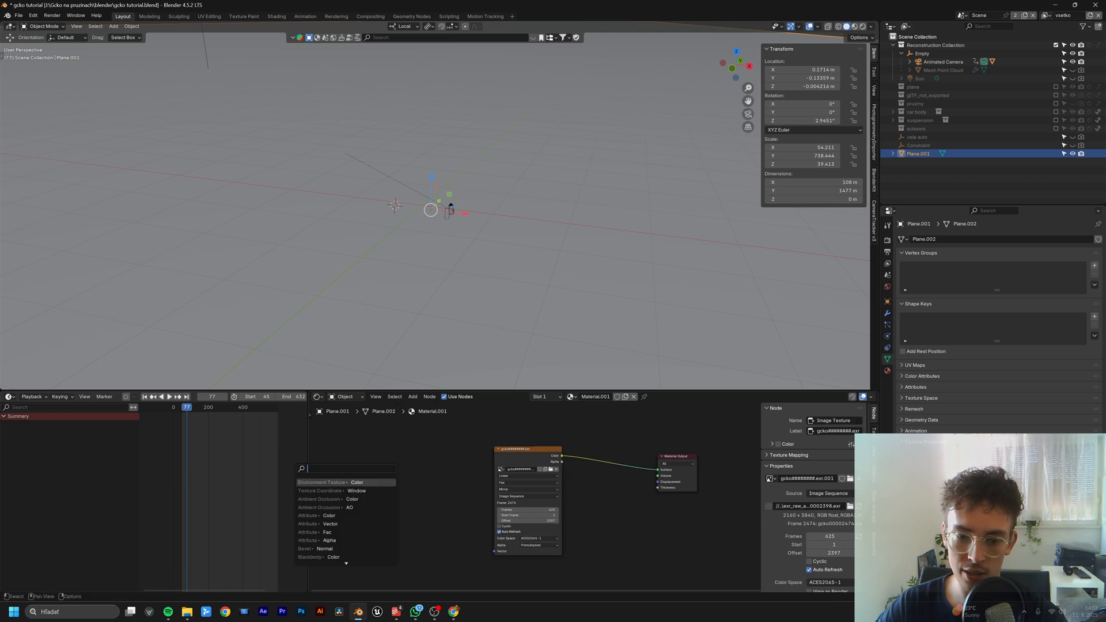
text(texture co)
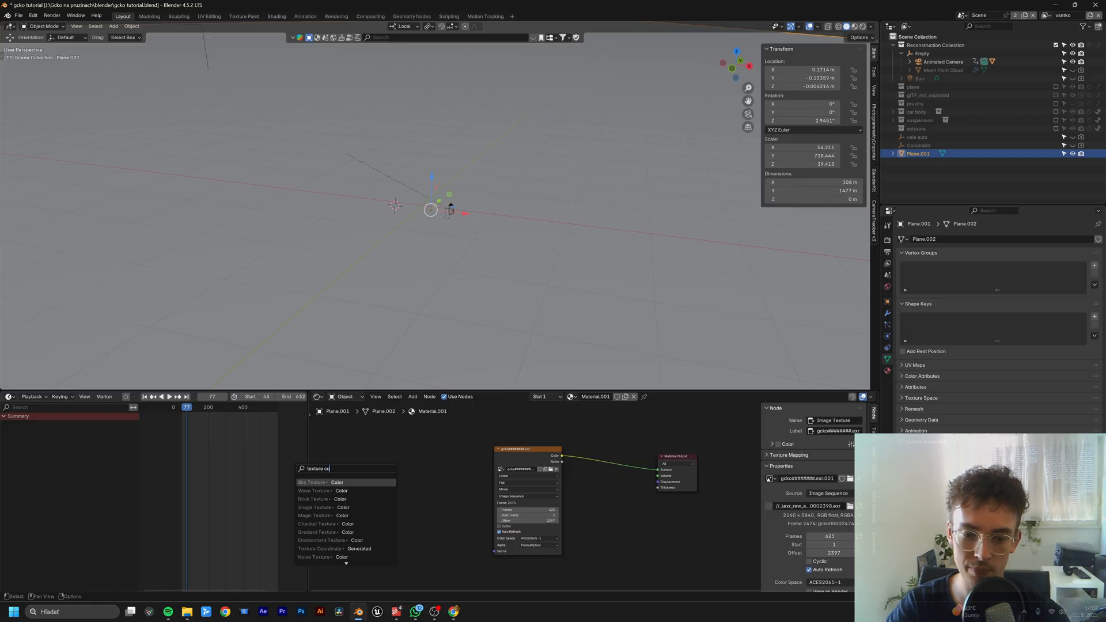
click(319, 549)
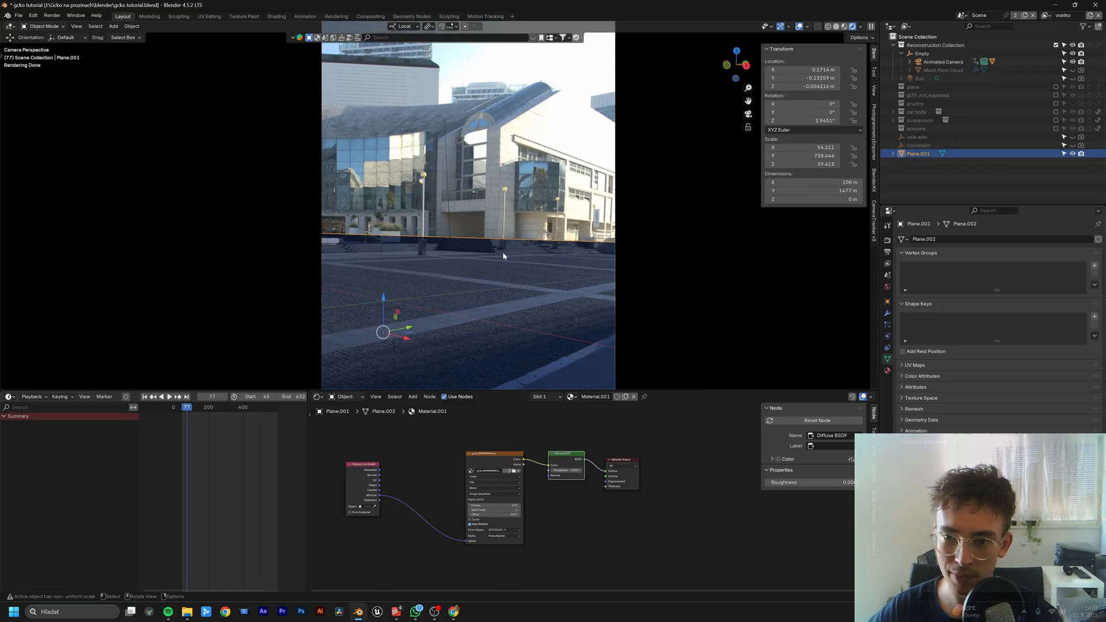
key(Tab)
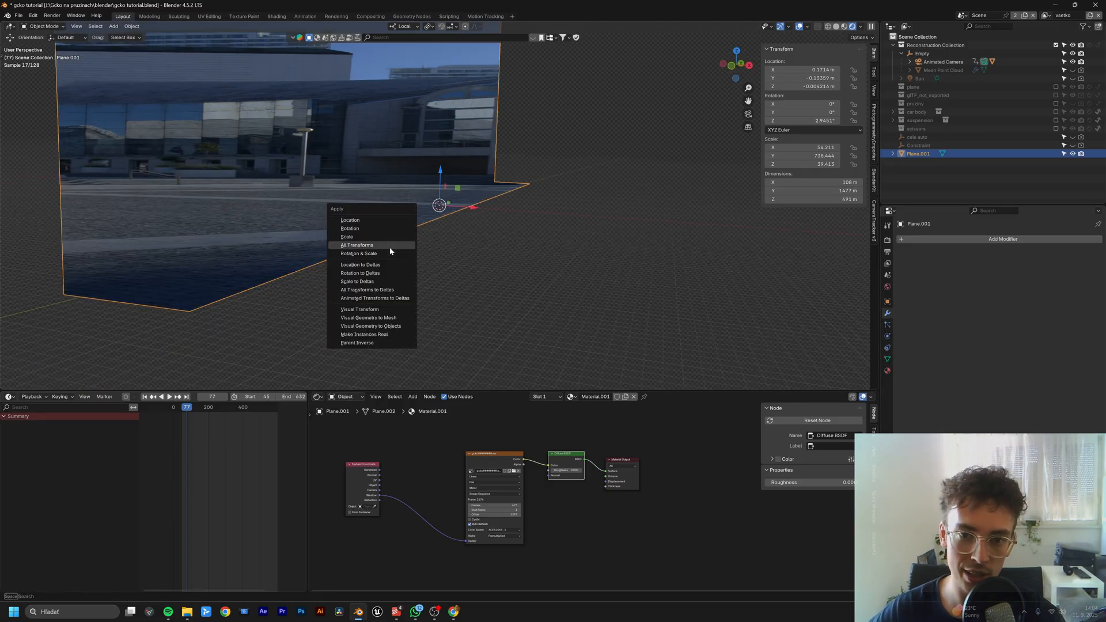
Step: Apply all transforms, then bevel the floor-wall corner 18.05 m with 13 segments and smooth shading
click(356, 244)
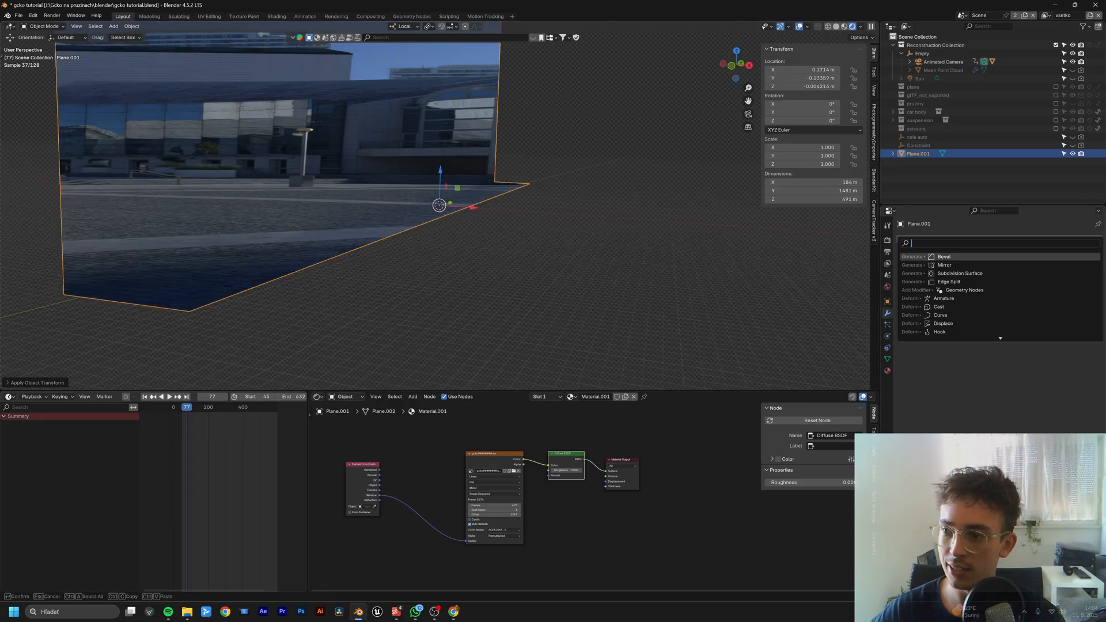
click(944, 255)
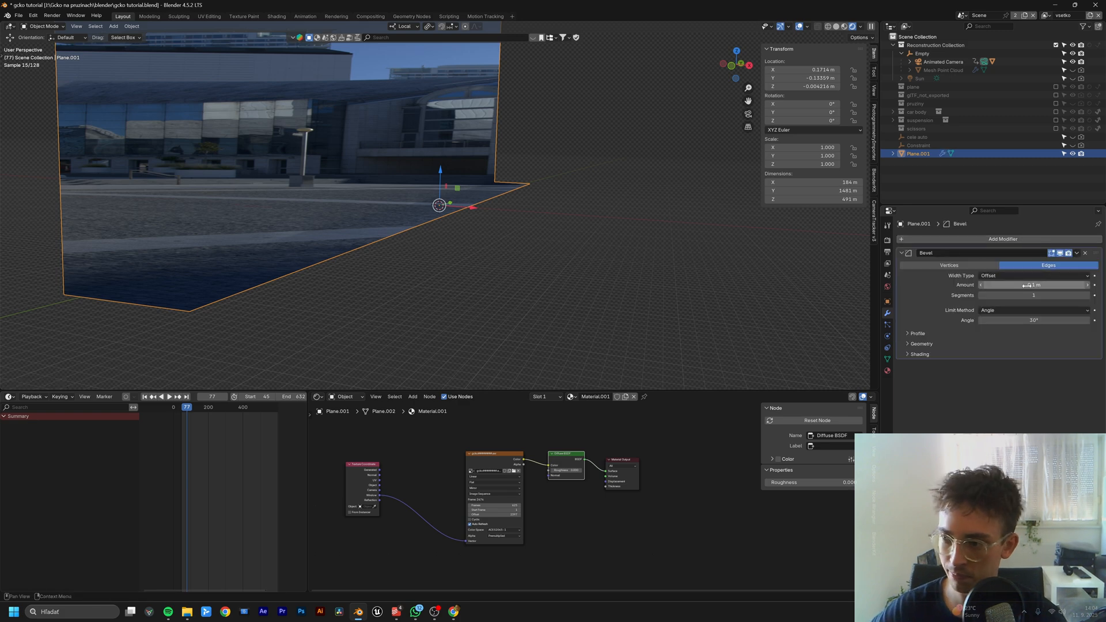
drag(1023, 285, 1038, 285)
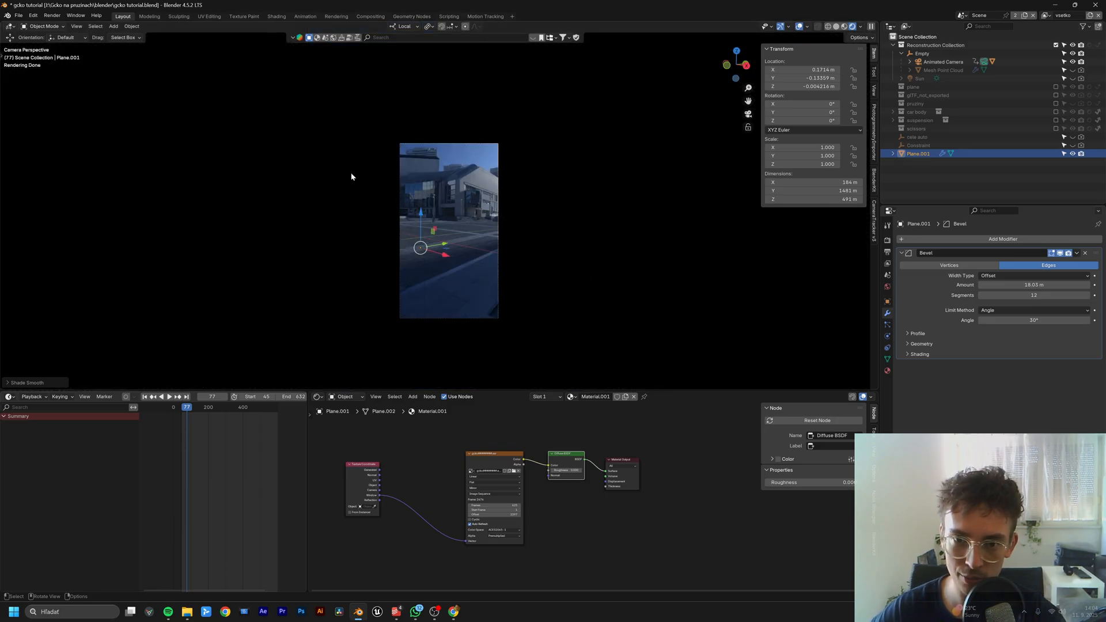
drag(185, 407, 213, 406)
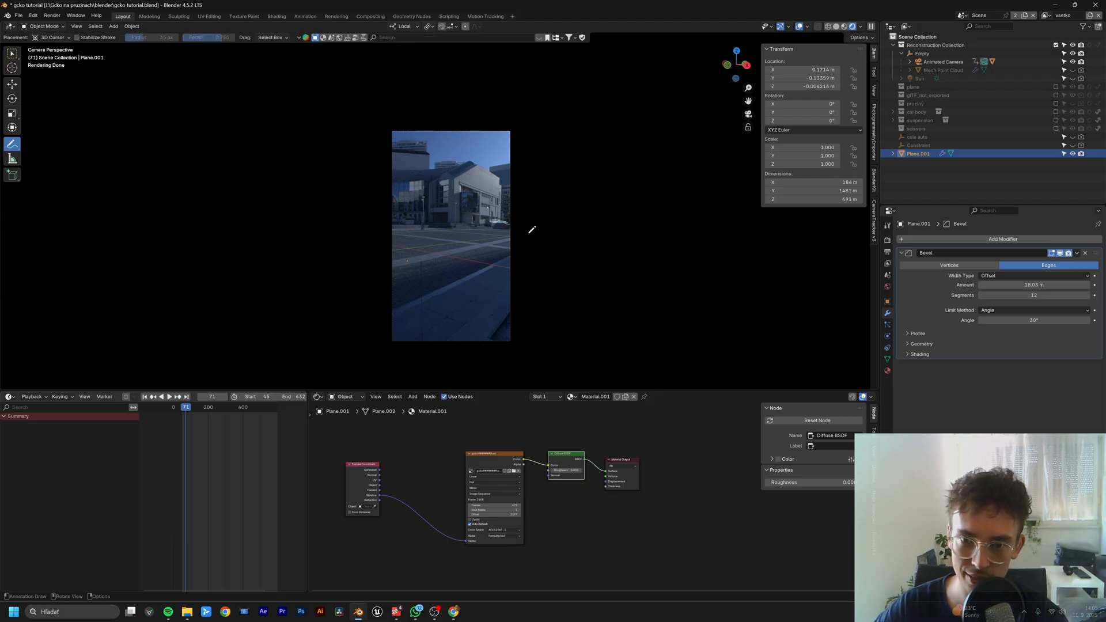
Step: Delete the unneeded object and adjust the sun lamp's strength over the plaza footage
click(12, 85)
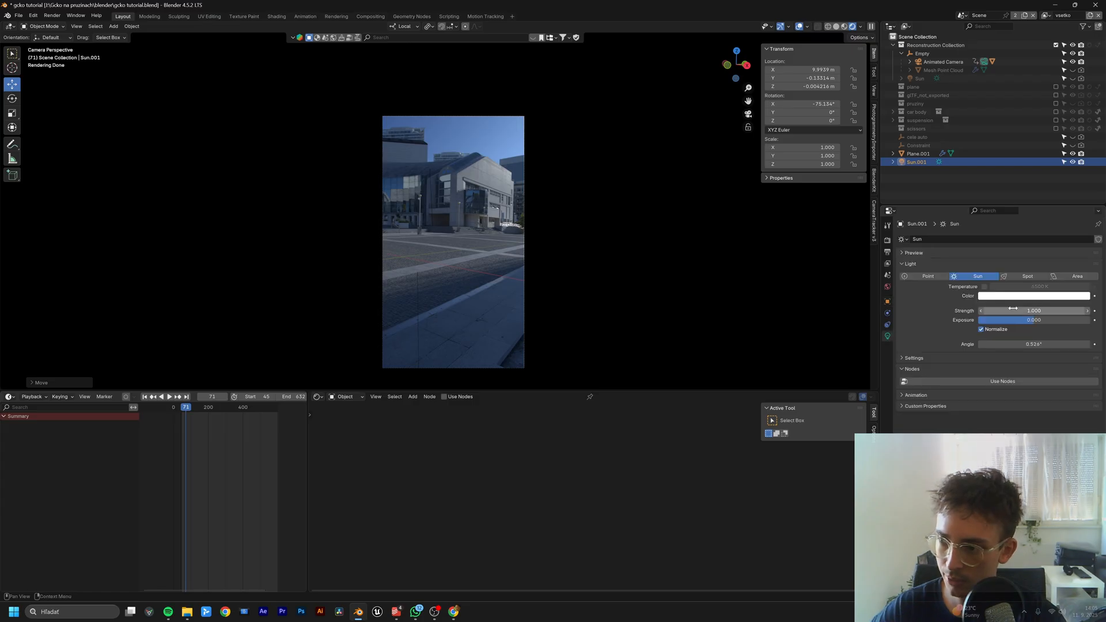
drag(1002, 310, 1044, 310)
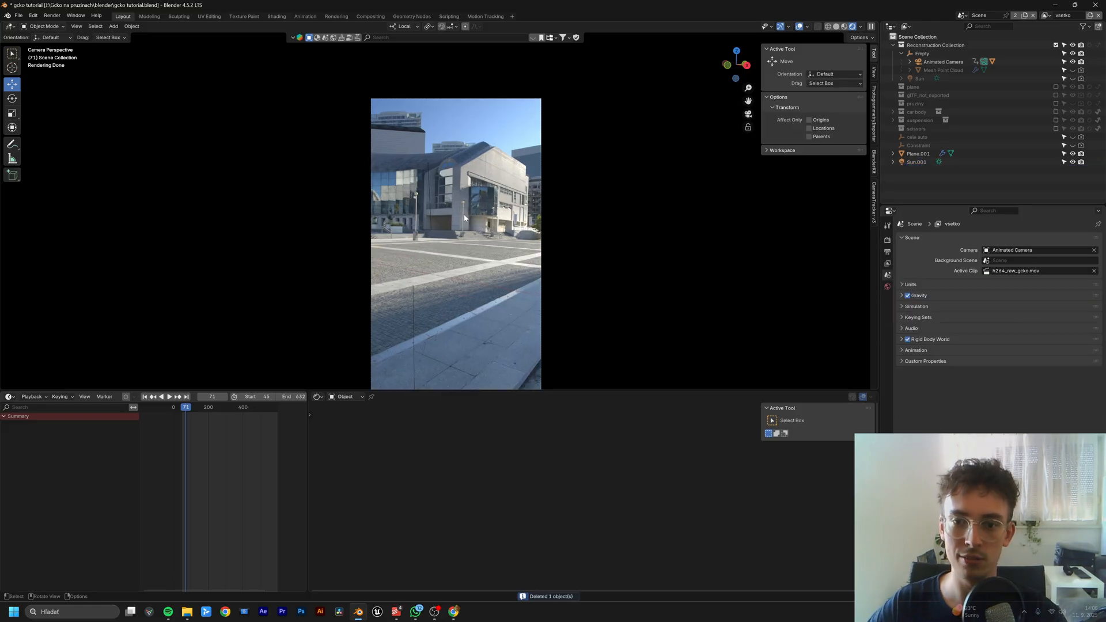
click(112, 26)
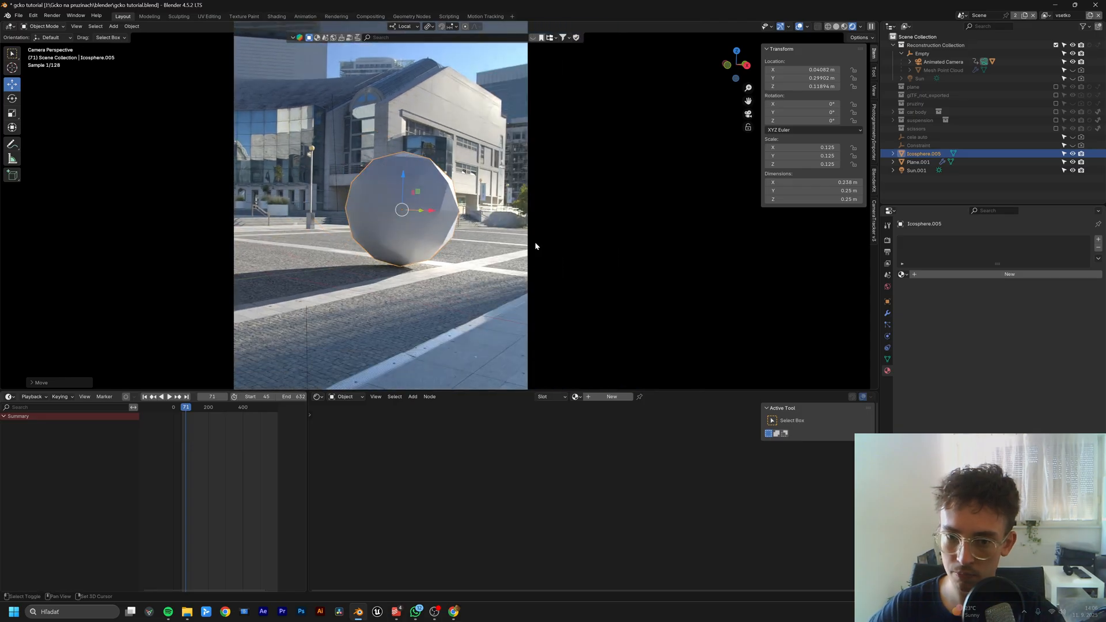
Step: Place the icosphere on the plaza ground and give it a metallic, low-roughness material
click(917, 170)
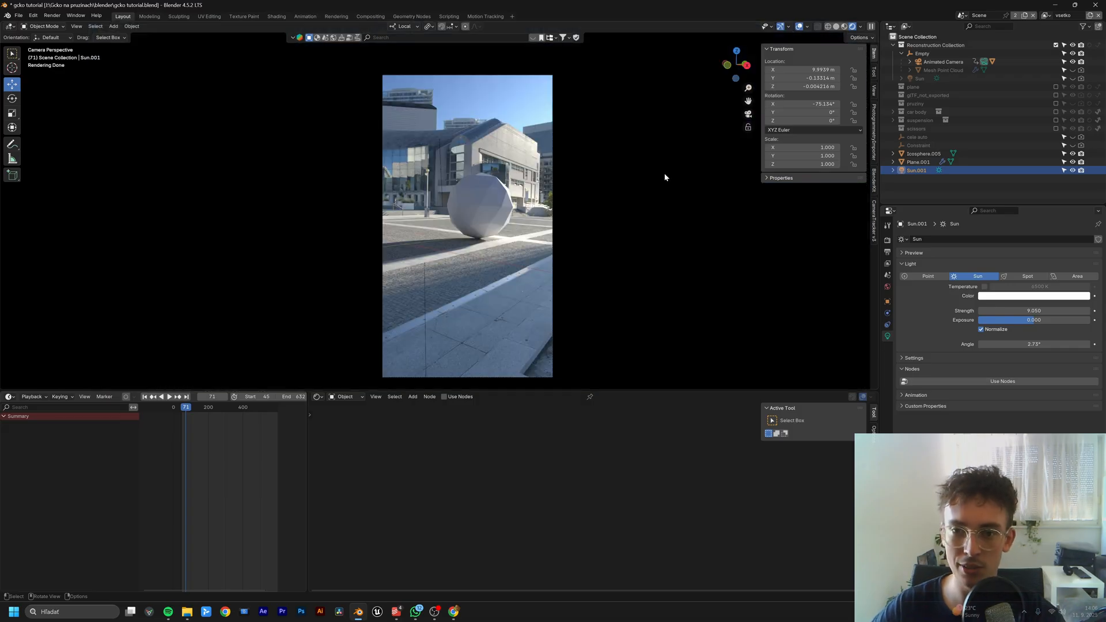
mouse_move(486, 230)
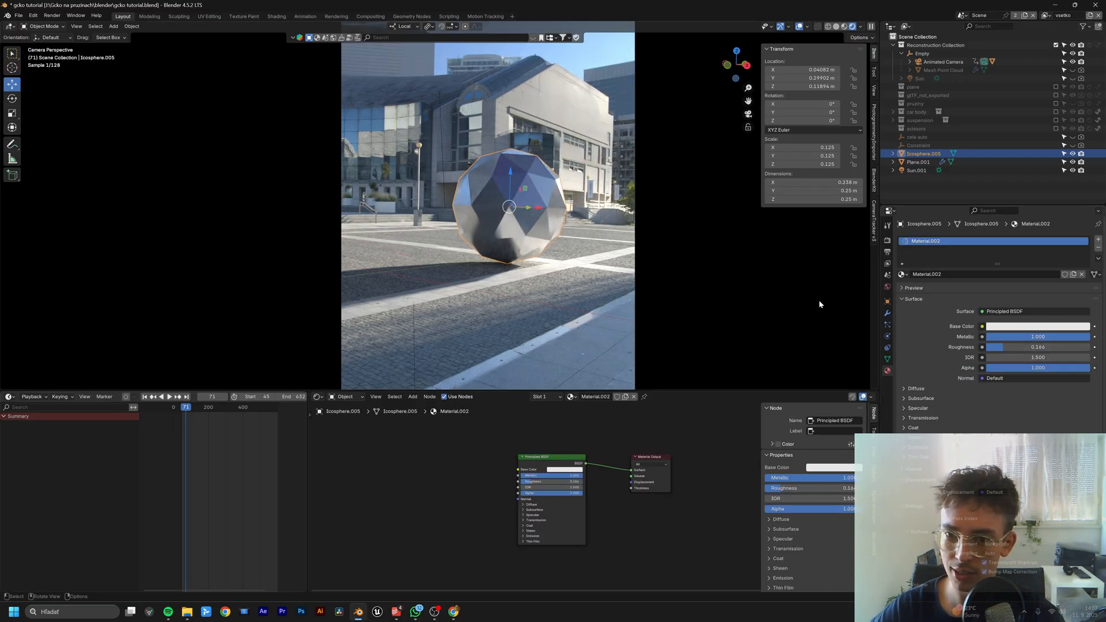
click(1037, 347)
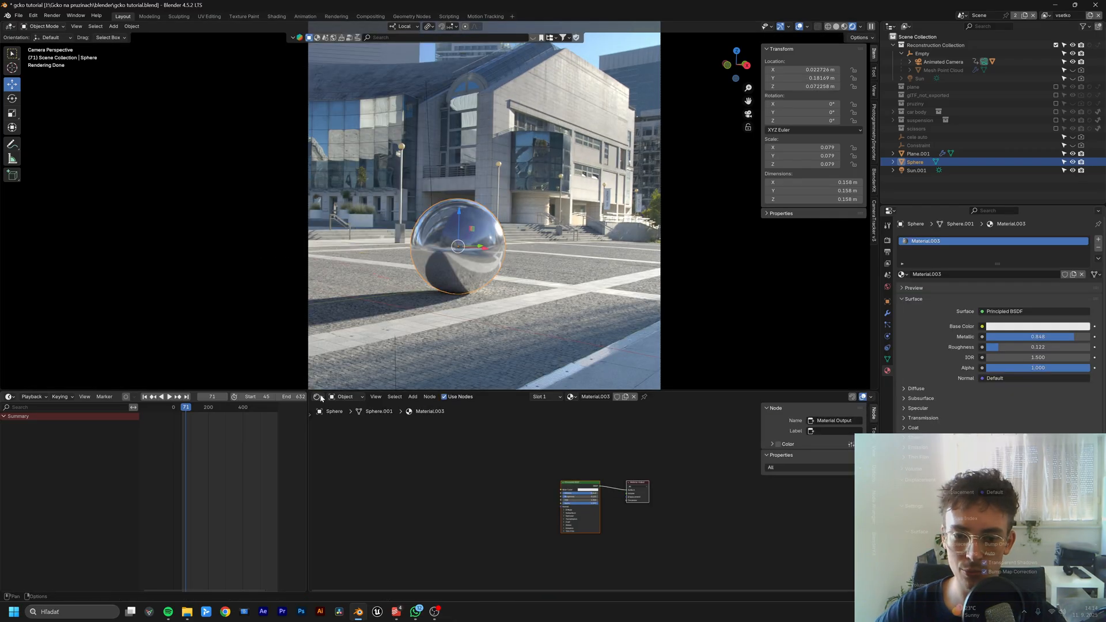
Step: Enable Node Wrangler and rotate the divadlo HDRI's Mapping Z so the sphere reflects the plaza
click(332, 396)
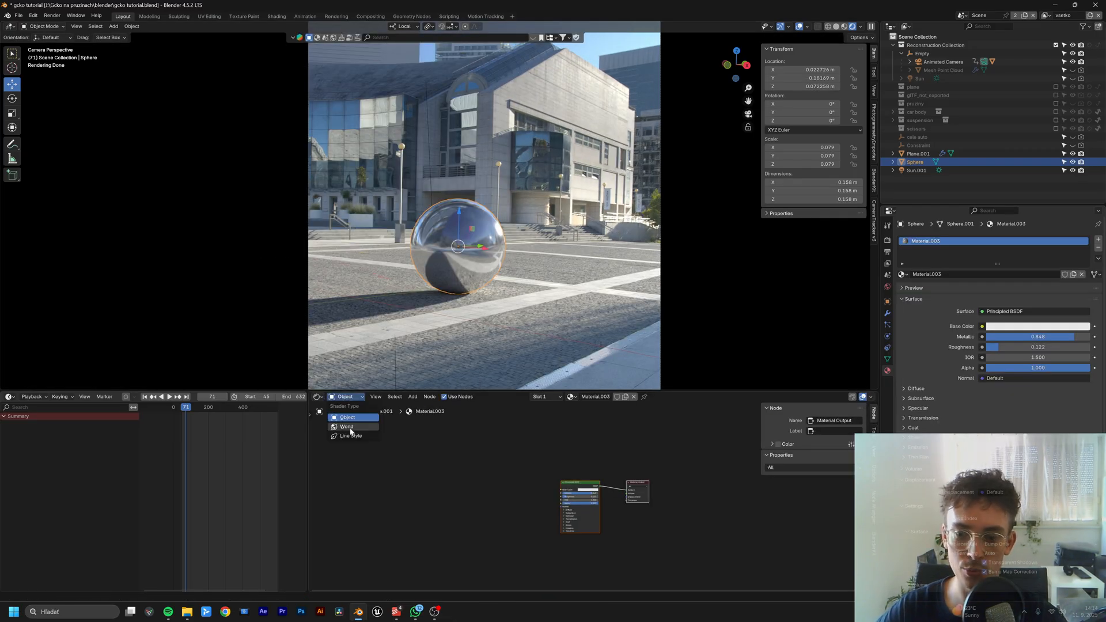
click(347, 426)
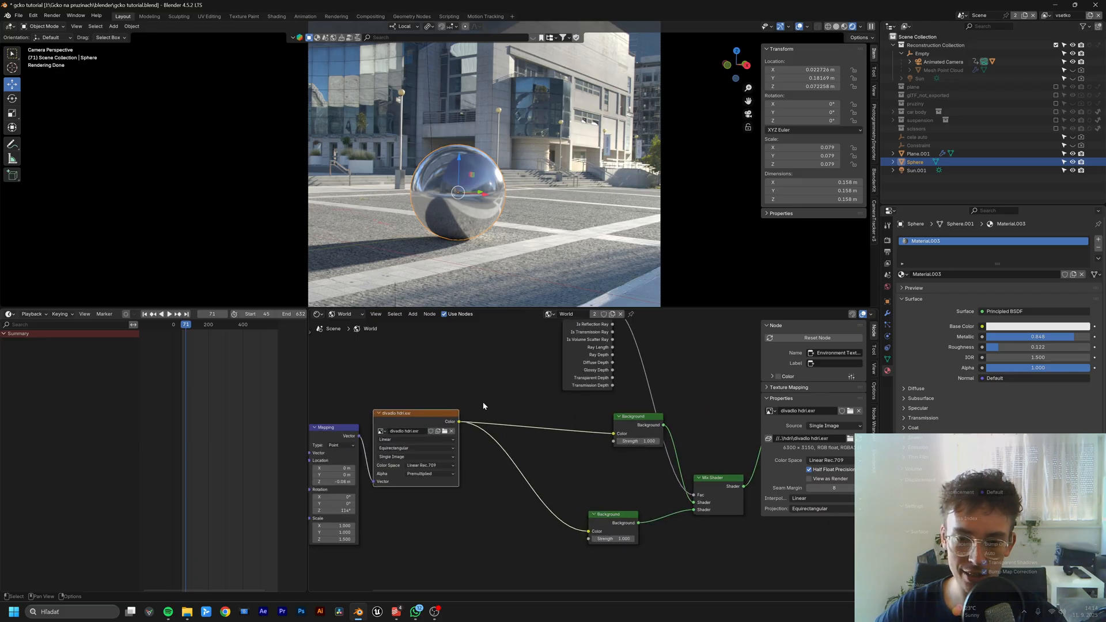
click(32, 15)
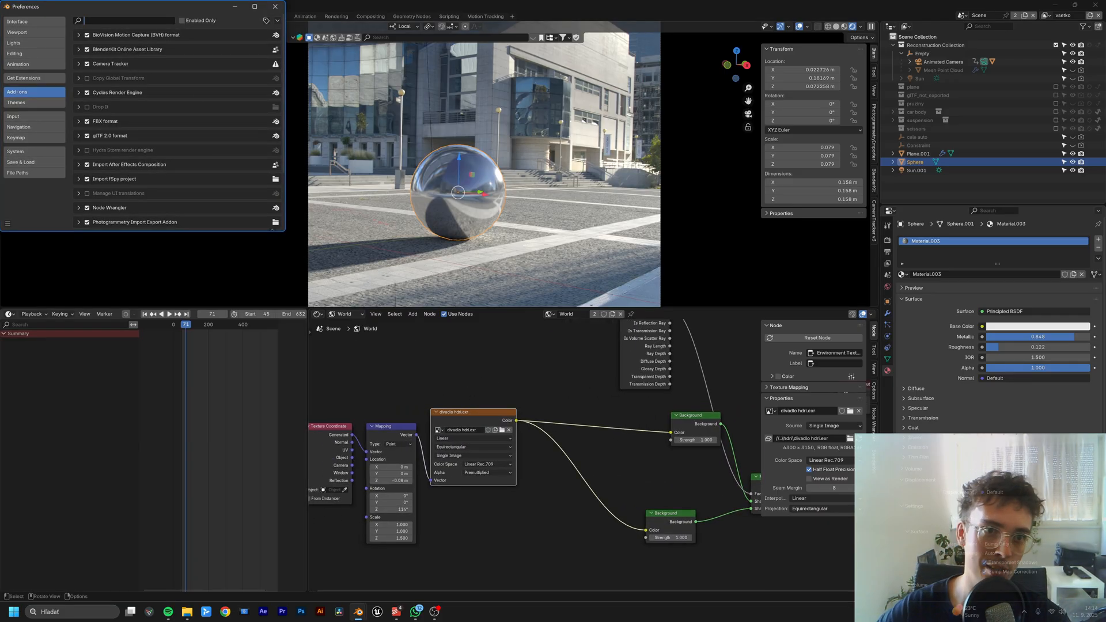
text(node)
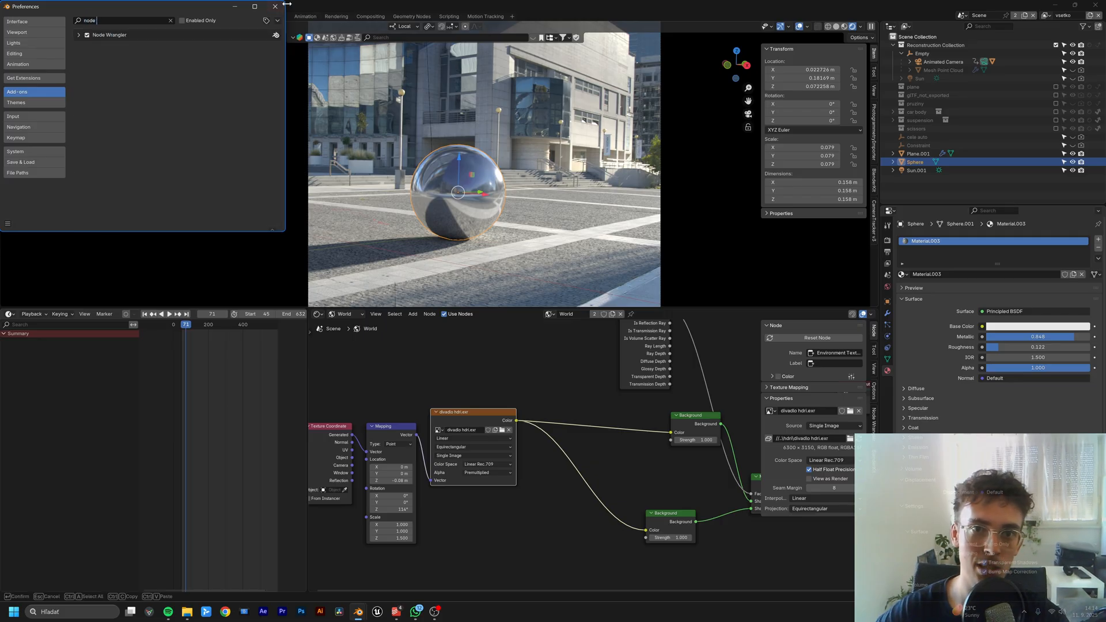
click(274, 7)
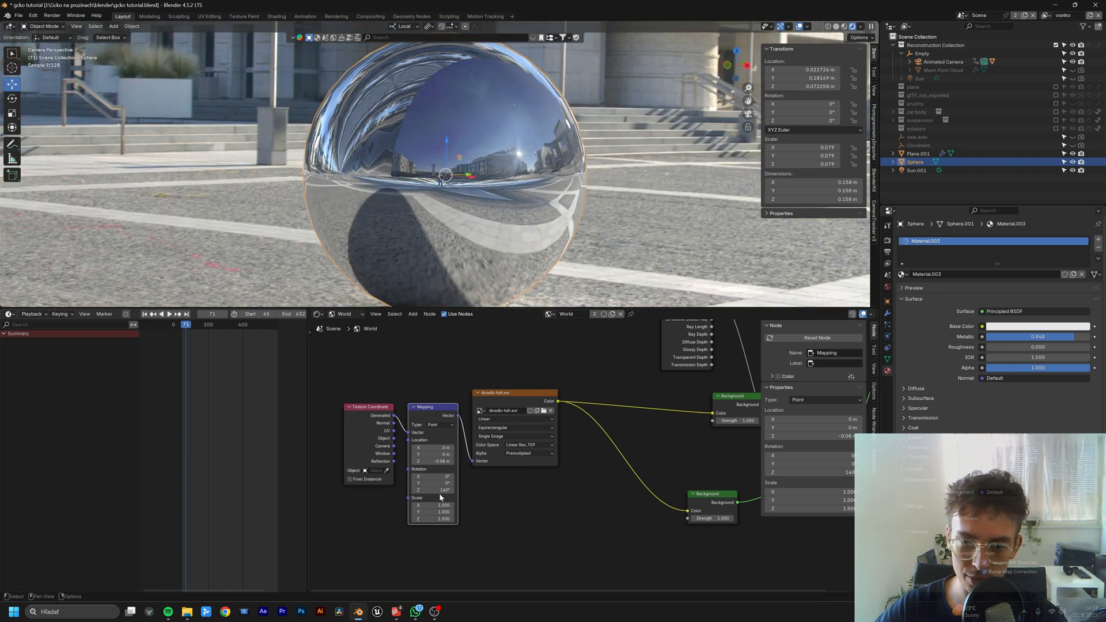
drag(432, 491, 438, 491)
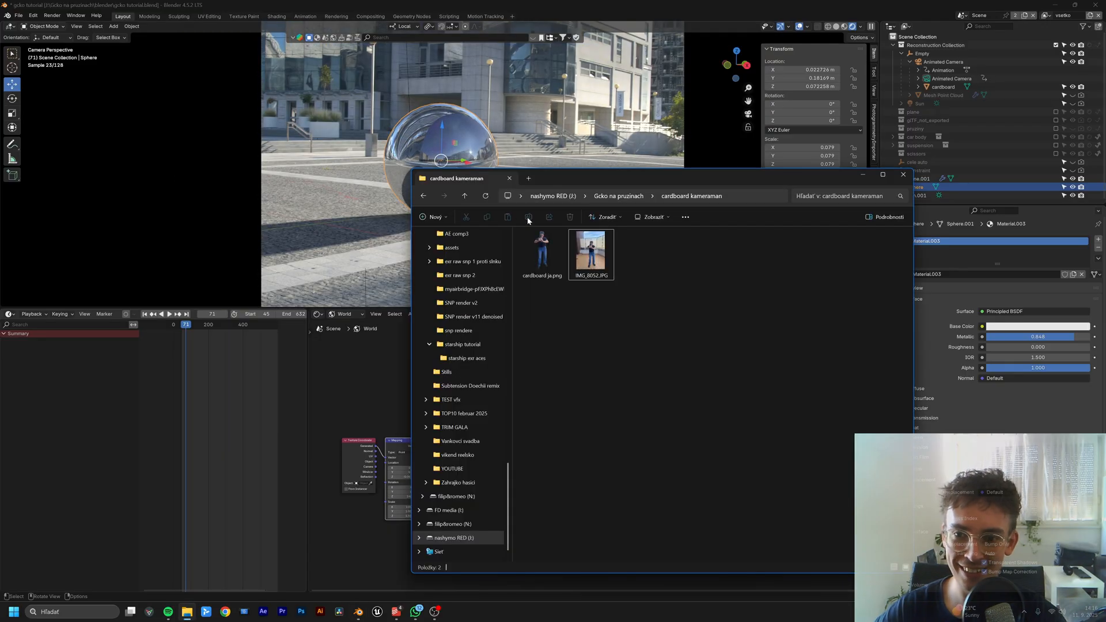
Step: Import cardboard.png as an alpha-transparent cutout plane parented to the Animated Camera
double_click(592, 251)
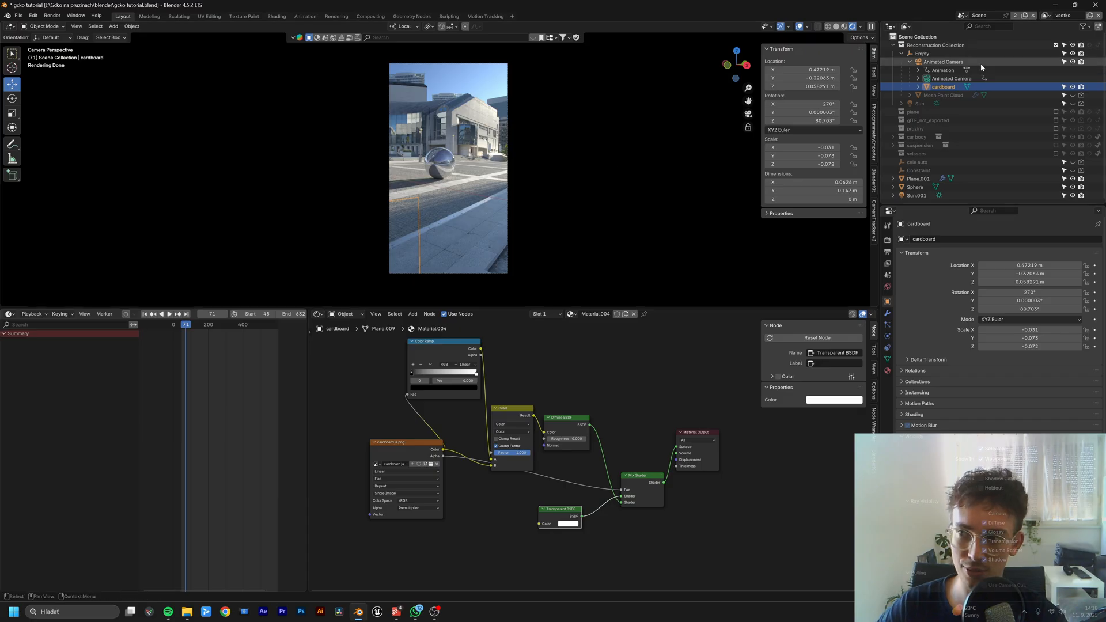
click(942, 61)
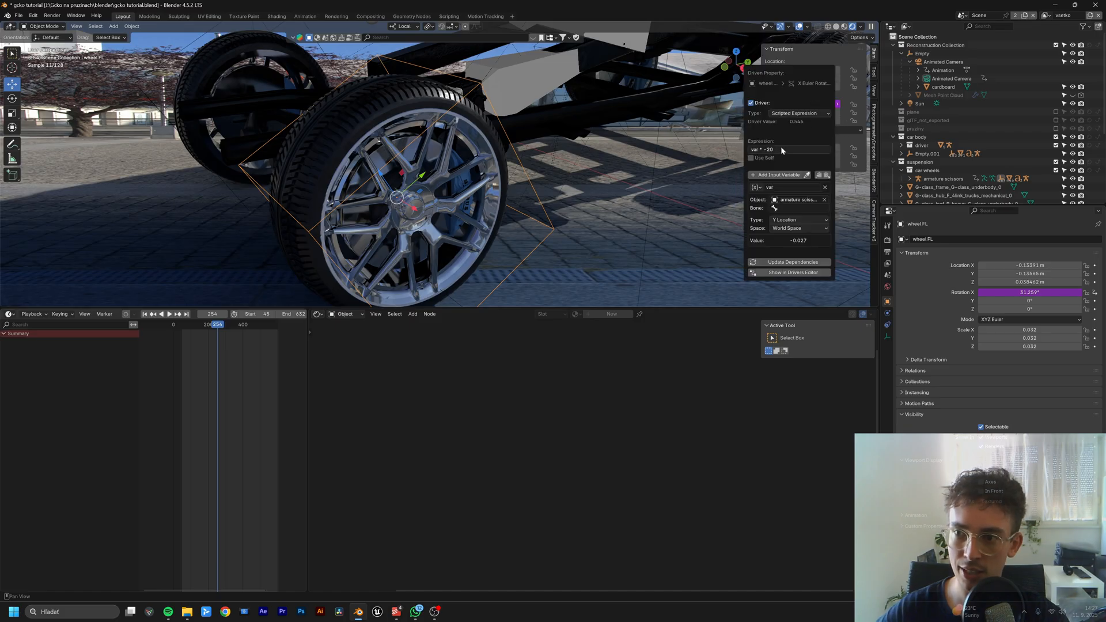
mouse_move(783, 218)
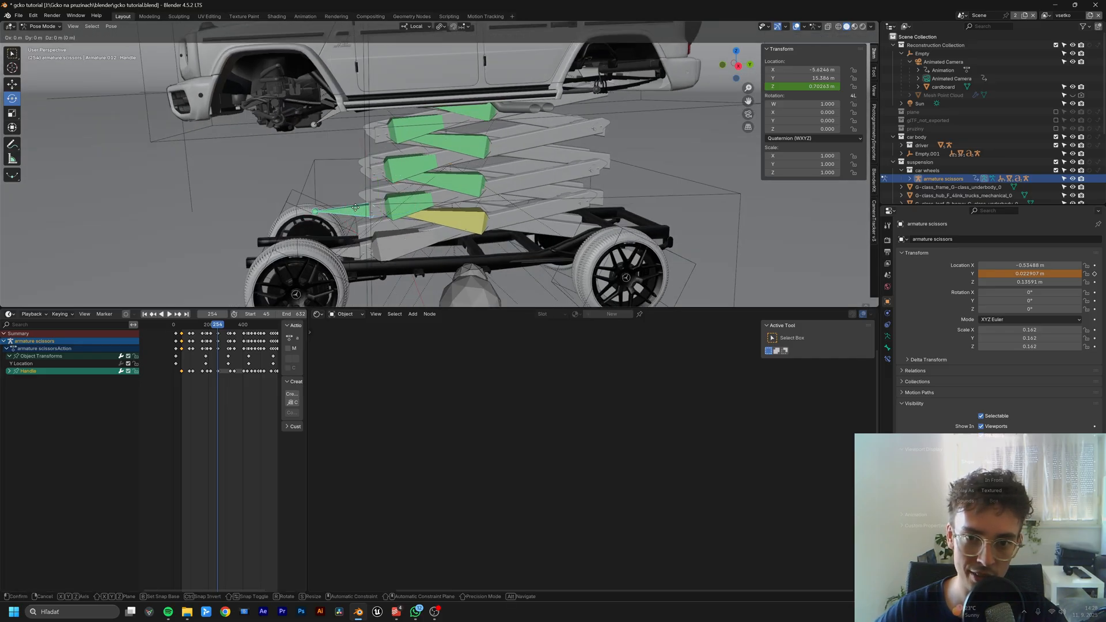
Step: Raise the scissor-lift Handle bone in Pose Mode and keyframe its location
drag(356, 207, 378, 221)
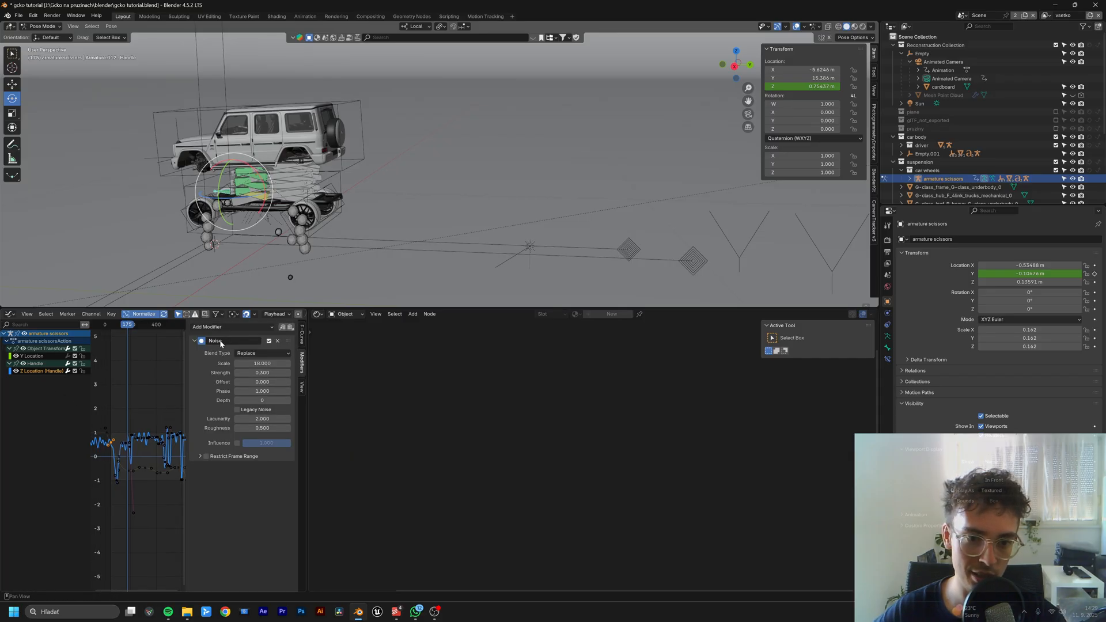
Step: Add a Noise modifier (Scale 18, Strength 0.5) to the Handle's Z Location curve and play it back
click(263, 363)
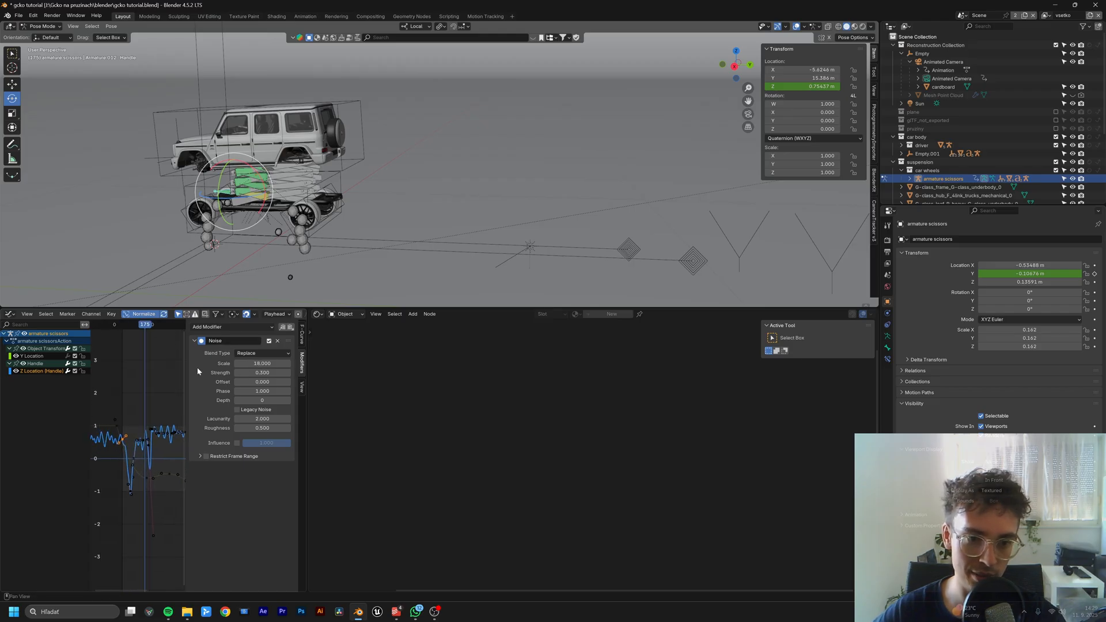
key(space)
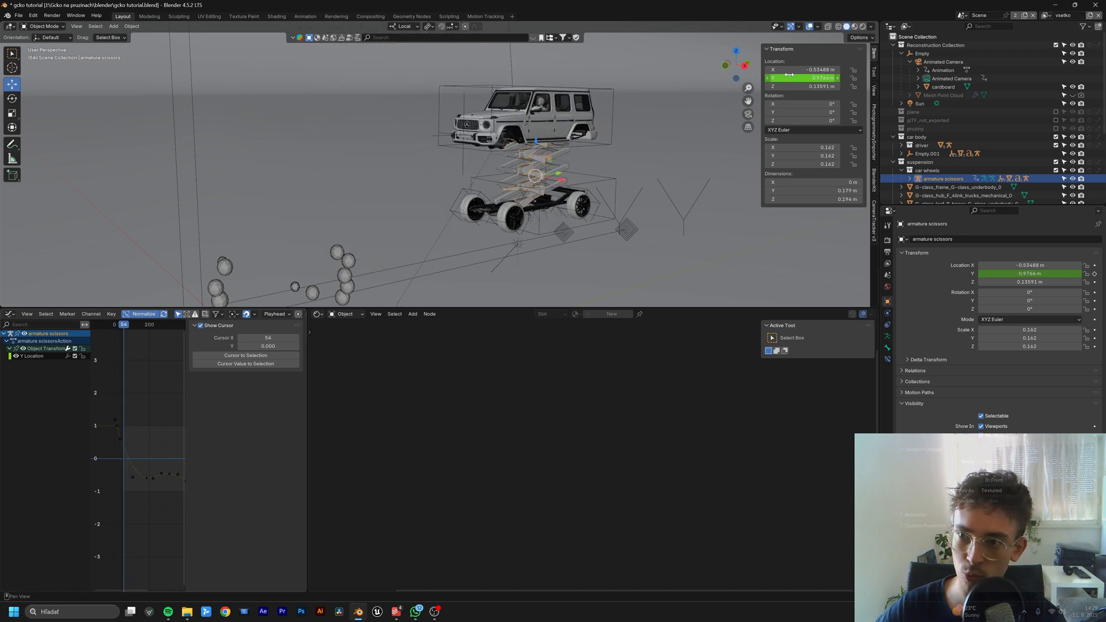
Step: Insert Y Location keyframes for the scissor armature at different frames so the lift extends
right_click(801, 77)
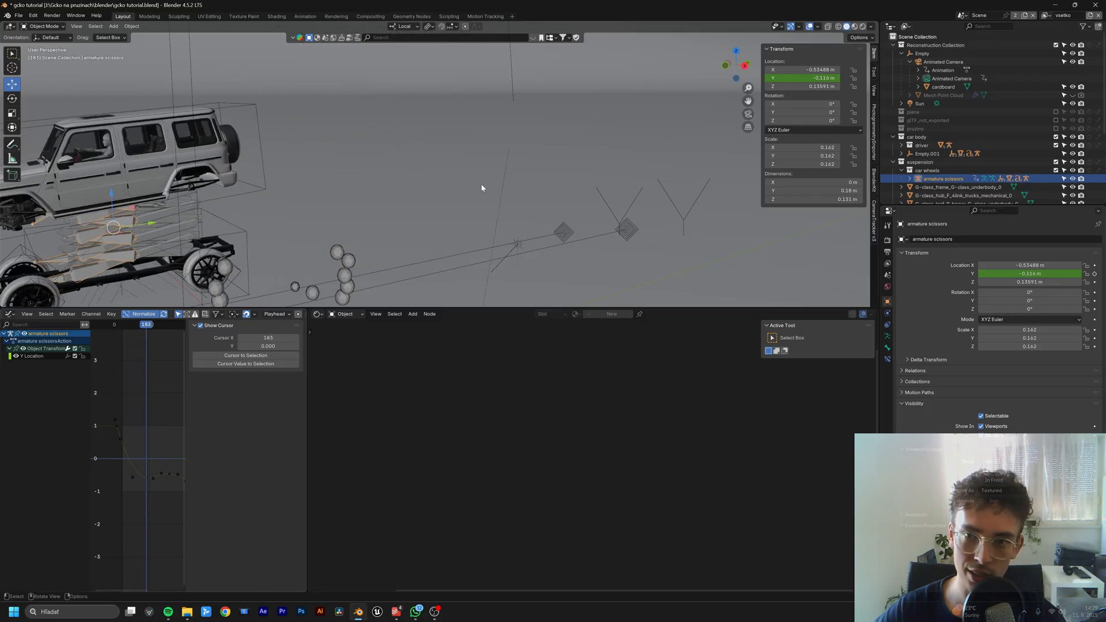
right_click(825, 78)
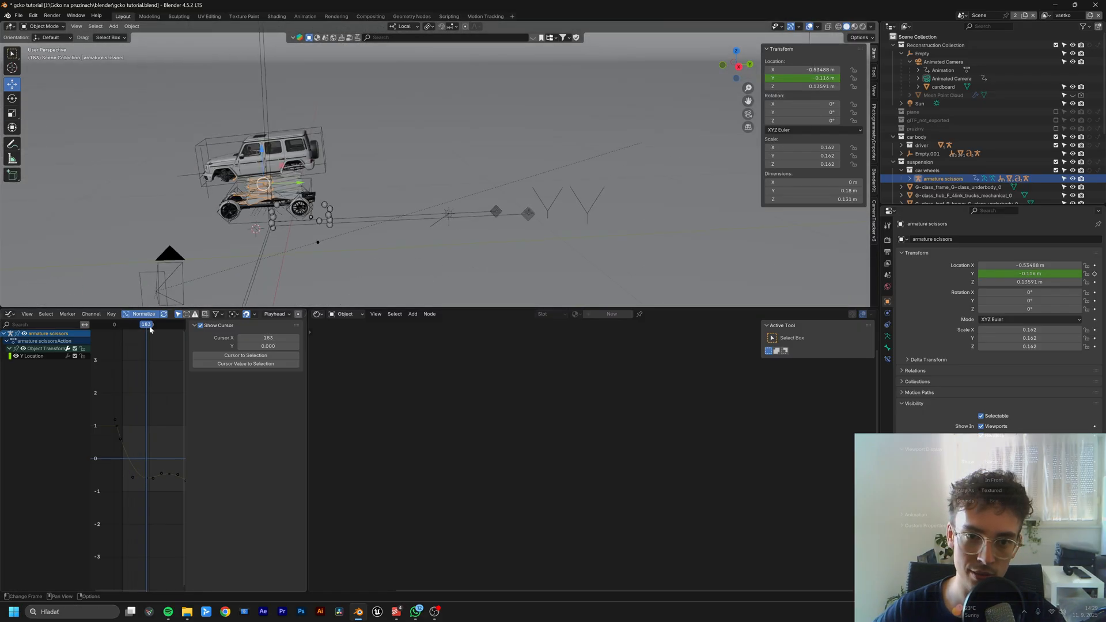
drag(149, 324, 159, 324)
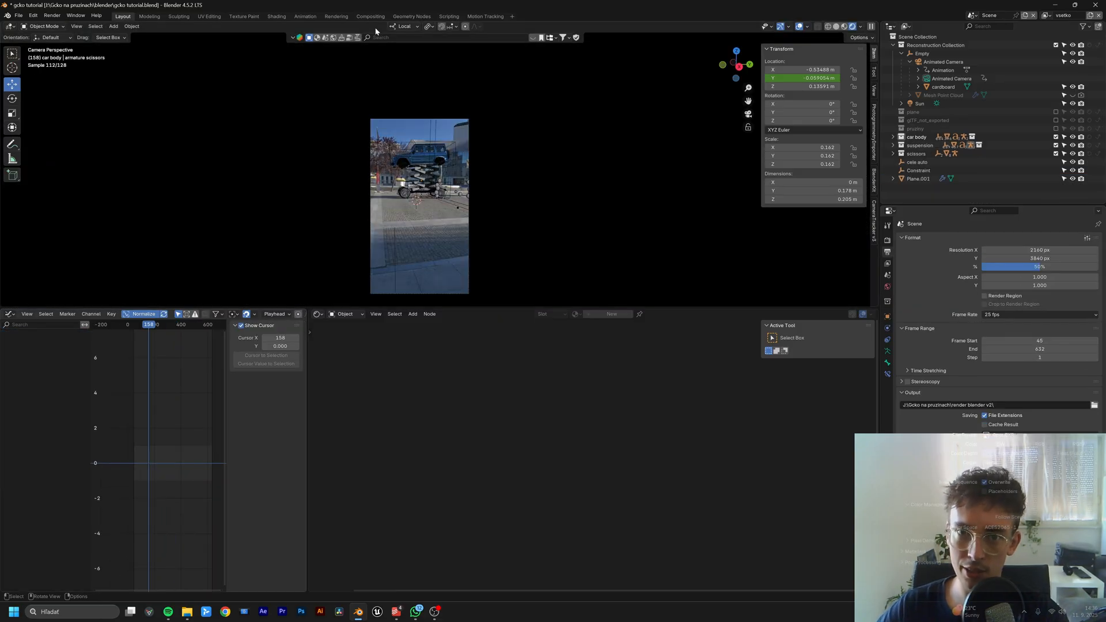
Step: Render the current frame in the Compositing workspace through the glare and exposure nodes
click(370, 16)
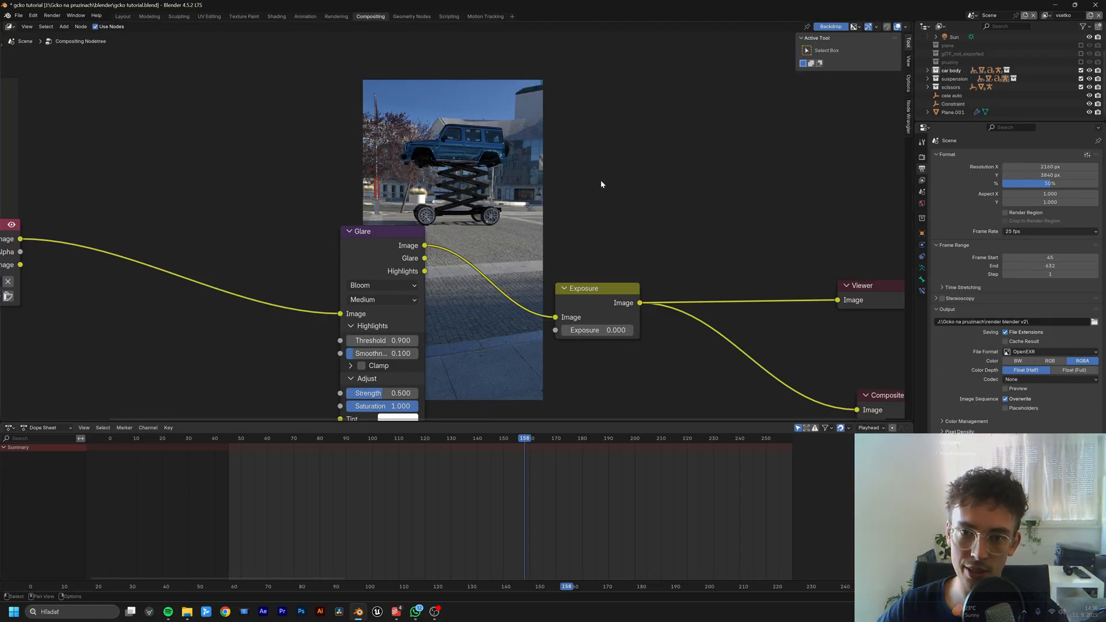
click(52, 15)
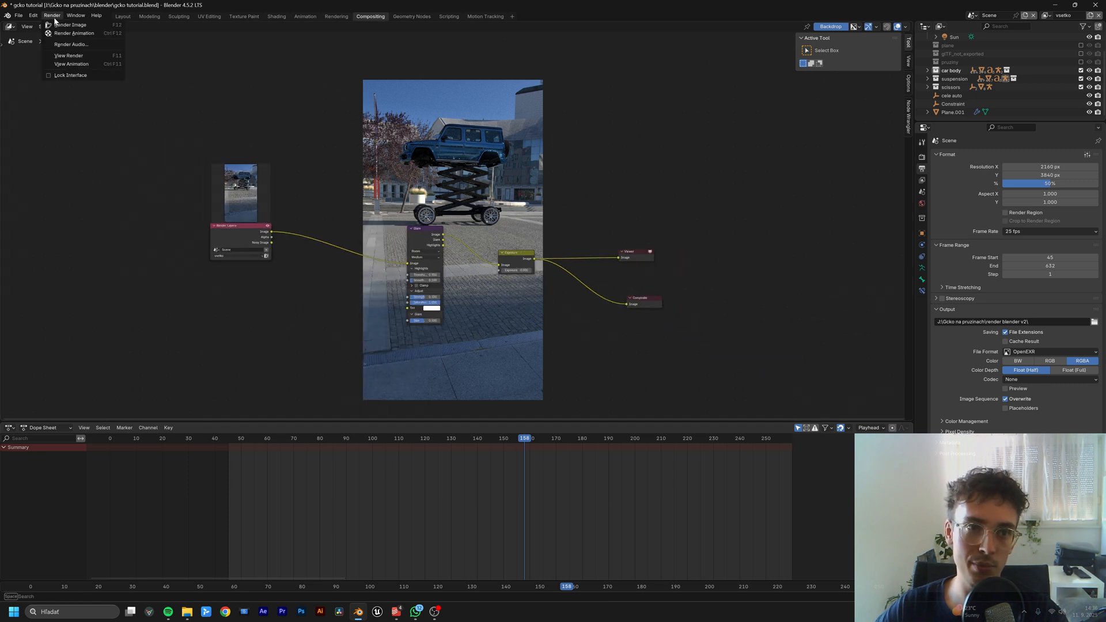
click(68, 24)
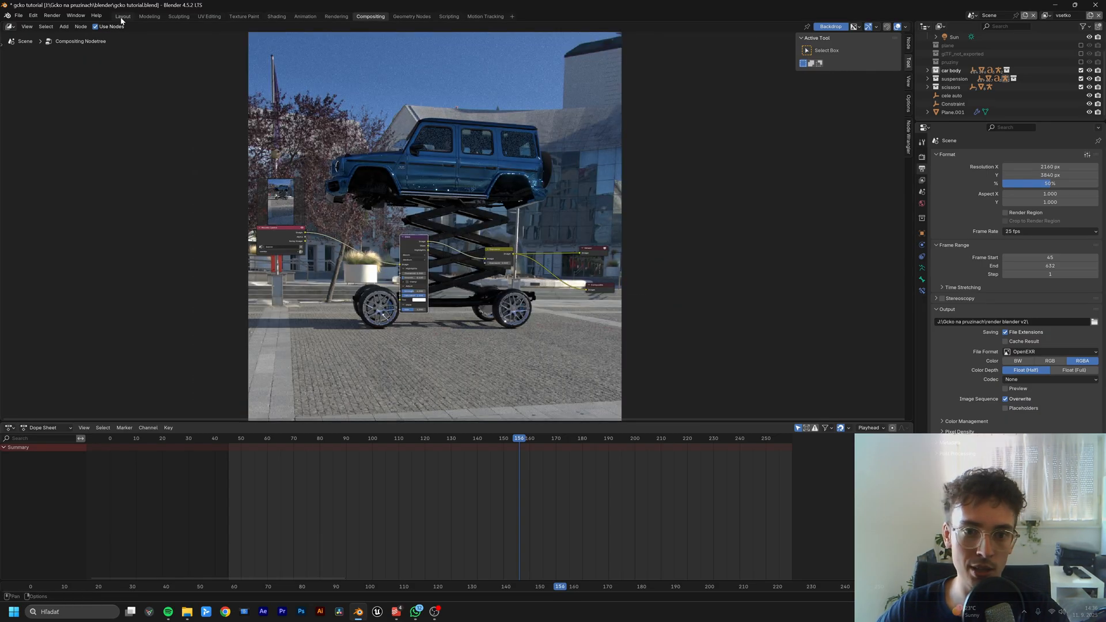
Step: From the Layout workspace, launch Render Animation for the full car-on-lift sequence
click(121, 16)
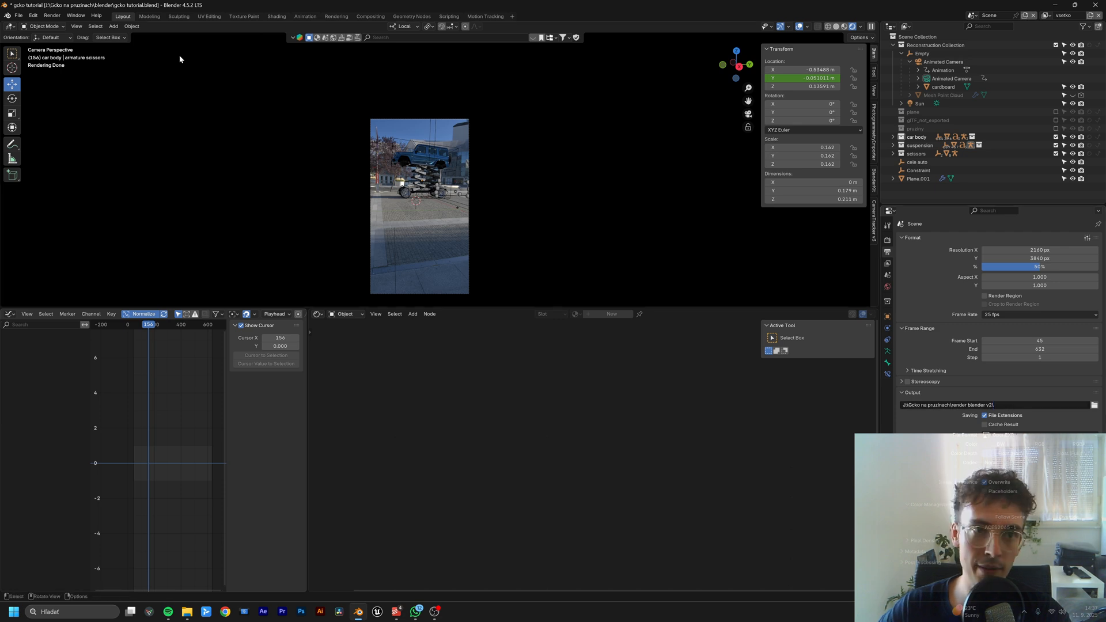
click(50, 15)
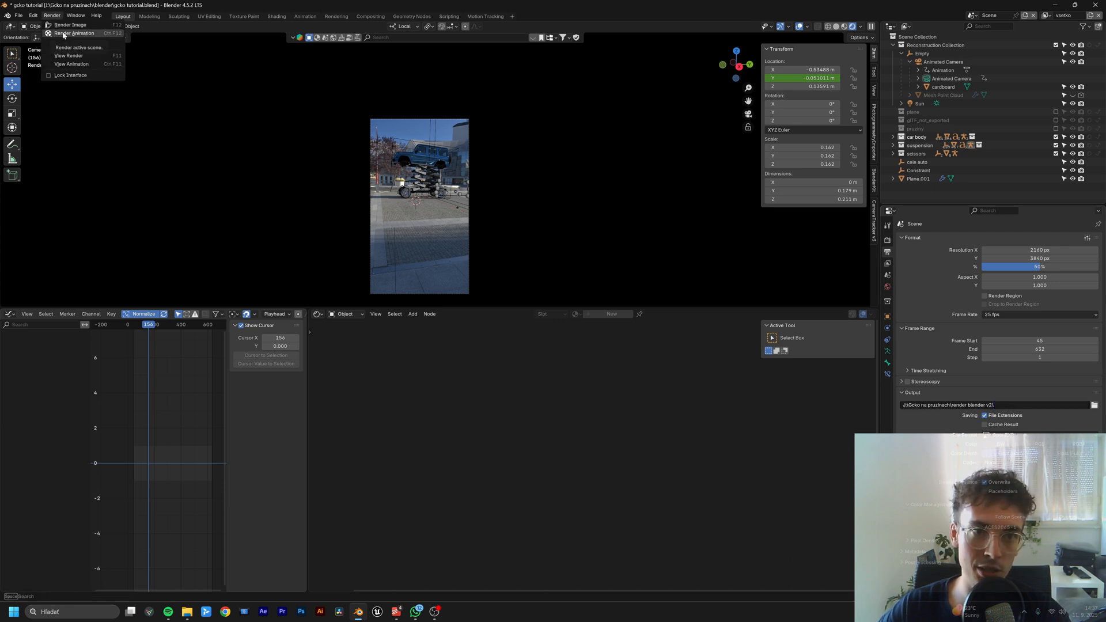
click(263, 612)
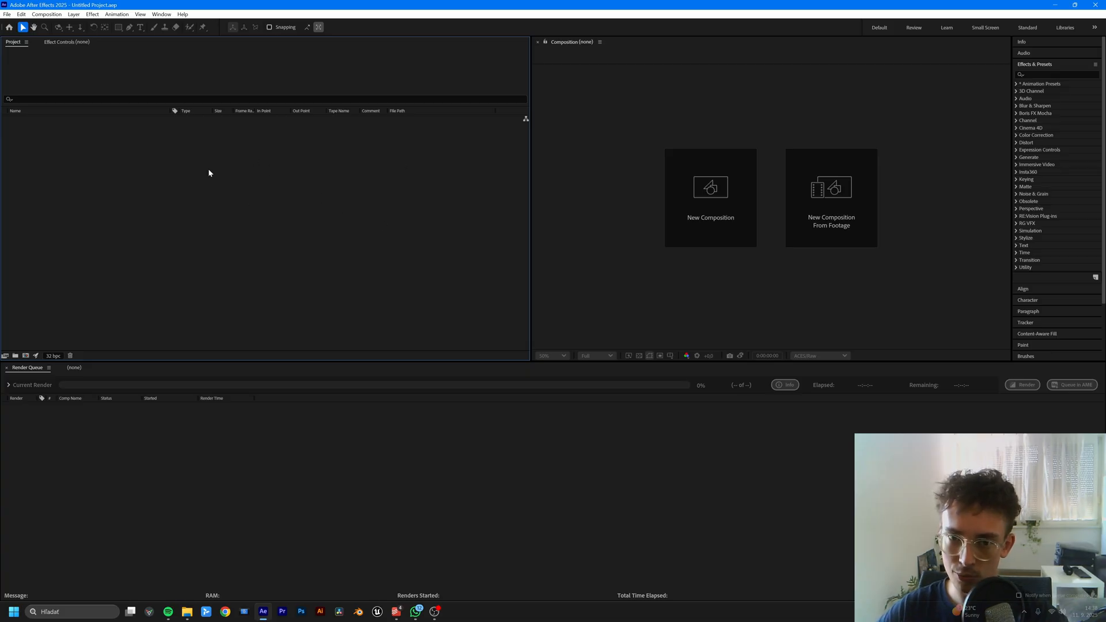
Step: Create a new 1080×1920, 25 fps composition named Comp 1
right_click(208, 173)
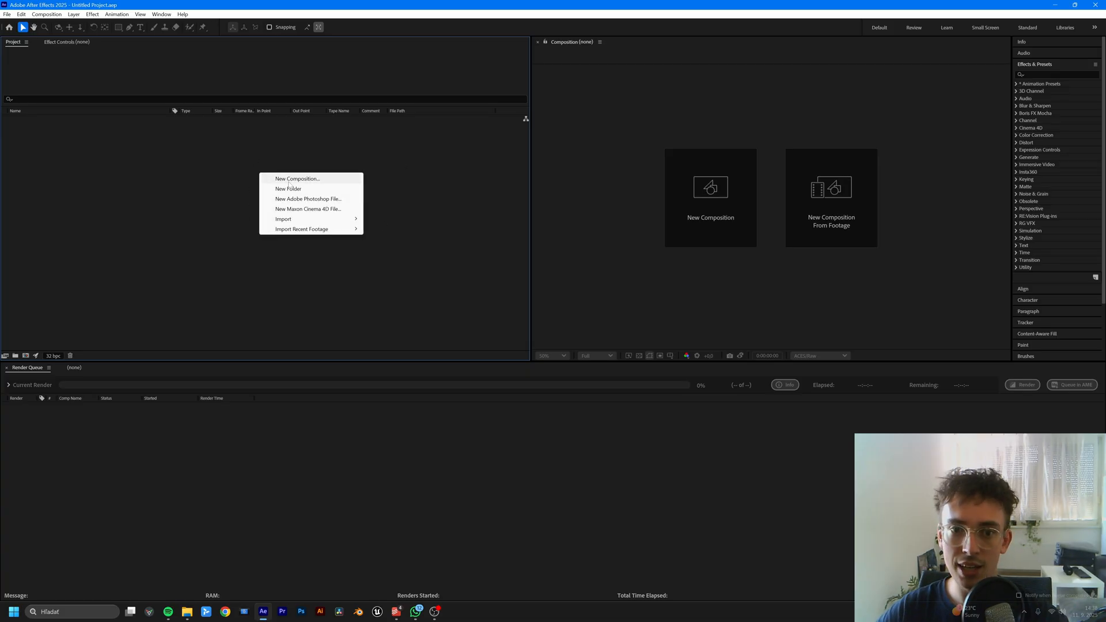
click(296, 179)
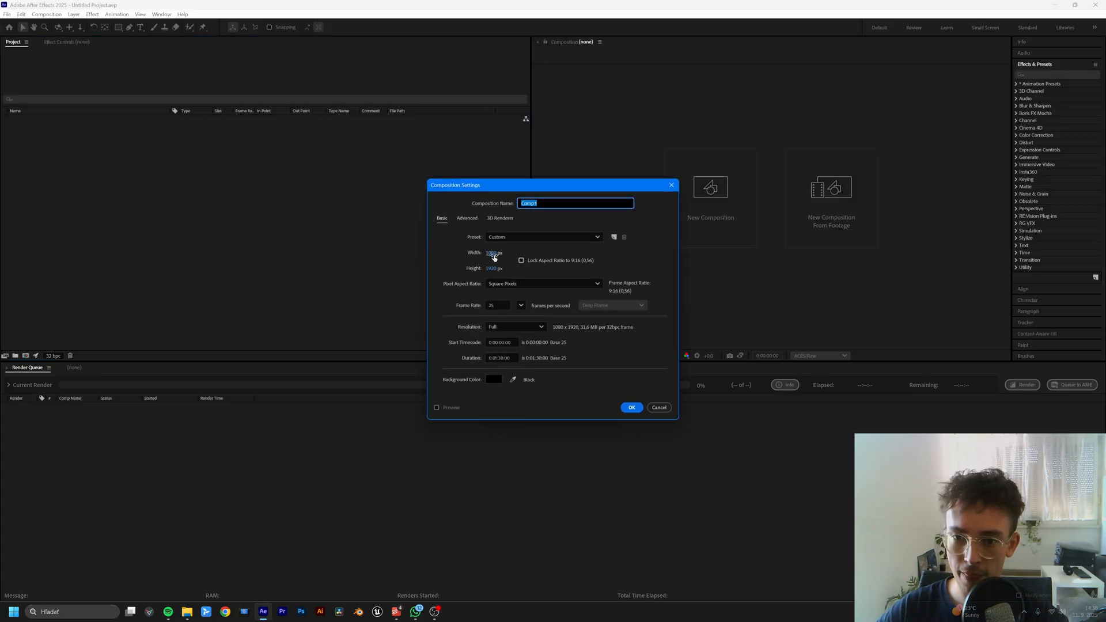
click(498, 304)
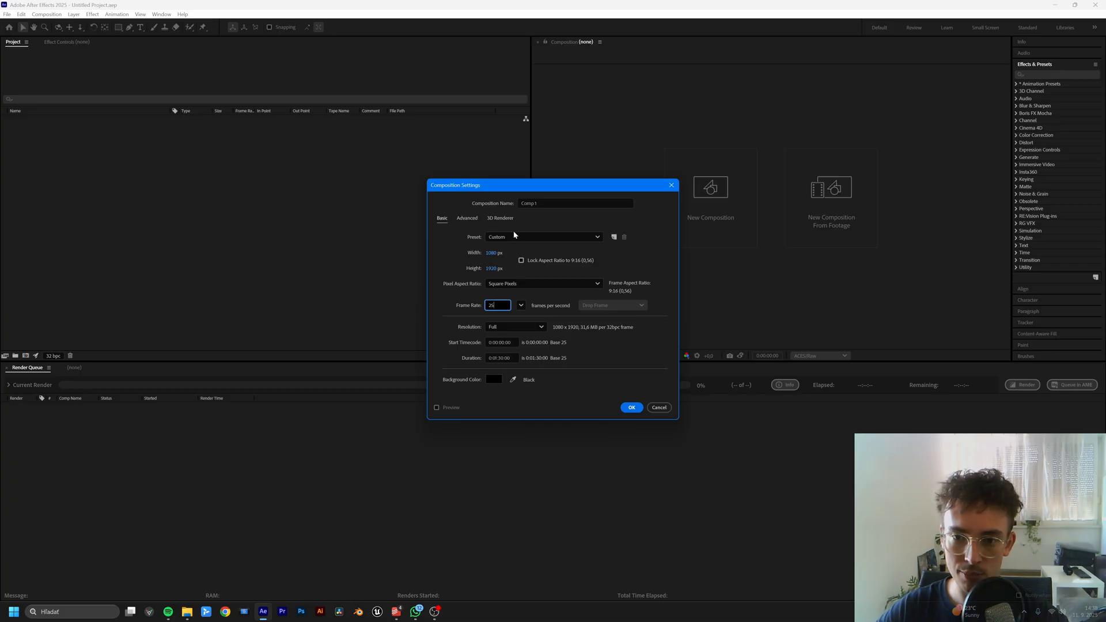
click(630, 407)
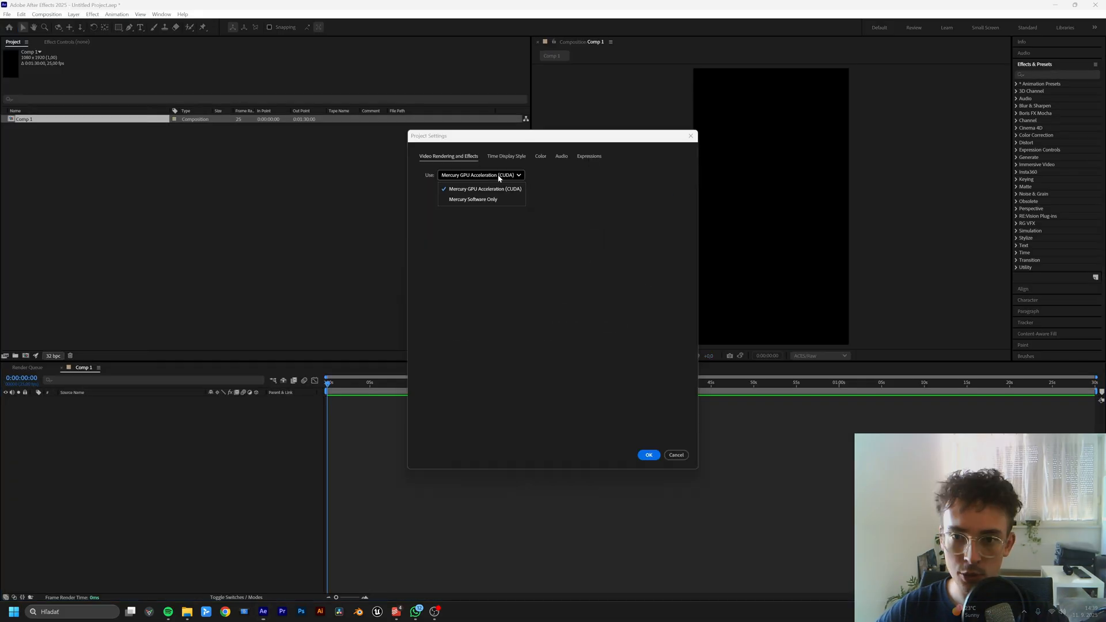
Step: Set the project to OCIO colour management with the ACES 1.2 configuration and confirm
click(540, 156)
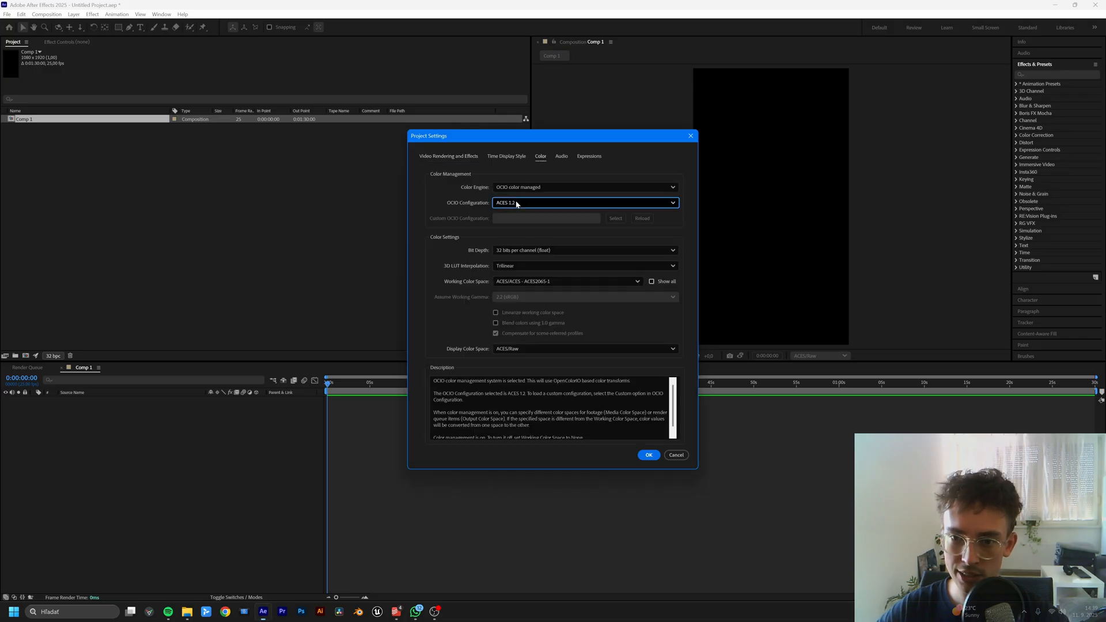
click(585, 250)
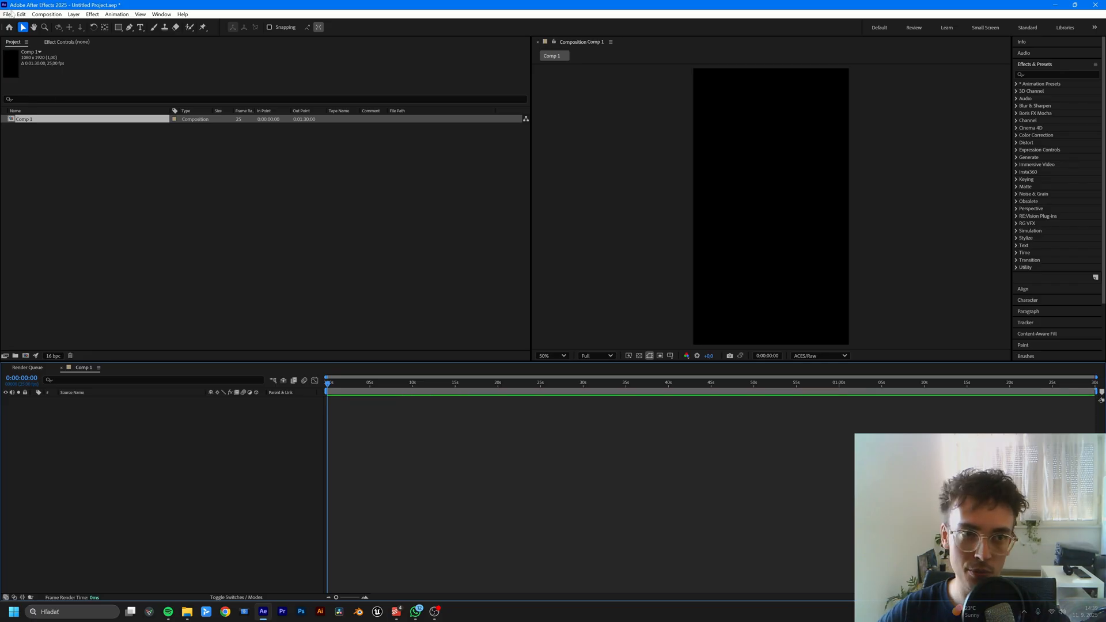
Step: Import the EXR car render sequence and confirm its frame rate in Interpret Footage
click(6, 14)
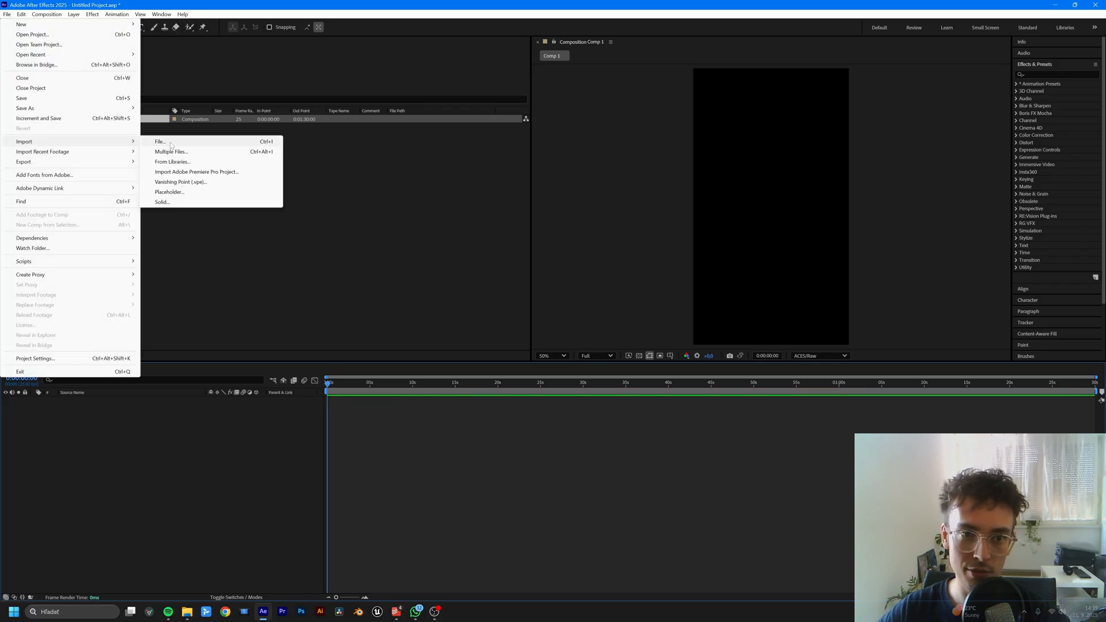
click(159, 142)
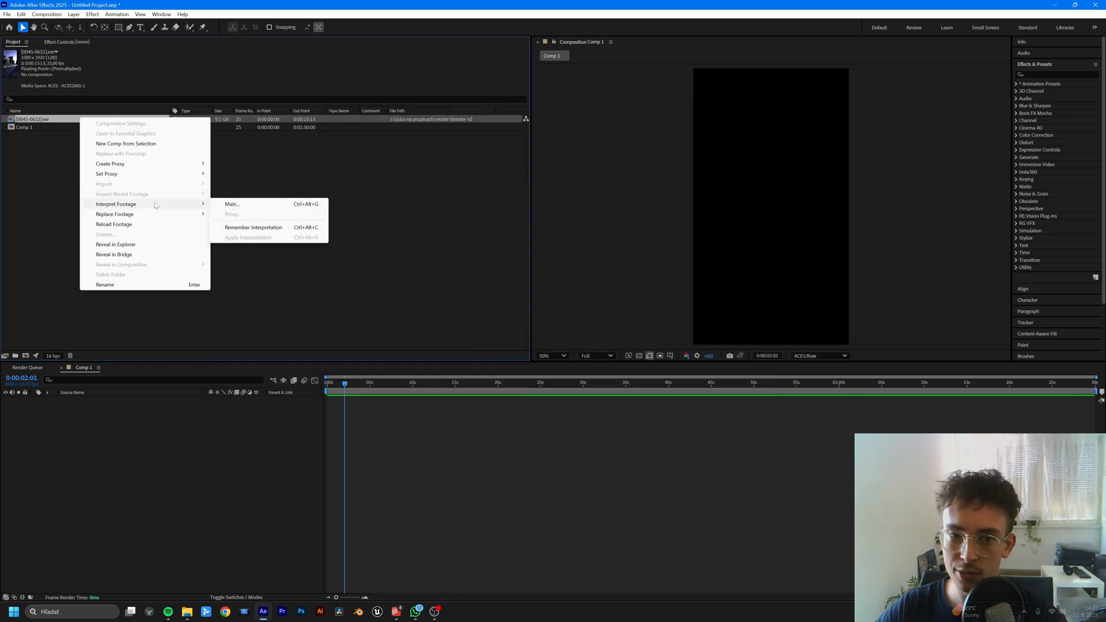
click(232, 204)
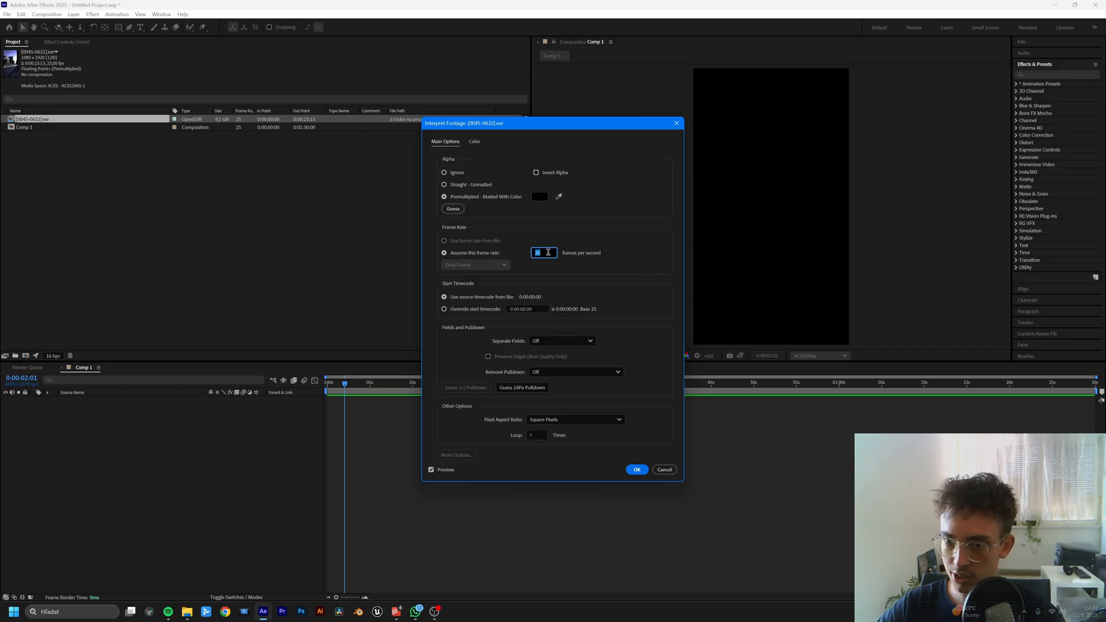
click(636, 469)
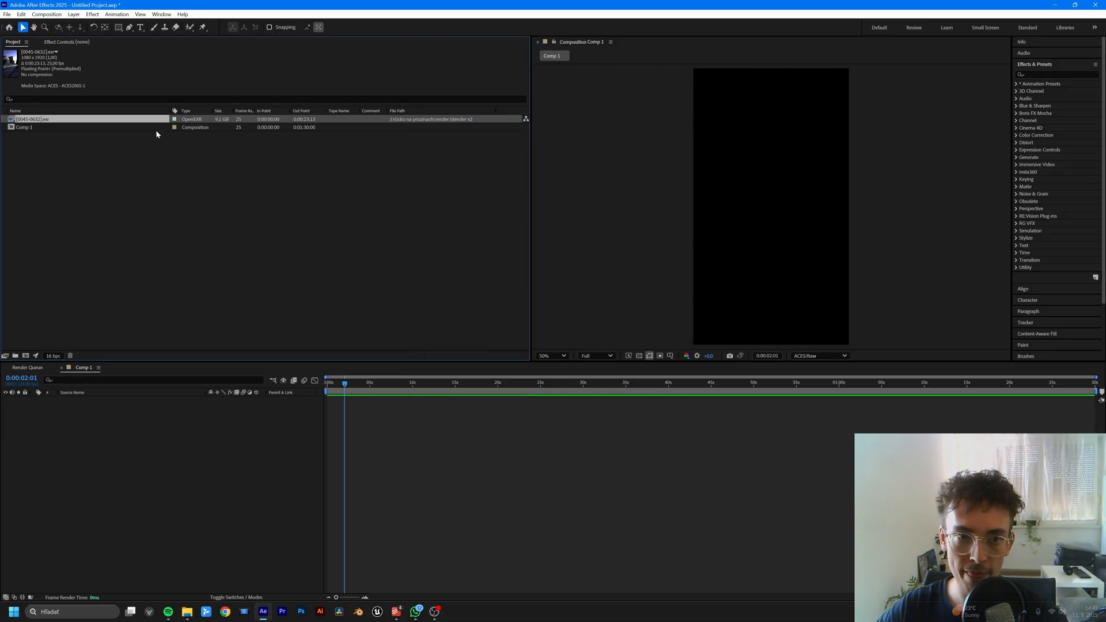
Step: Set the composition viewer's display transform to ACES Rec.709
click(820, 356)
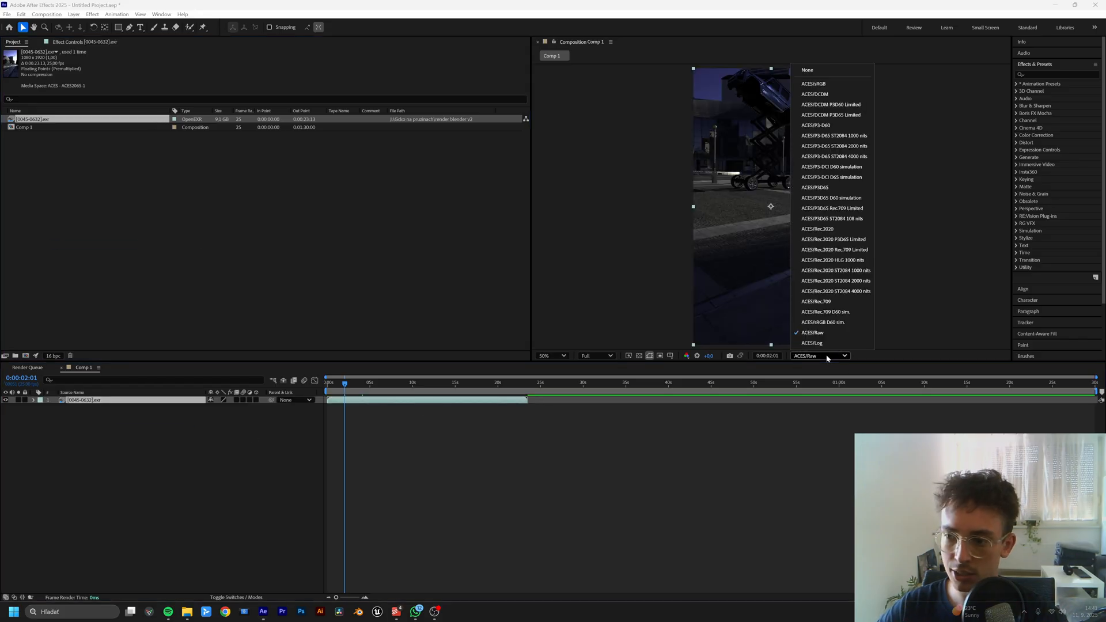
click(814, 301)
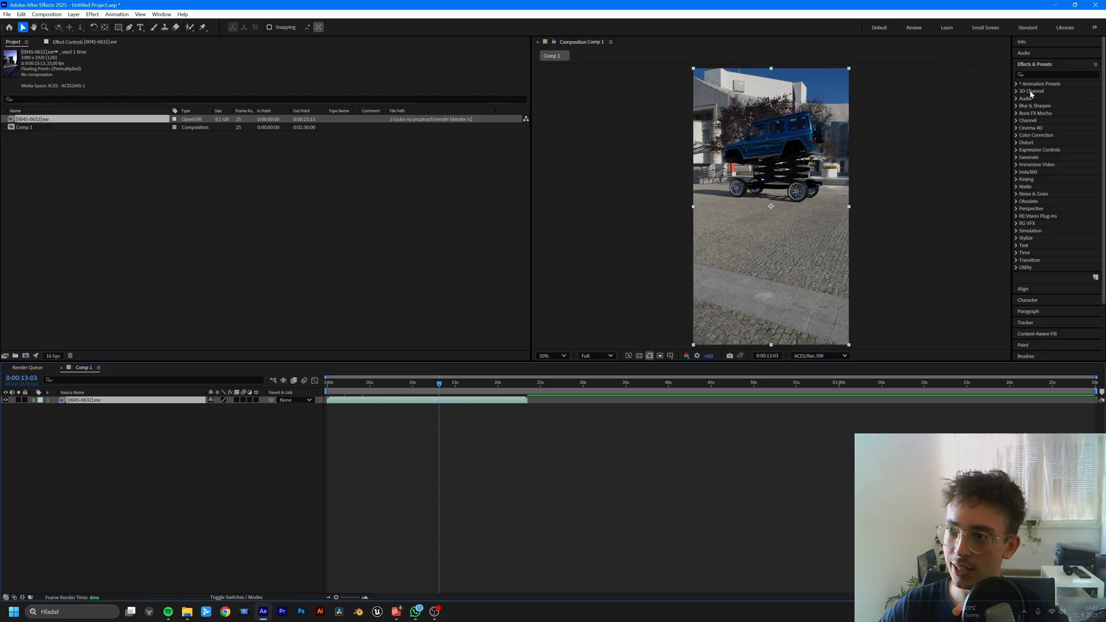
Step: Apply RSMB Pro to the EXR footage layer with Use GPU switched ON
text(rsmb)
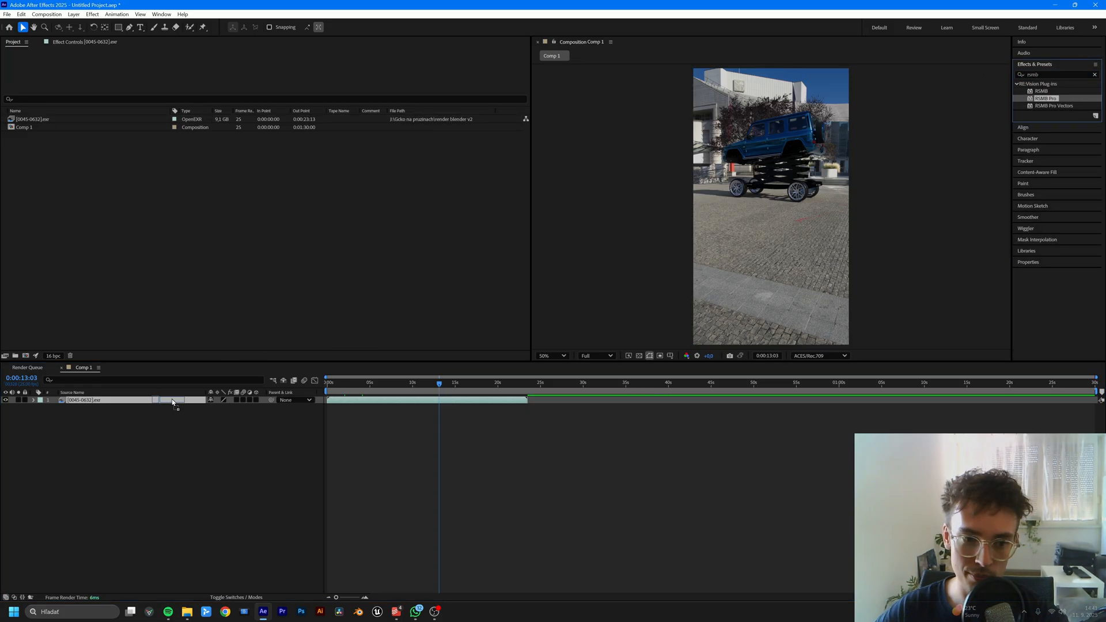
click(348, 65)
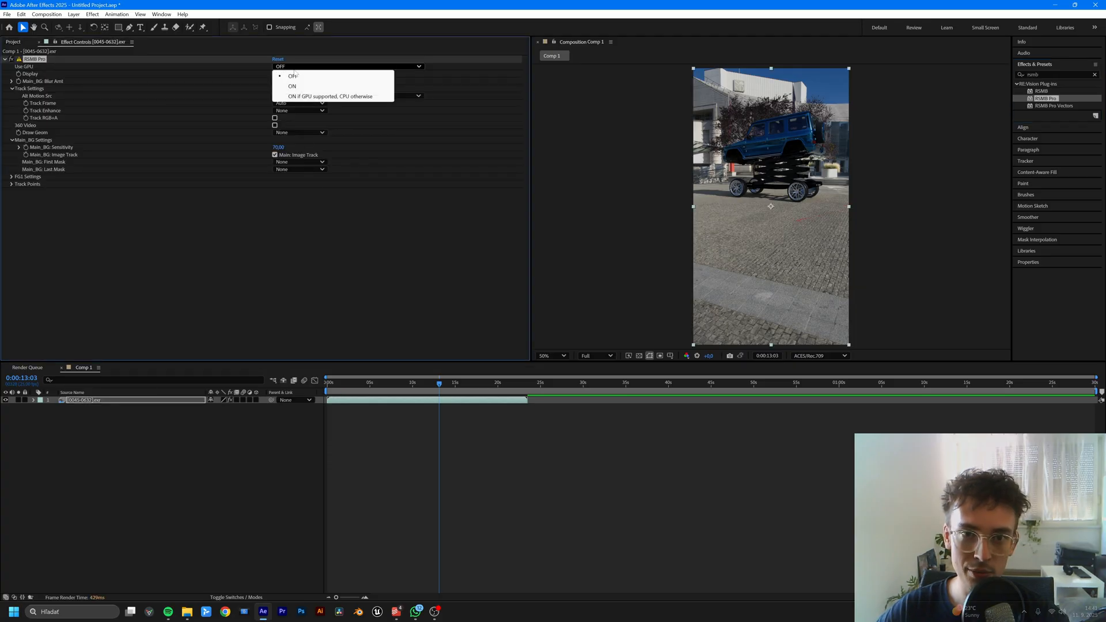
click(292, 87)
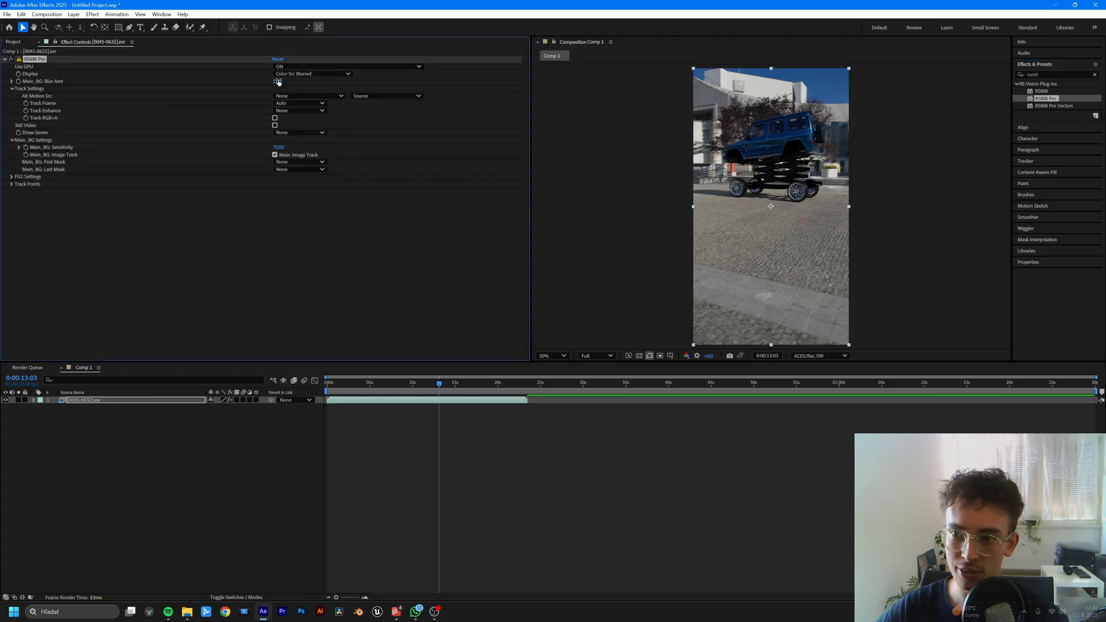
click(279, 81)
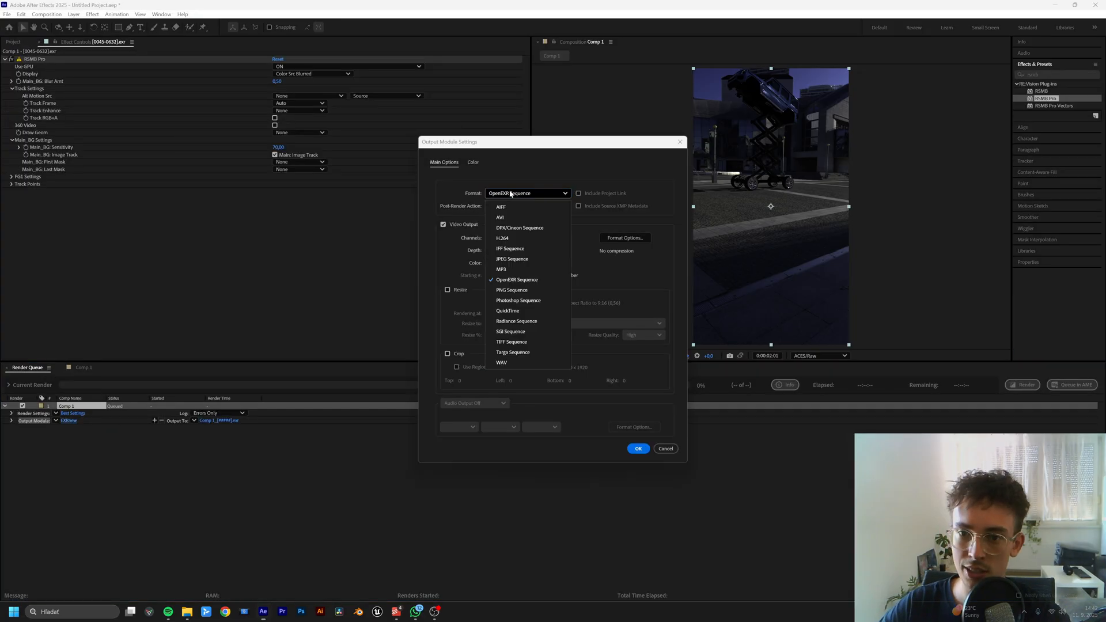
Step: Set the OpenEXR output's compression to None and confirm the output module
click(624, 238)
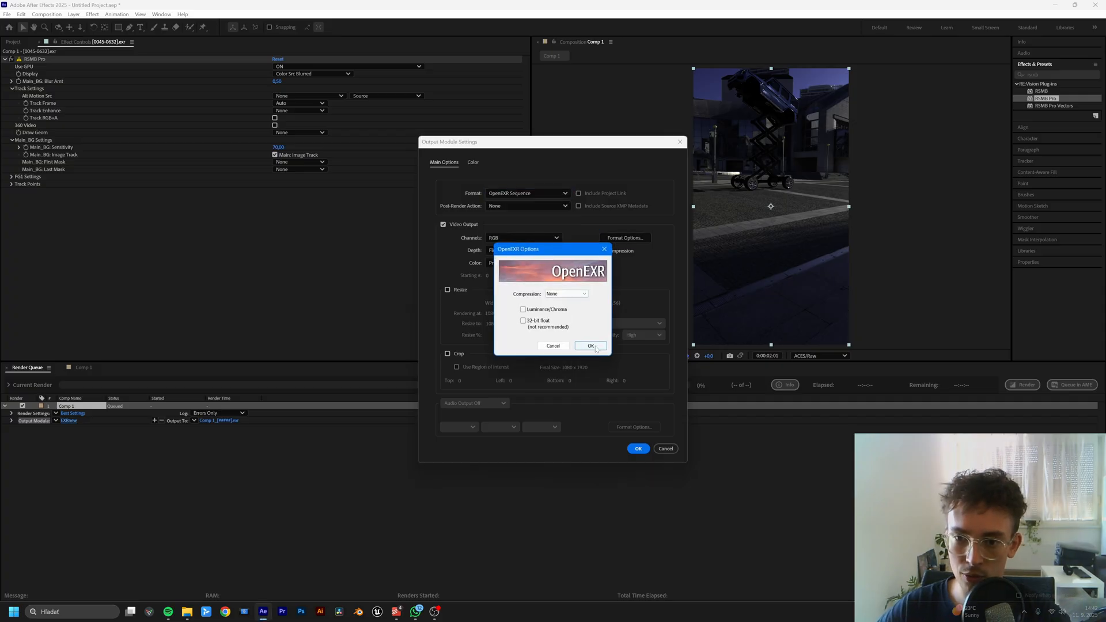
click(591, 346)
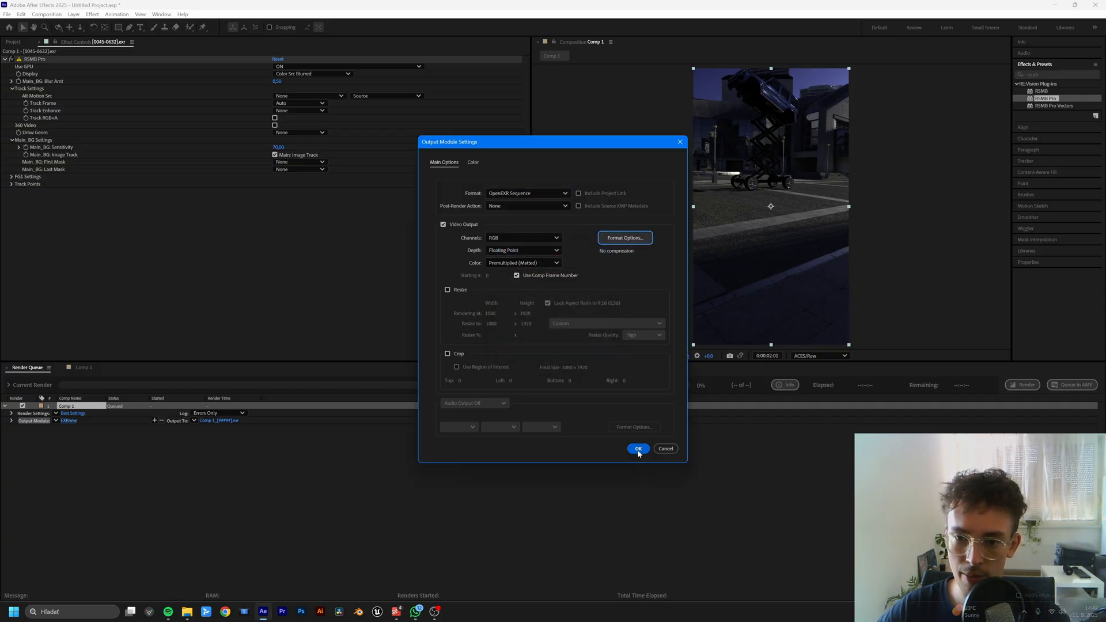
click(638, 449)
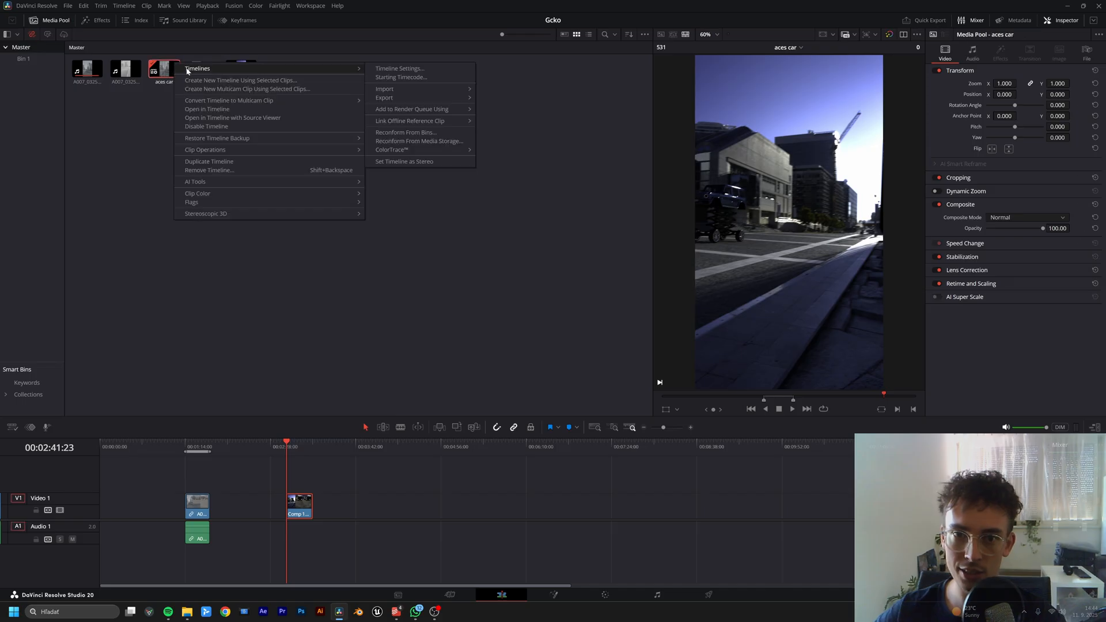
Step: In Timeline Settings, choose Rec.709 BT.1886 as the ACES output transform and confirm
click(400, 68)
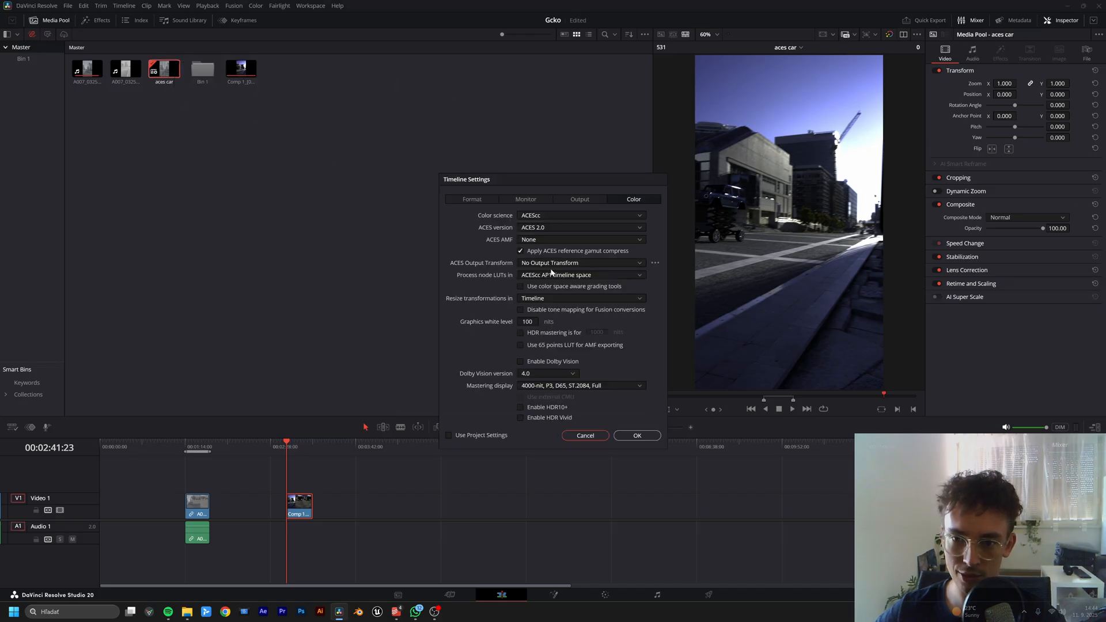
click(581, 274)
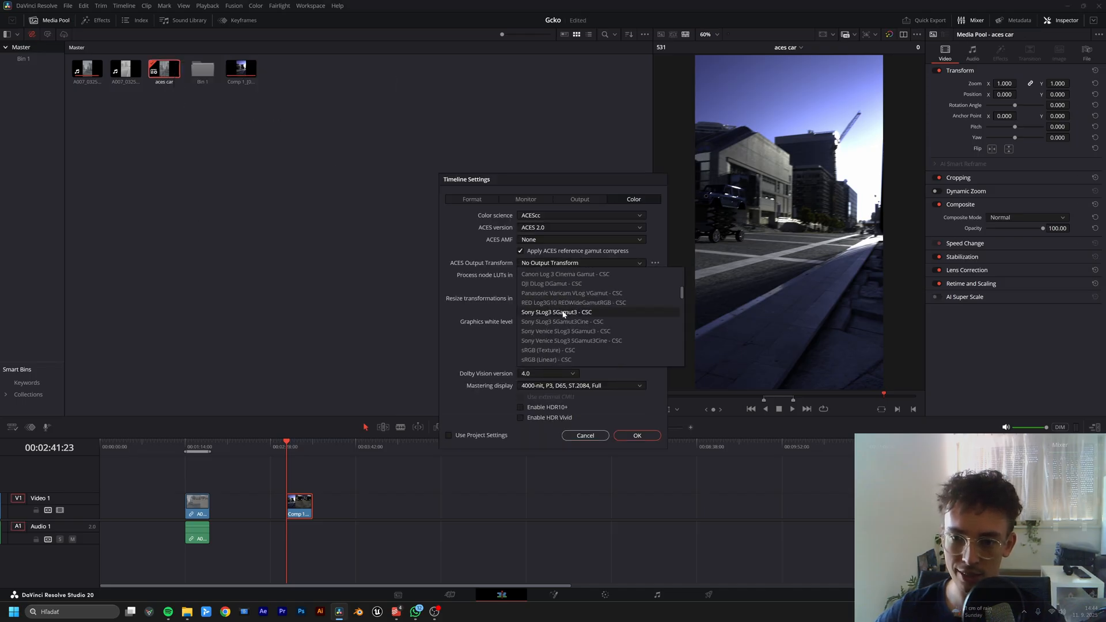
click(572, 275)
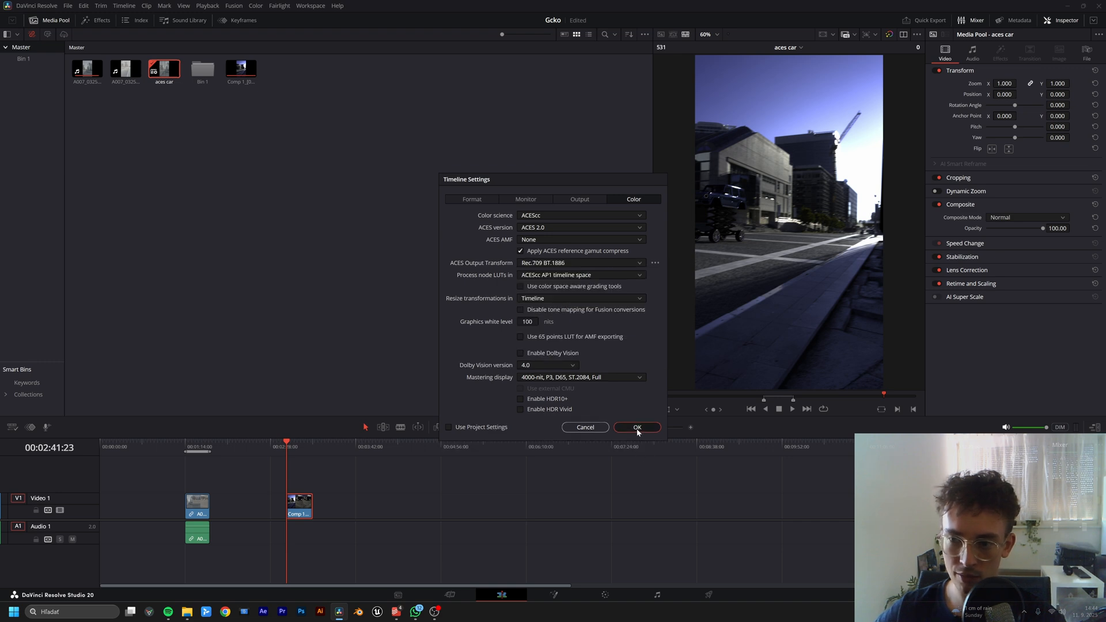
click(636, 428)
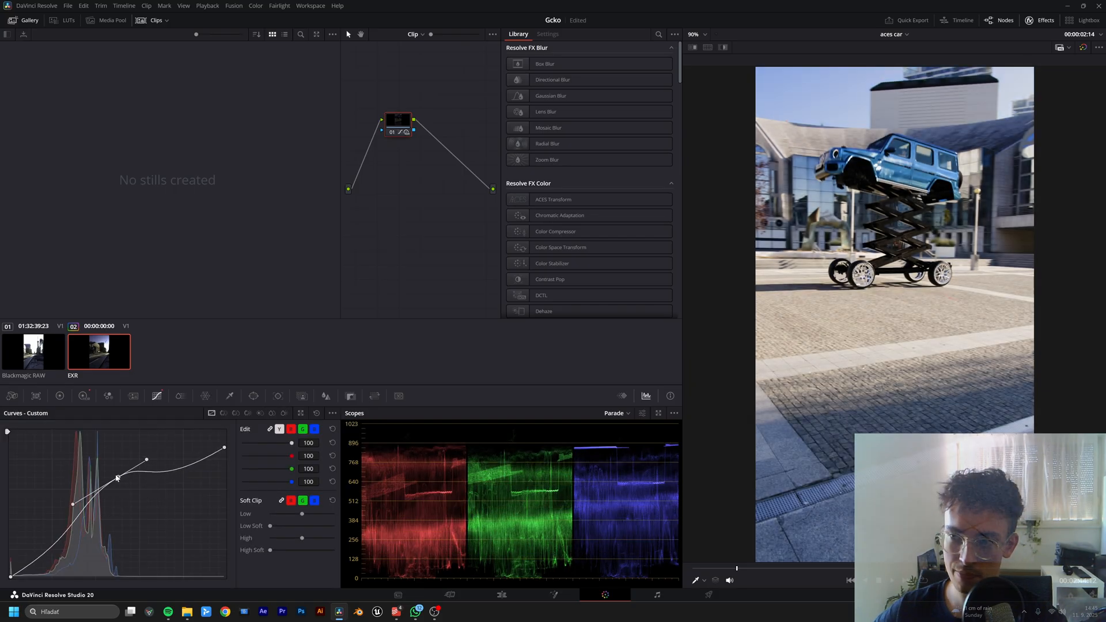
Step: Drag a point on the Custom Curves to reshape the EXR clip's tone curve
drag(118, 475, 119, 490)
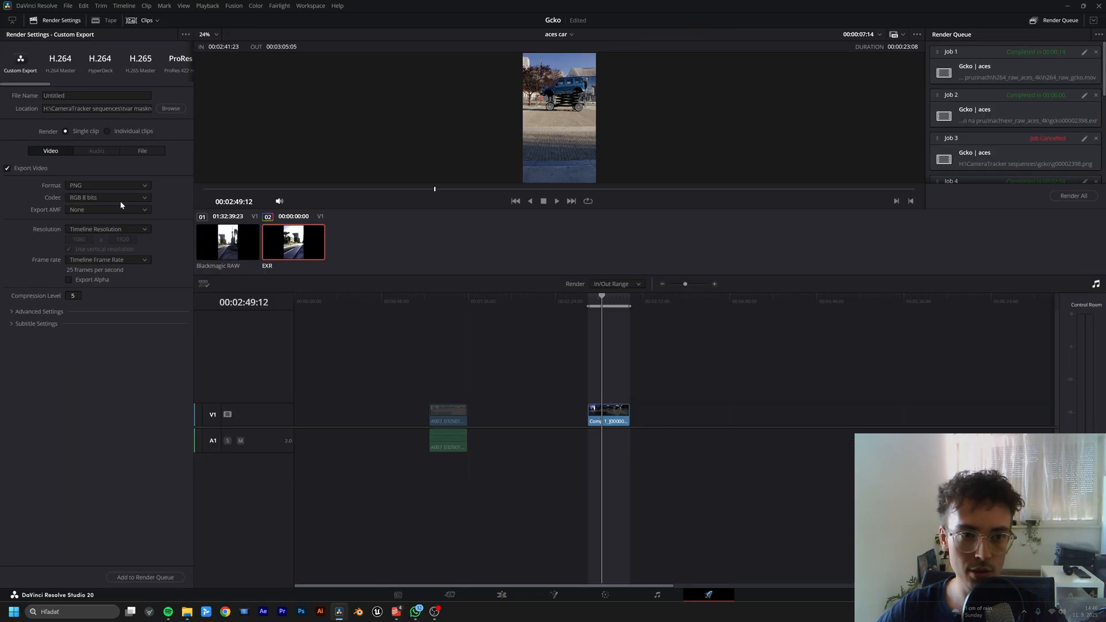
Step: Set the export format to MP4 H.264 encoded with the NVIDIA hardware encoder
click(106, 185)
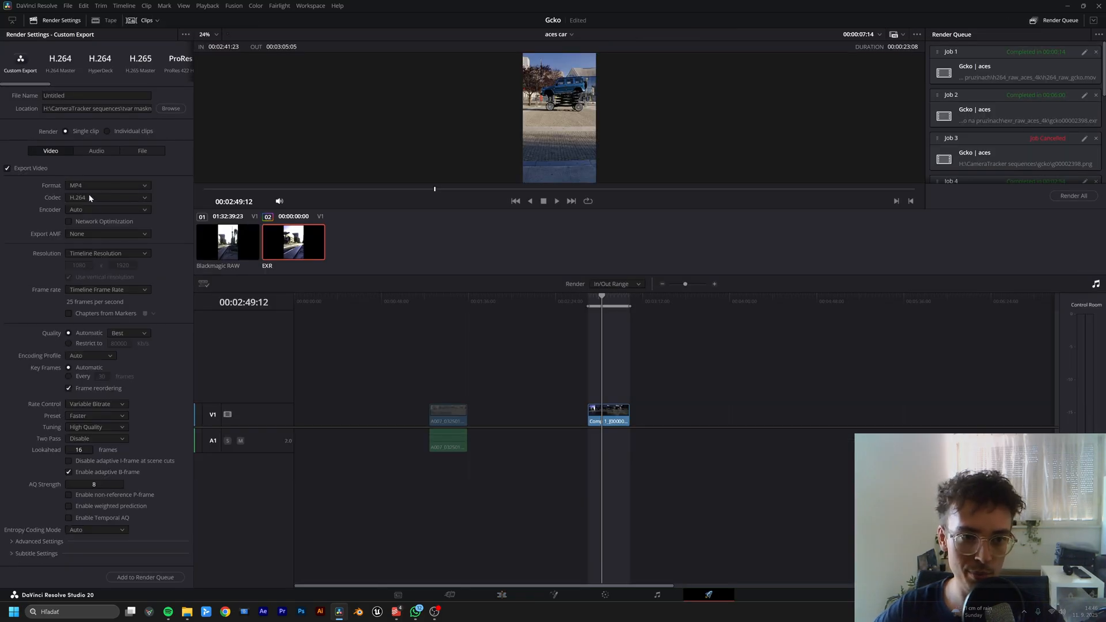
click(108, 210)
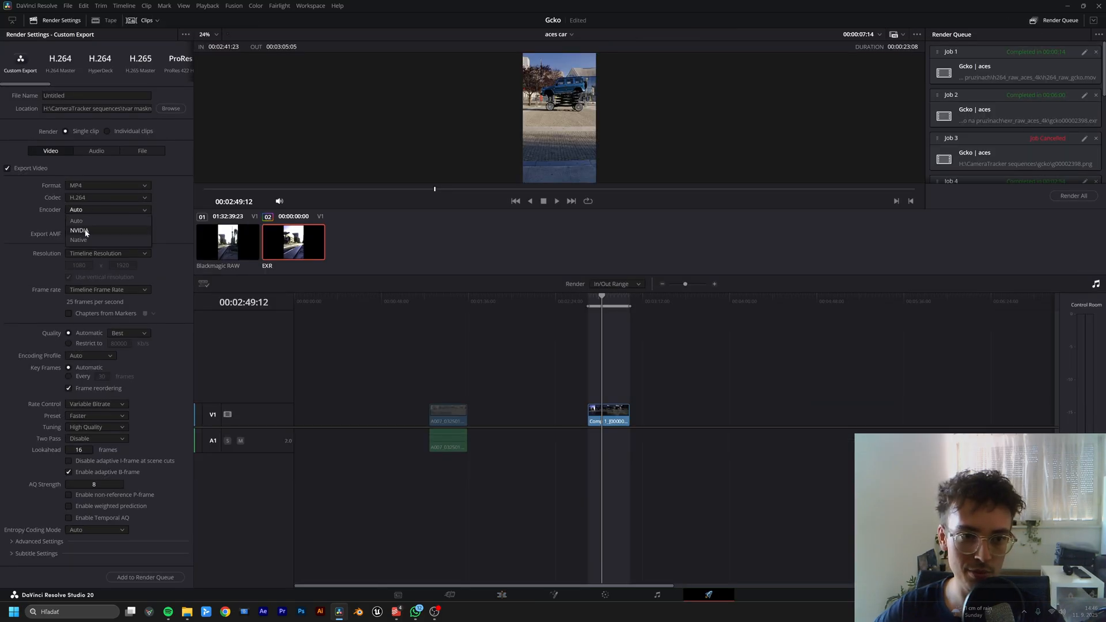
click(79, 230)
text(40000)
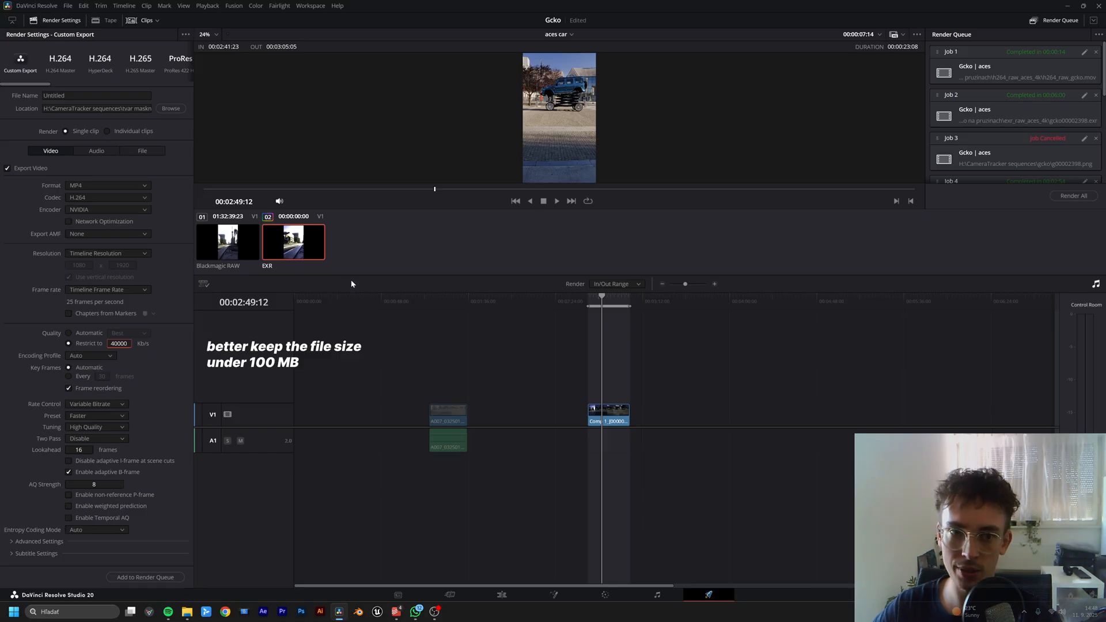
mouse_move(305, 264)
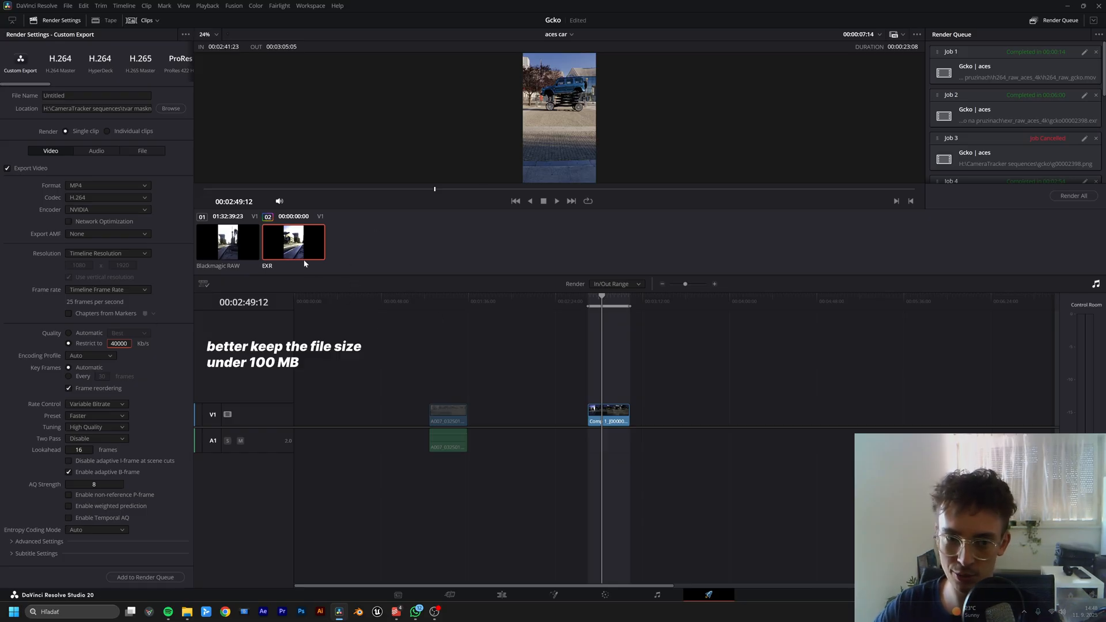
Step: Restrict the export bitrate to 50000 Kb/s
text(50)
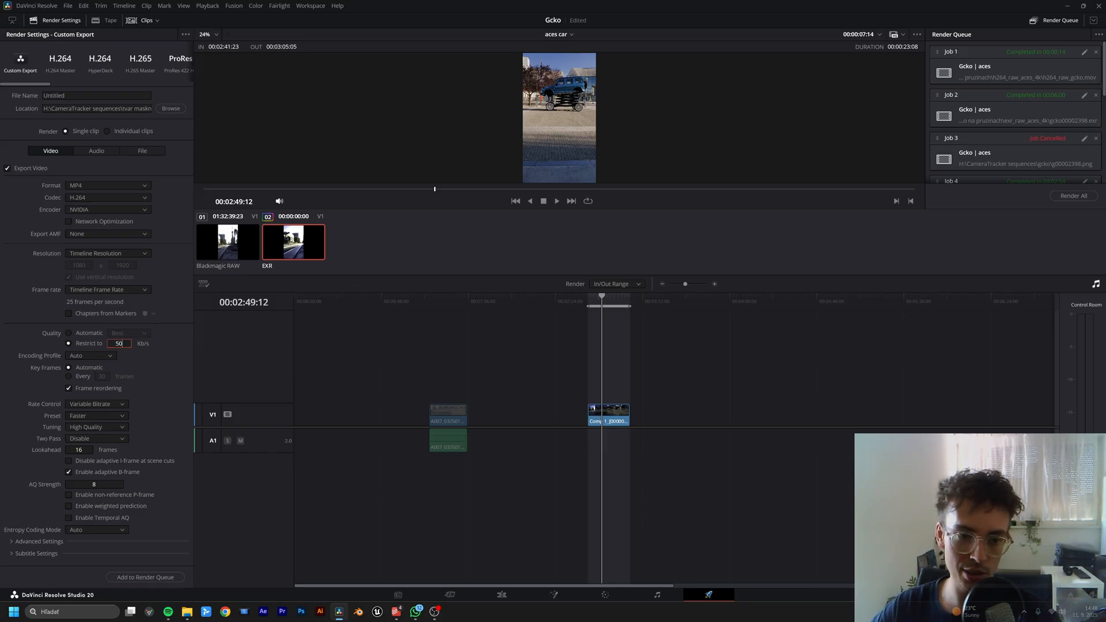
text(50000)
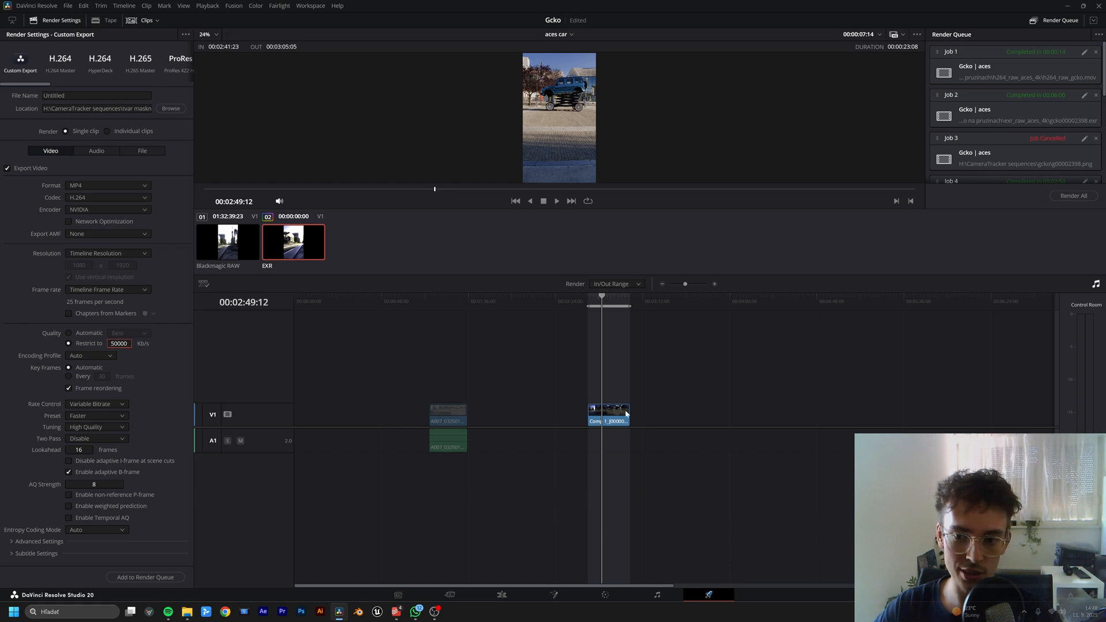